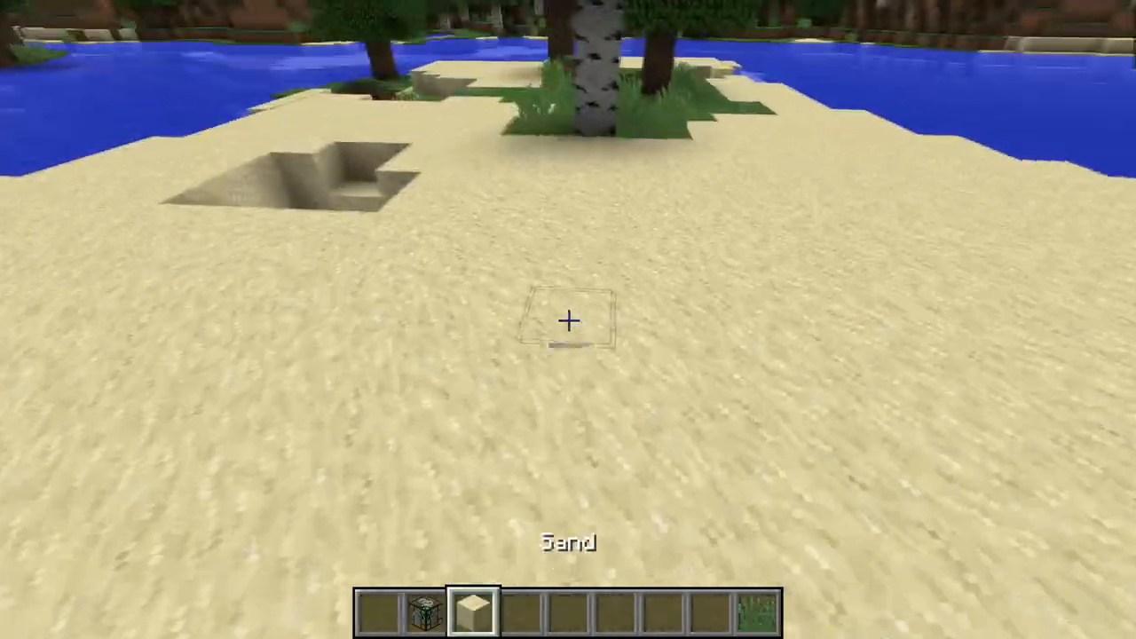
Step: Dig into the beach sand and build raised sand walls around a small pit
left_click(568, 320)
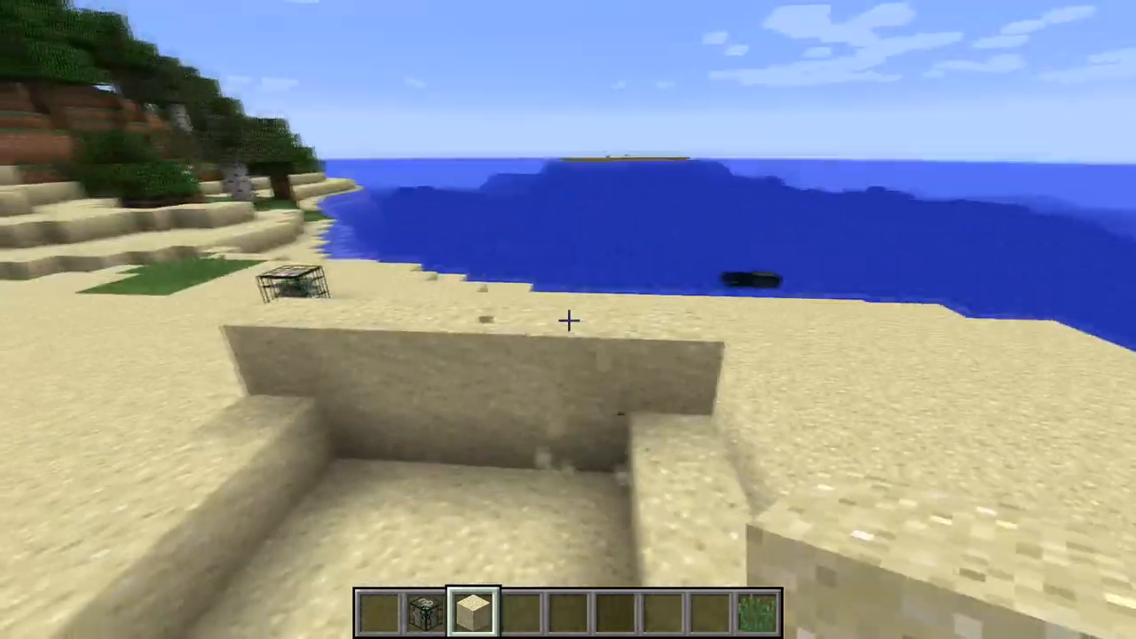
mouse_move(568, 319)
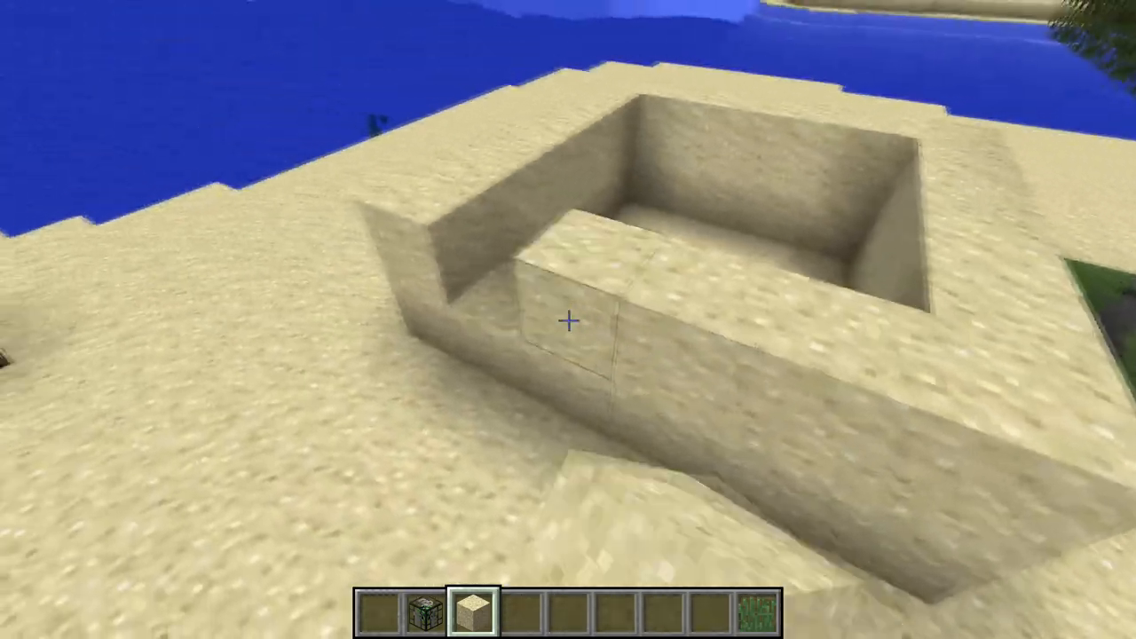
key("e")
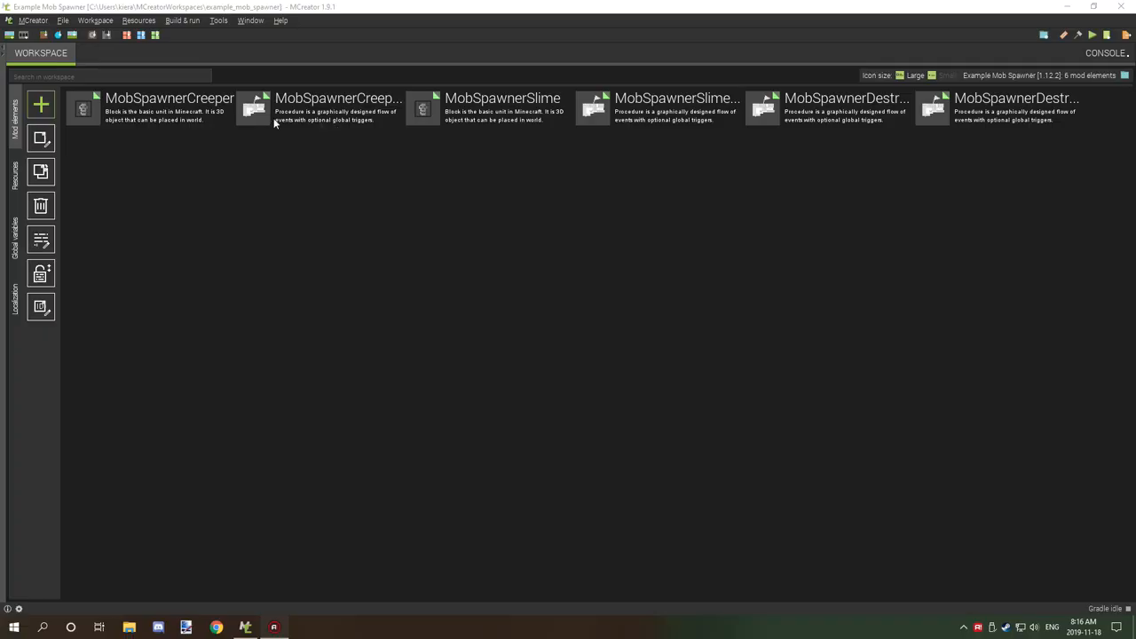
mouse_move(289, 107)
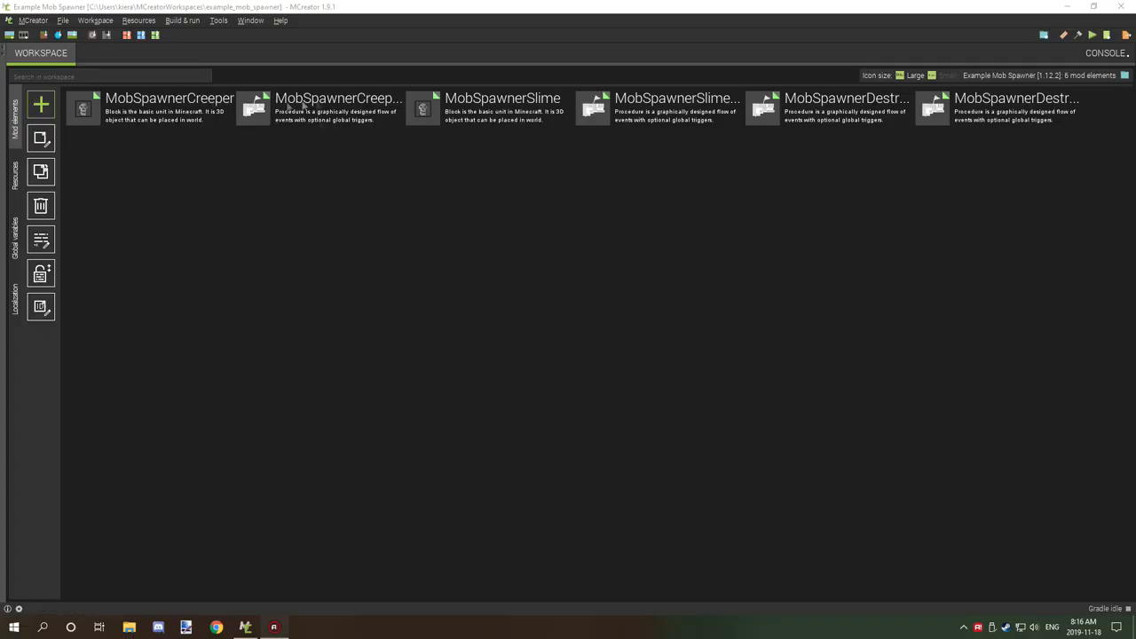
mouse_move(208, 114)
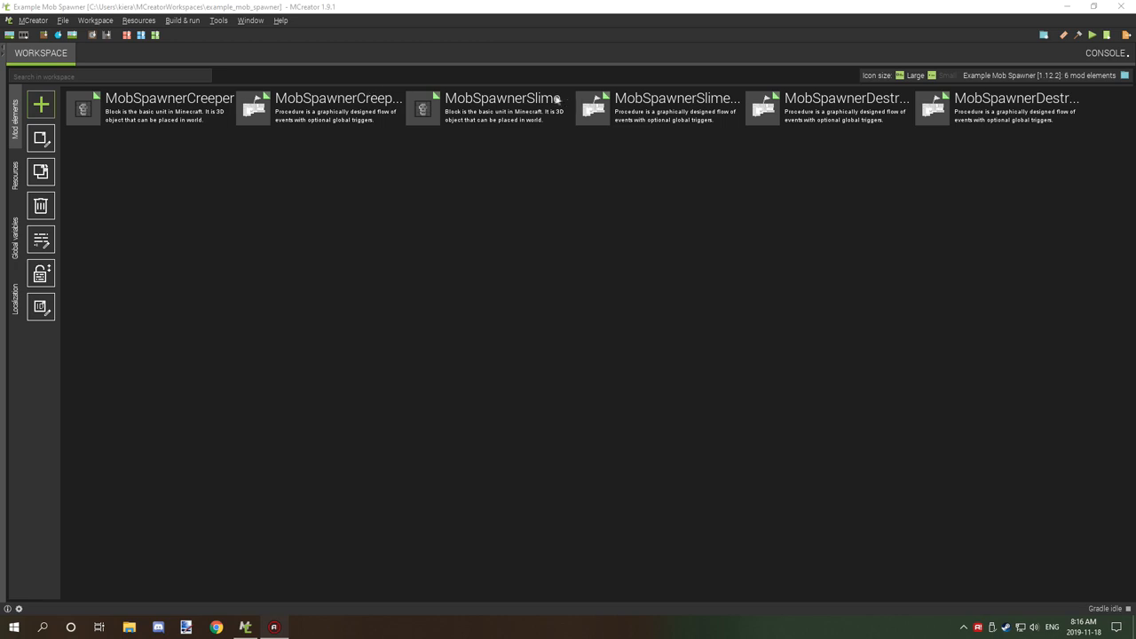
mouse_move(178, 101)
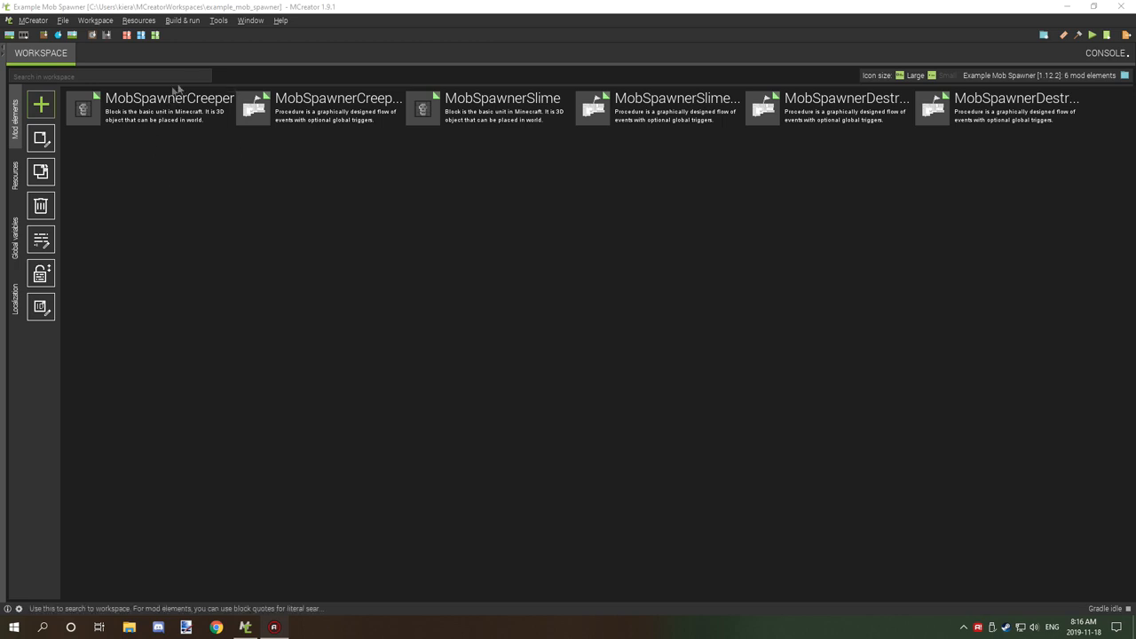
mouse_move(626, 86)
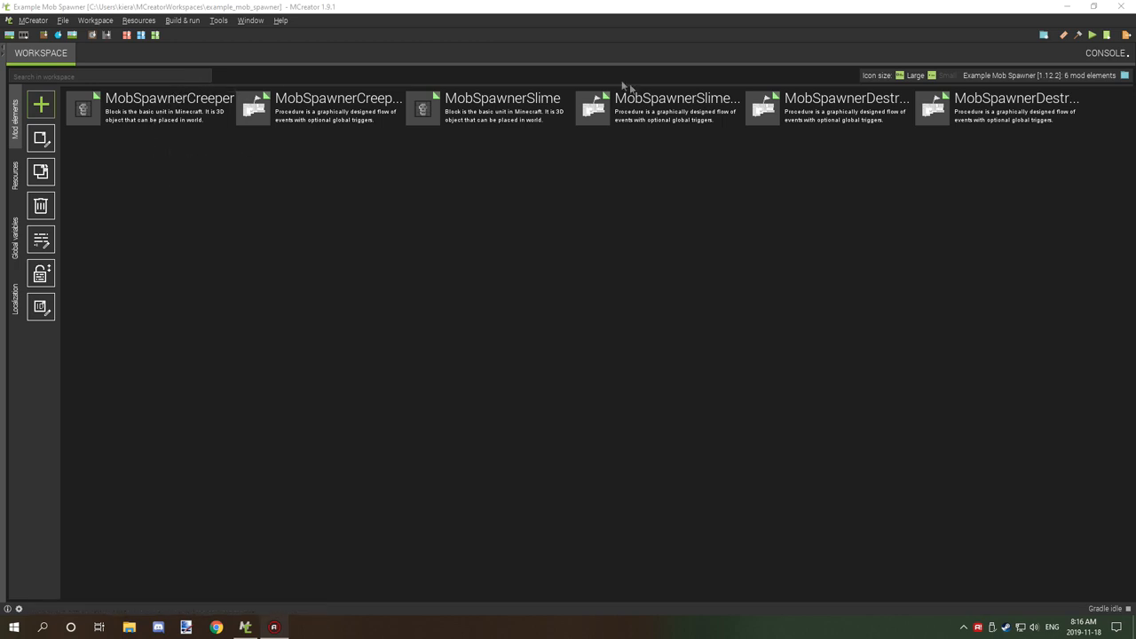
mouse_move(444, 97)
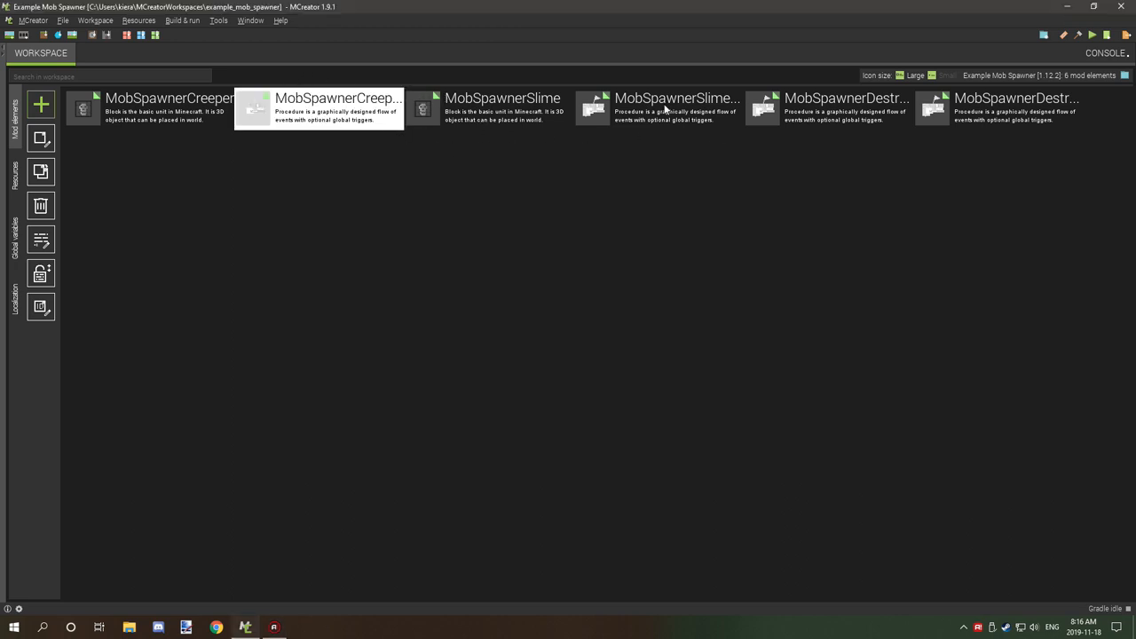
left_click(827, 108)
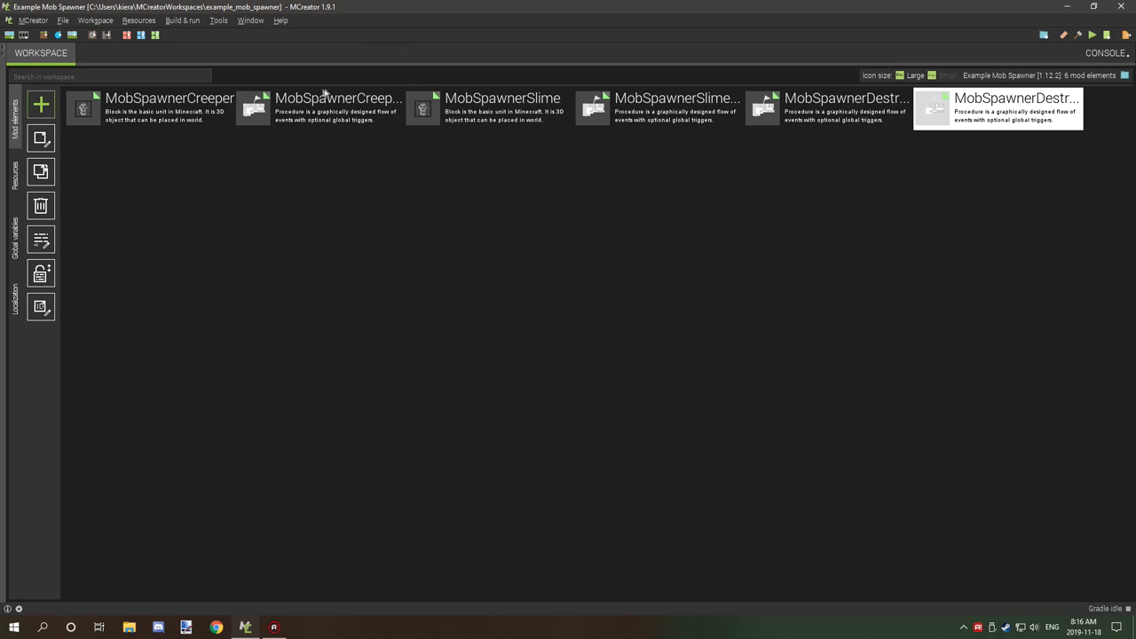
left_click(319, 109)
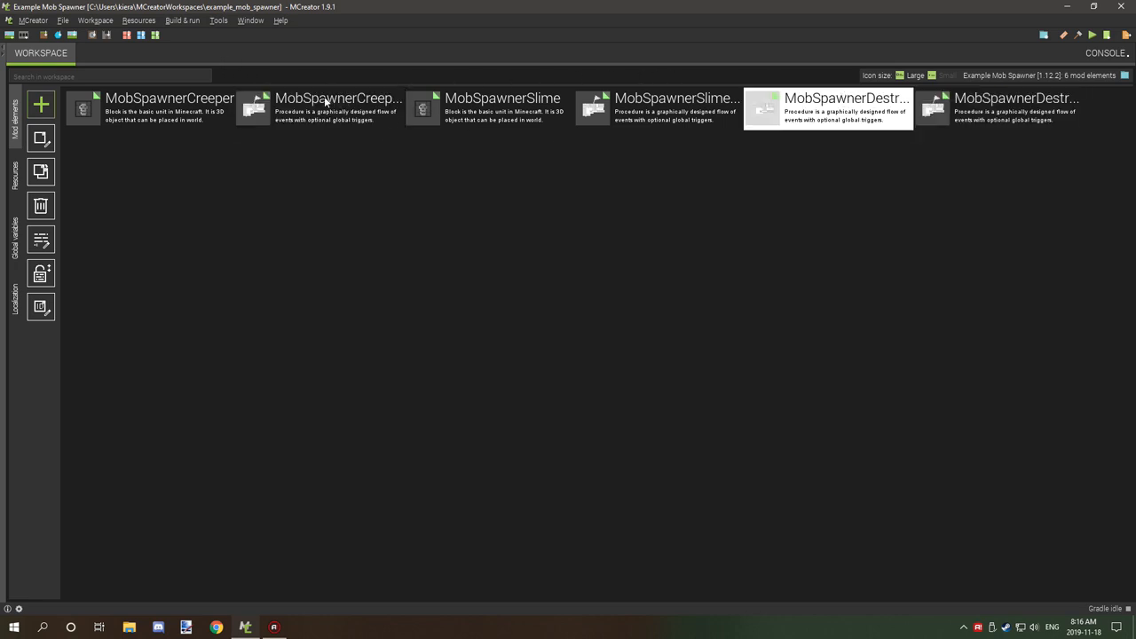
left_click(319, 108)
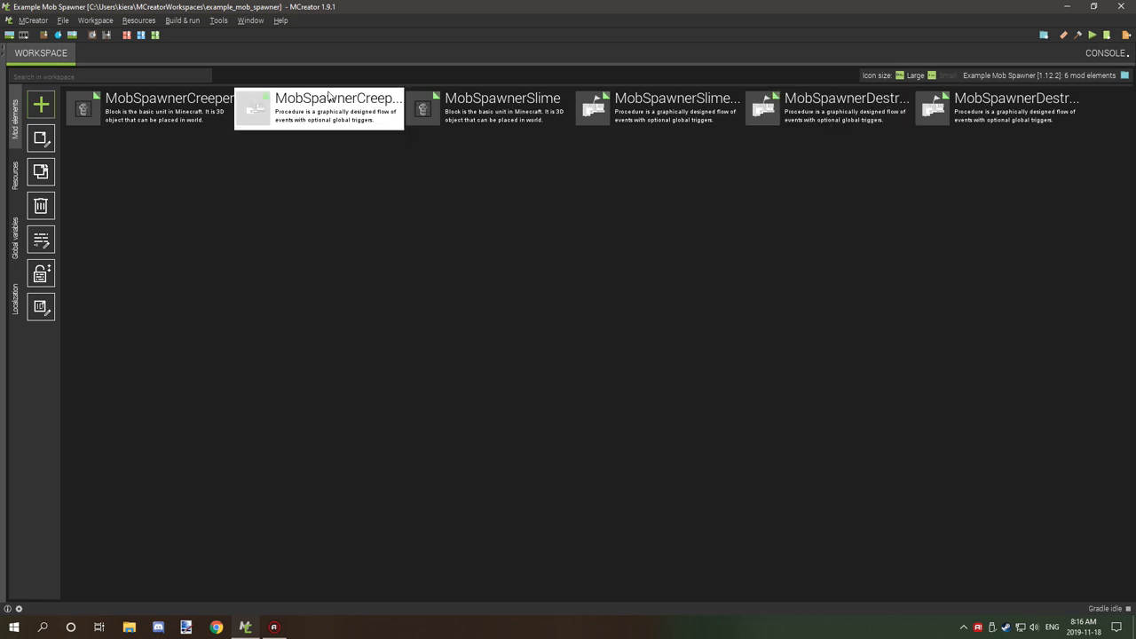
mouse_move(329, 100)
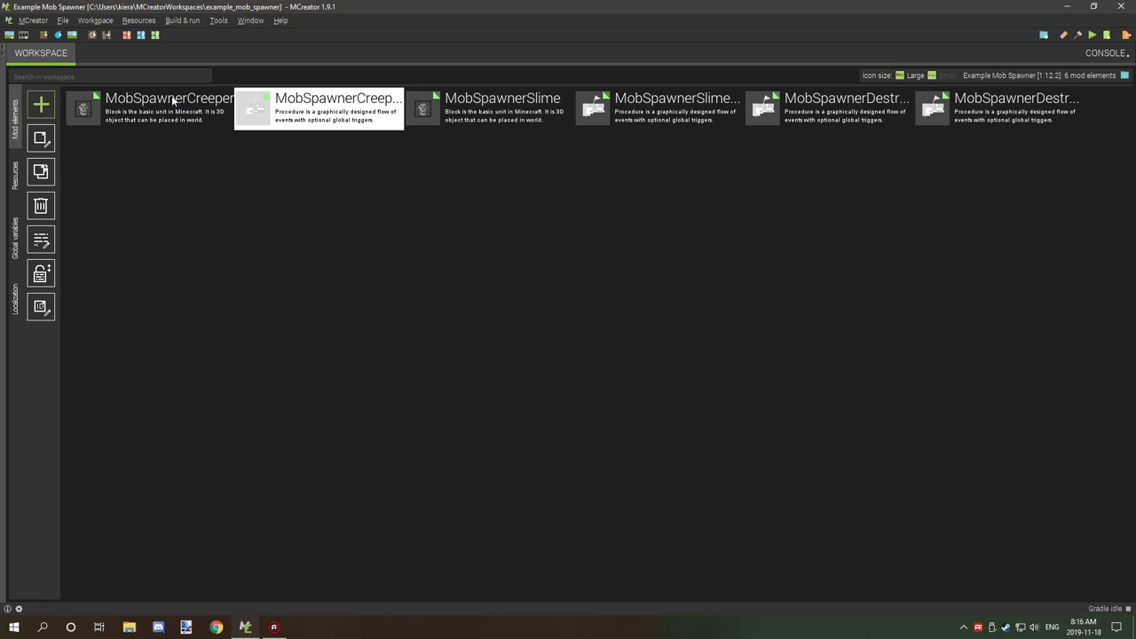
Step: Open the MobSpawnerCreeper block editor and keep its transparency type as CUTOUT
double_click(169, 106)
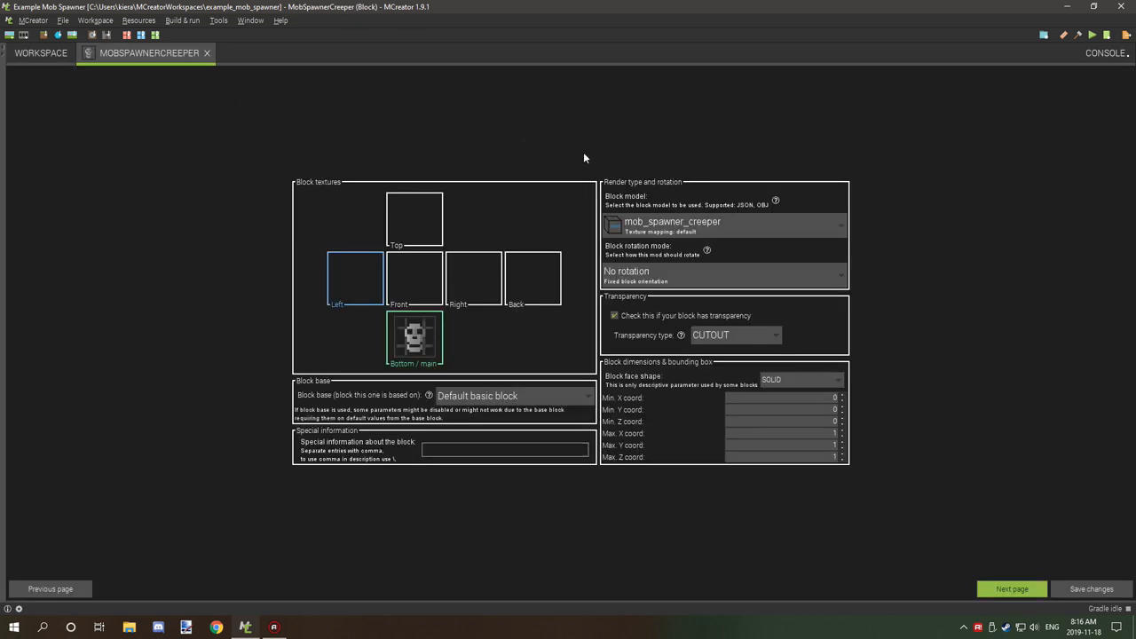
mouse_move(830, 330)
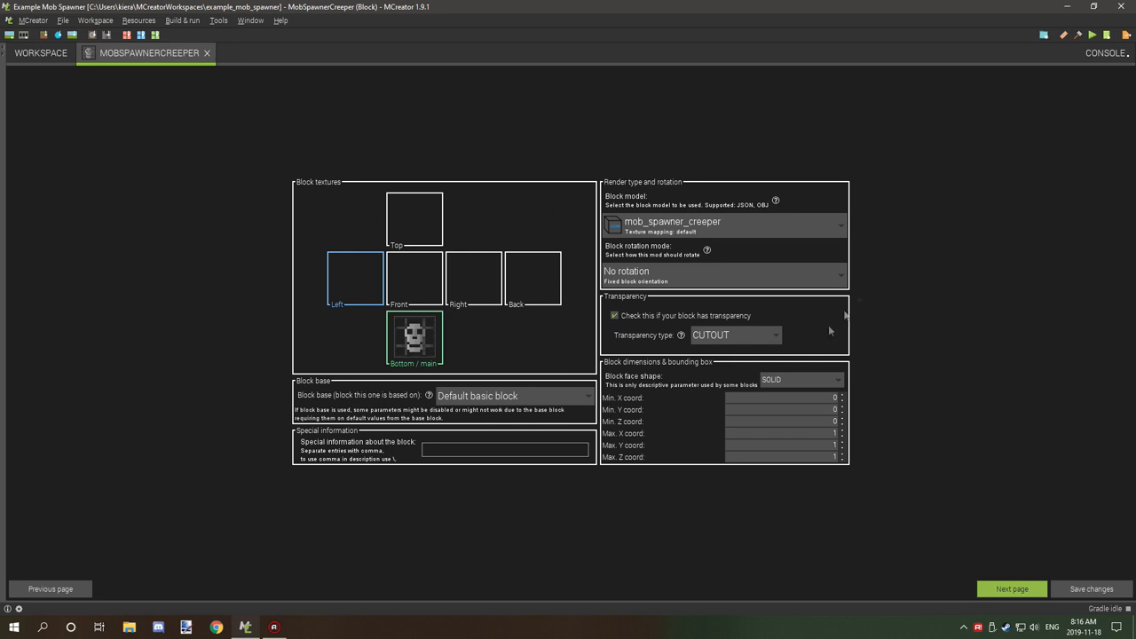
mouse_move(450, 250)
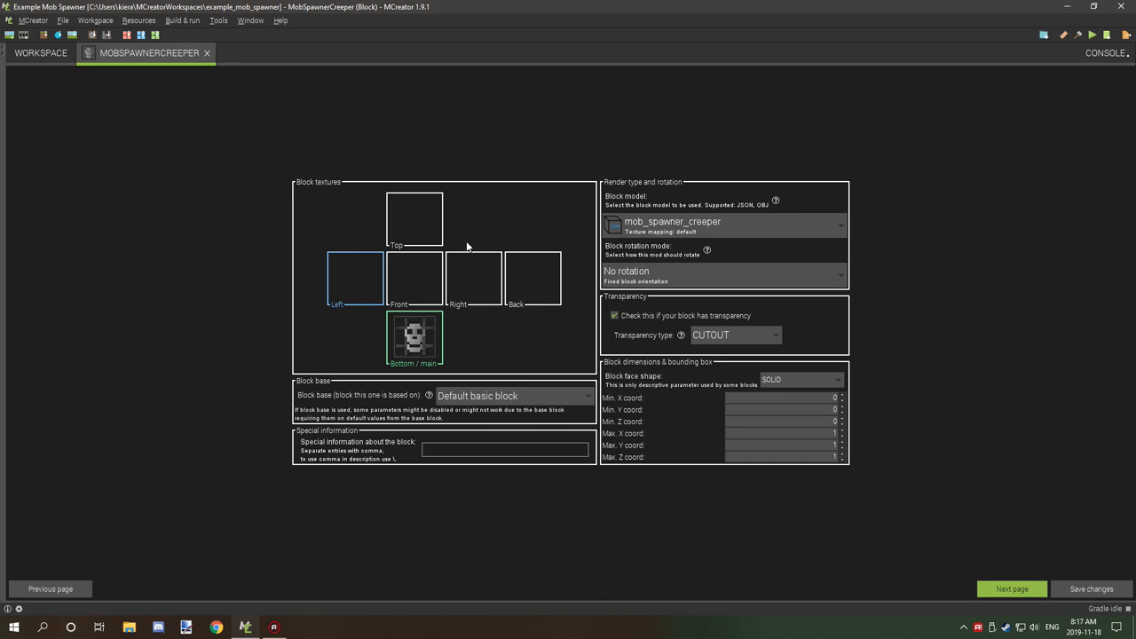
mouse_move(675, 264)
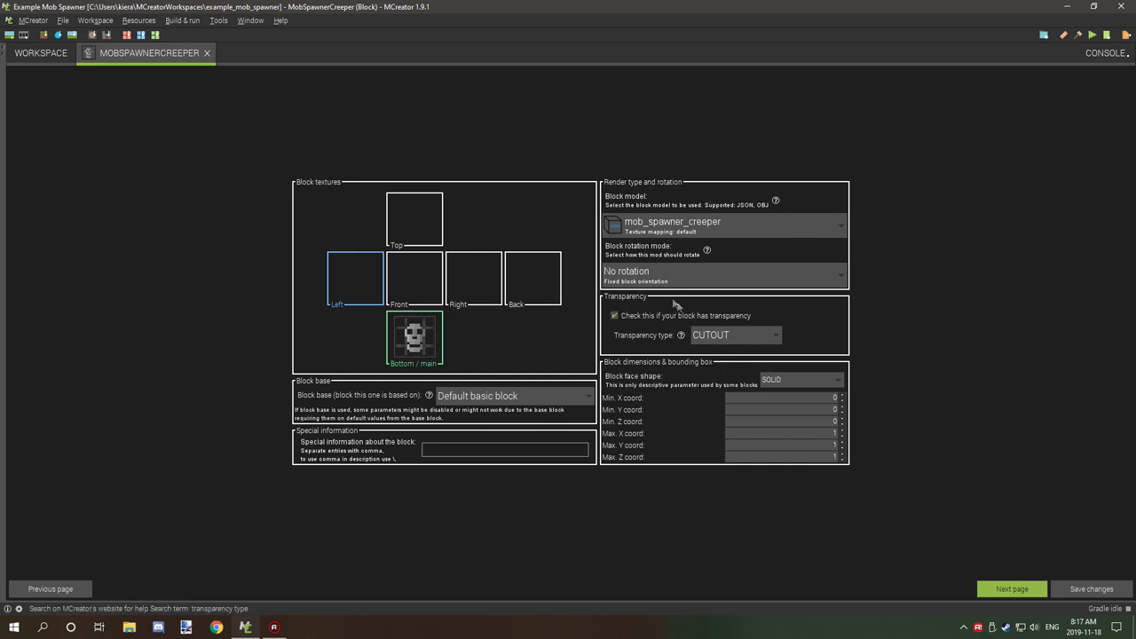
mouse_move(714, 333)
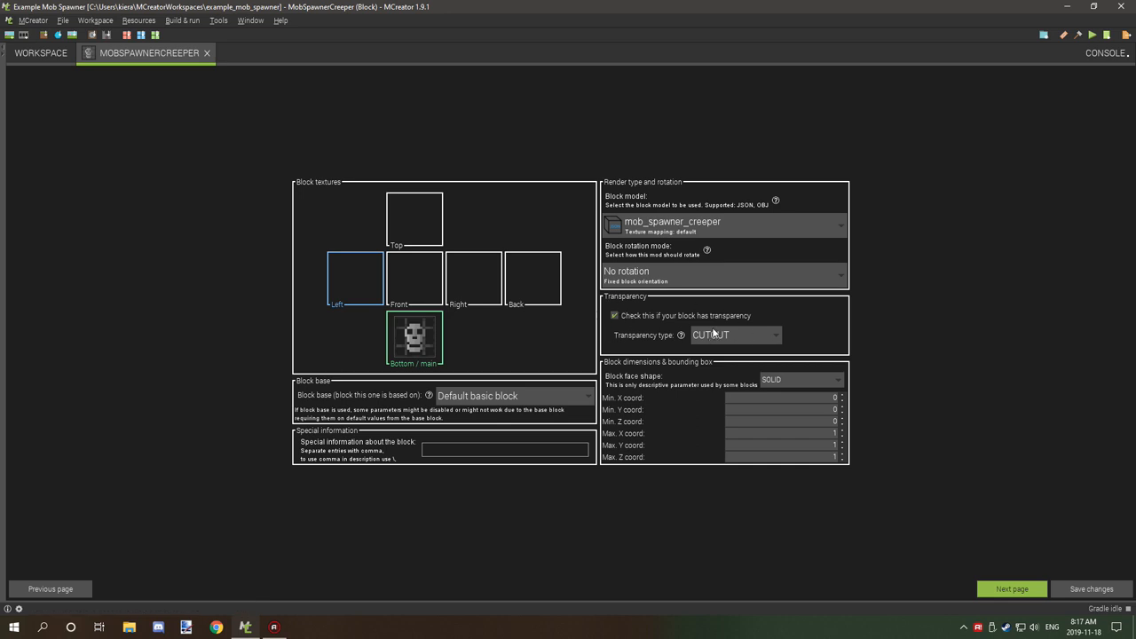
left_click(728, 335)
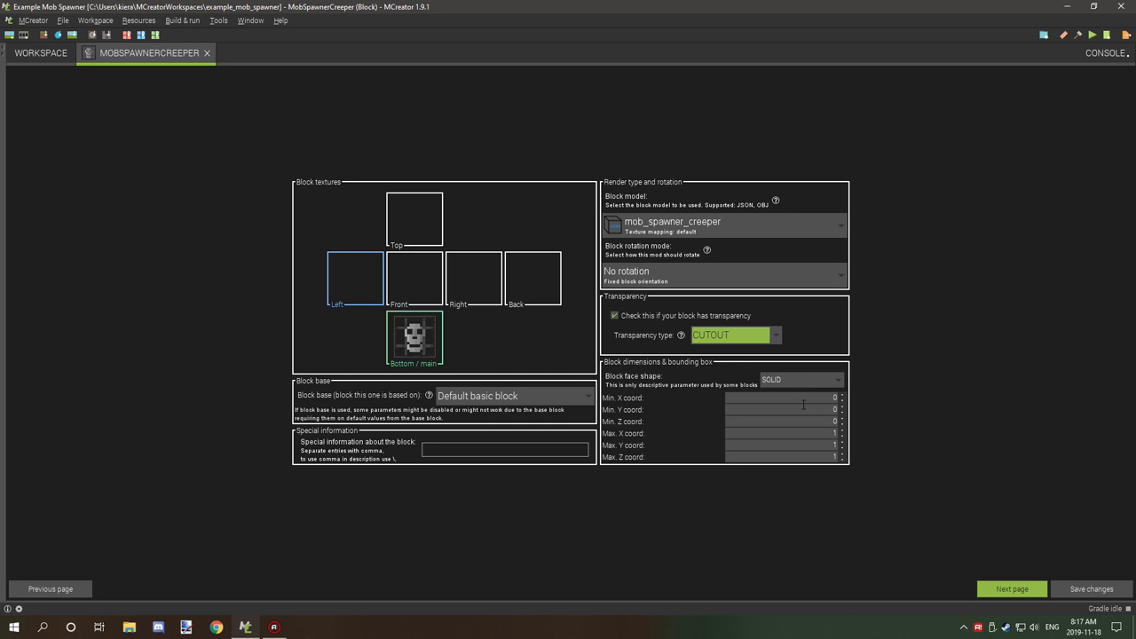
mouse_move(988, 588)
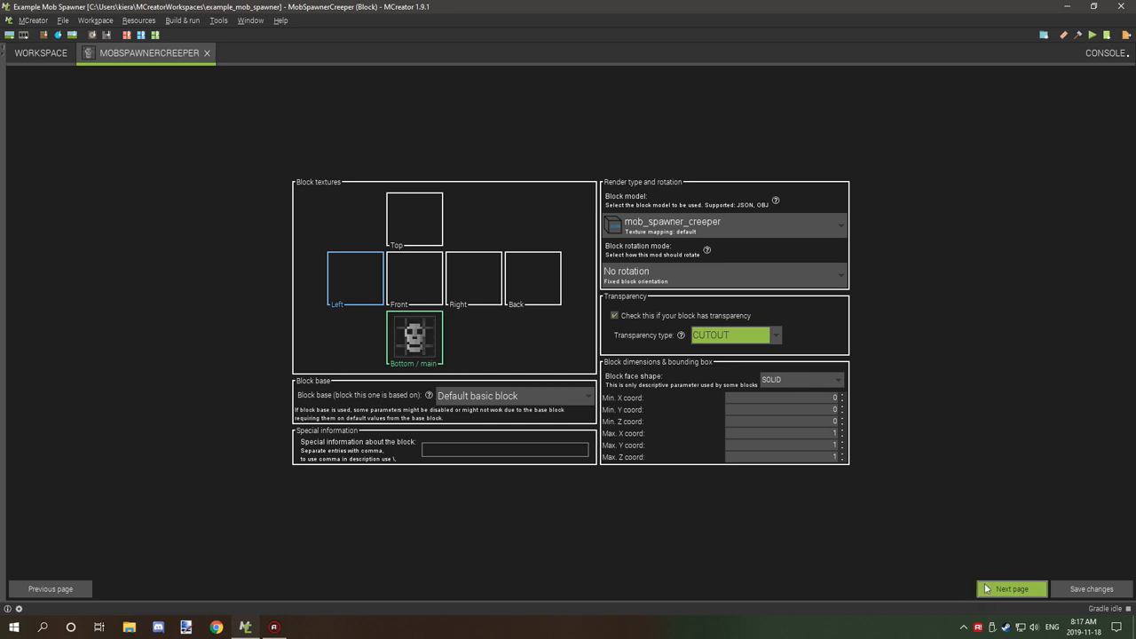
Step: Review block properties, dropping tool harvest level to 0 and back to 1
left_click(1011, 589)
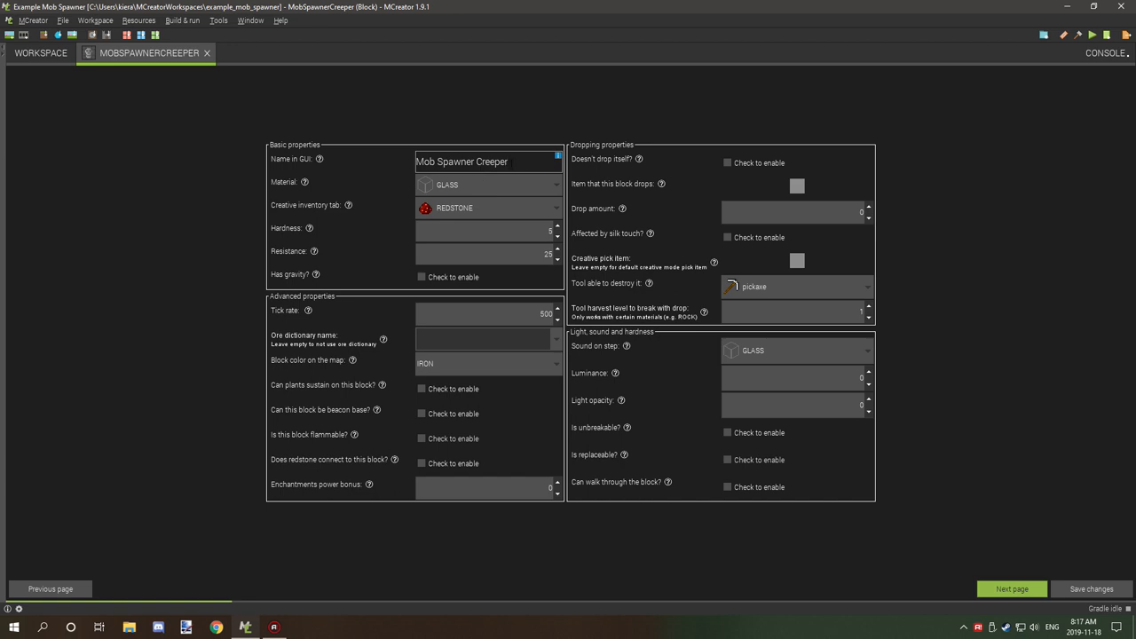
mouse_move(353, 177)
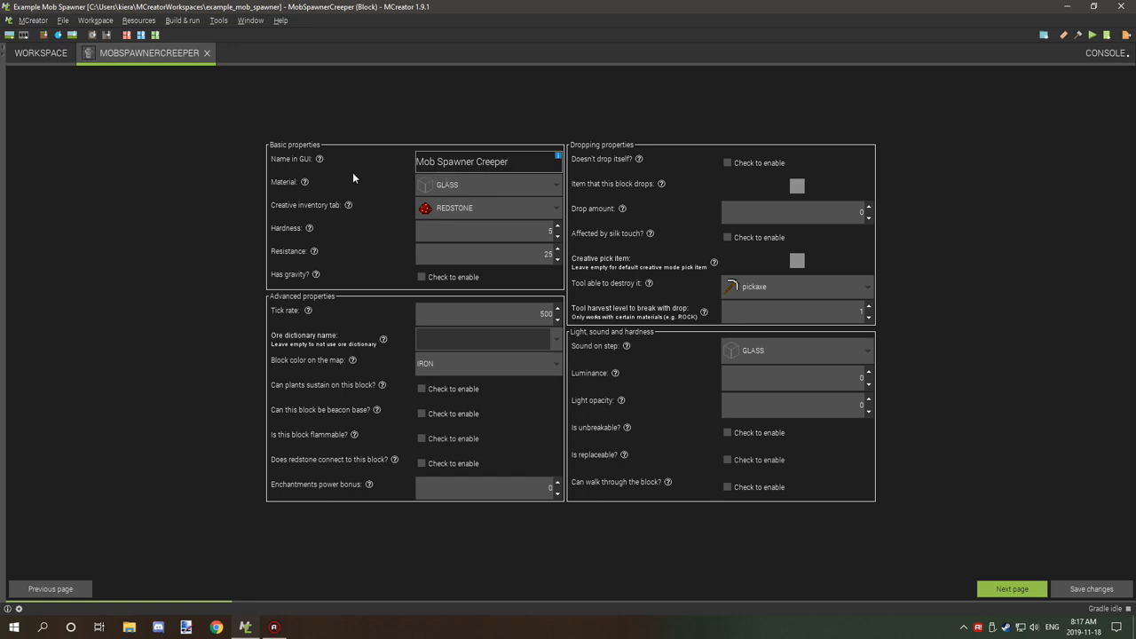
mouse_move(321, 187)
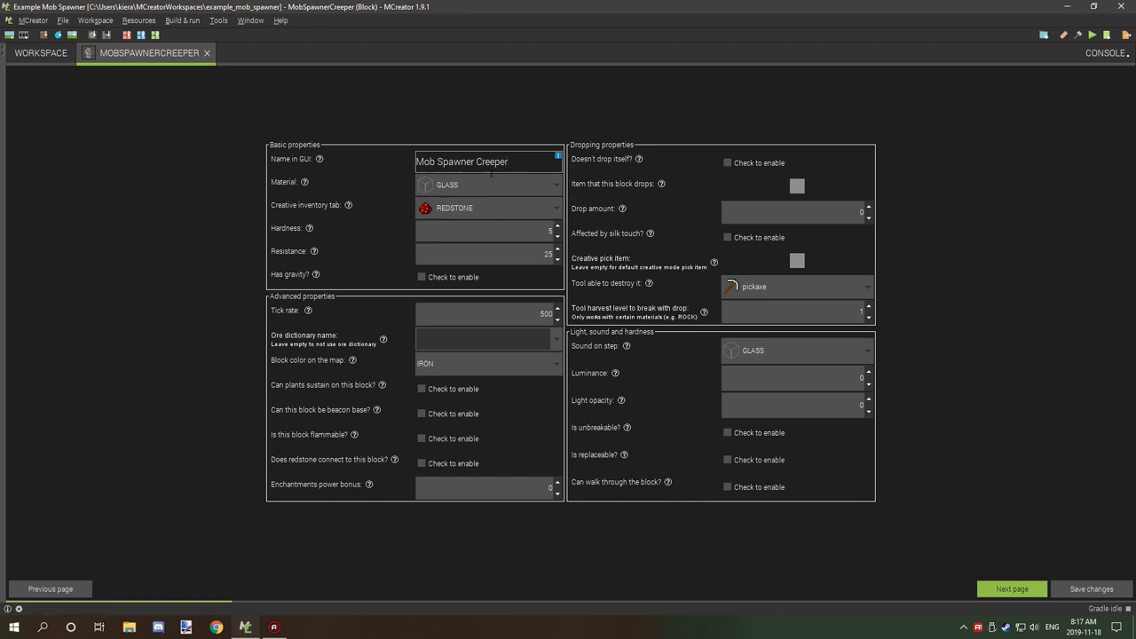
mouse_move(806, 347)
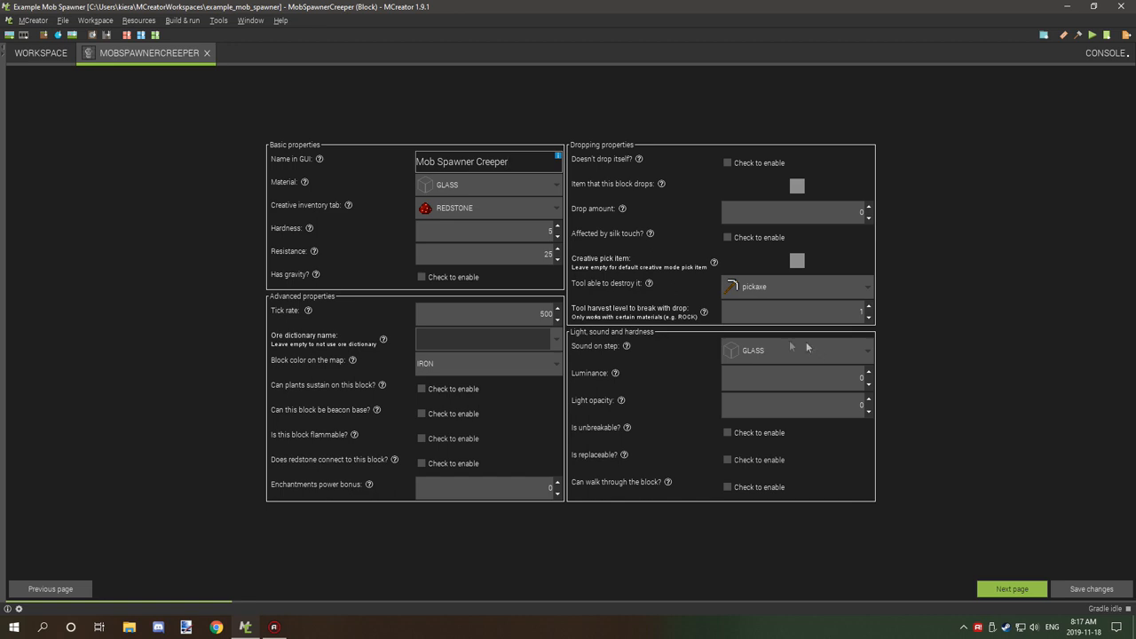
mouse_move(316, 208)
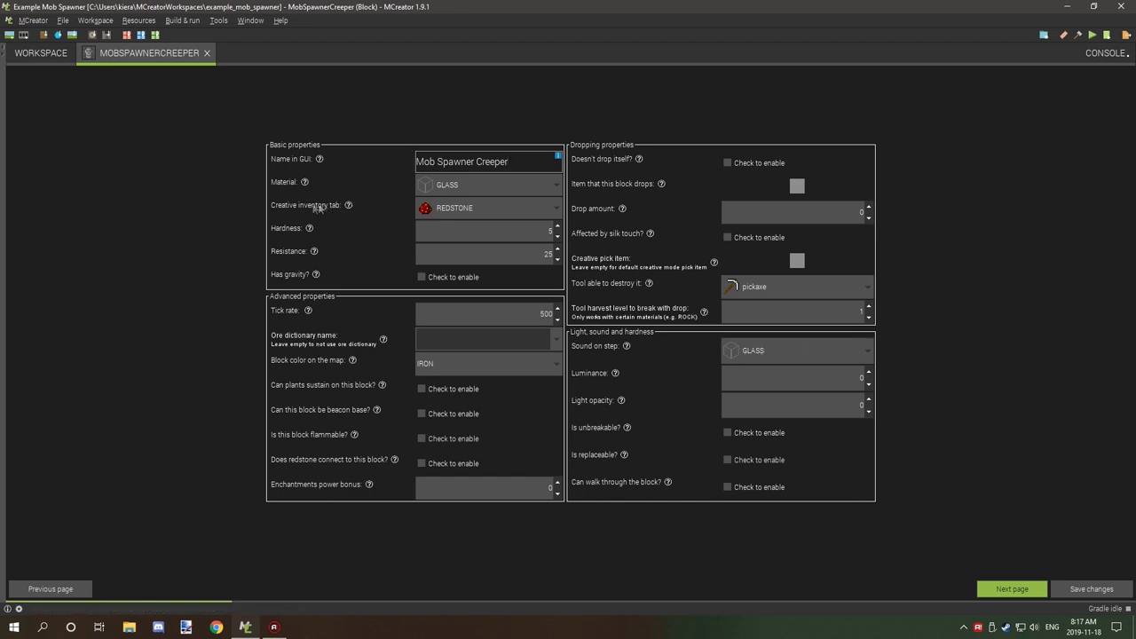
mouse_move(477, 208)
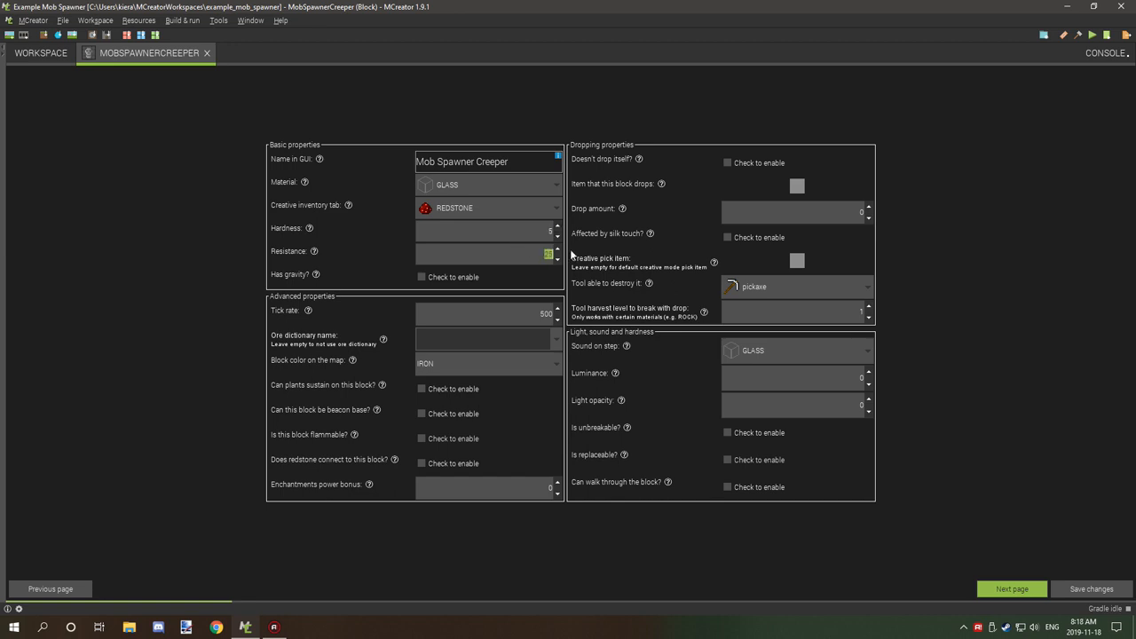
mouse_move(364, 319)
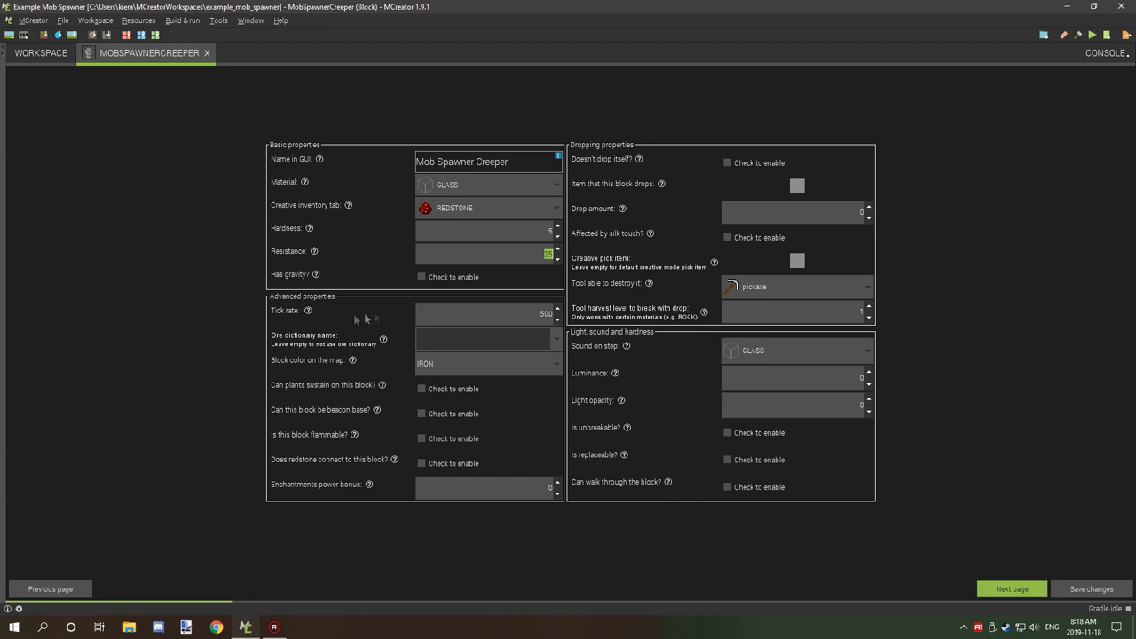
mouse_move(548, 299)
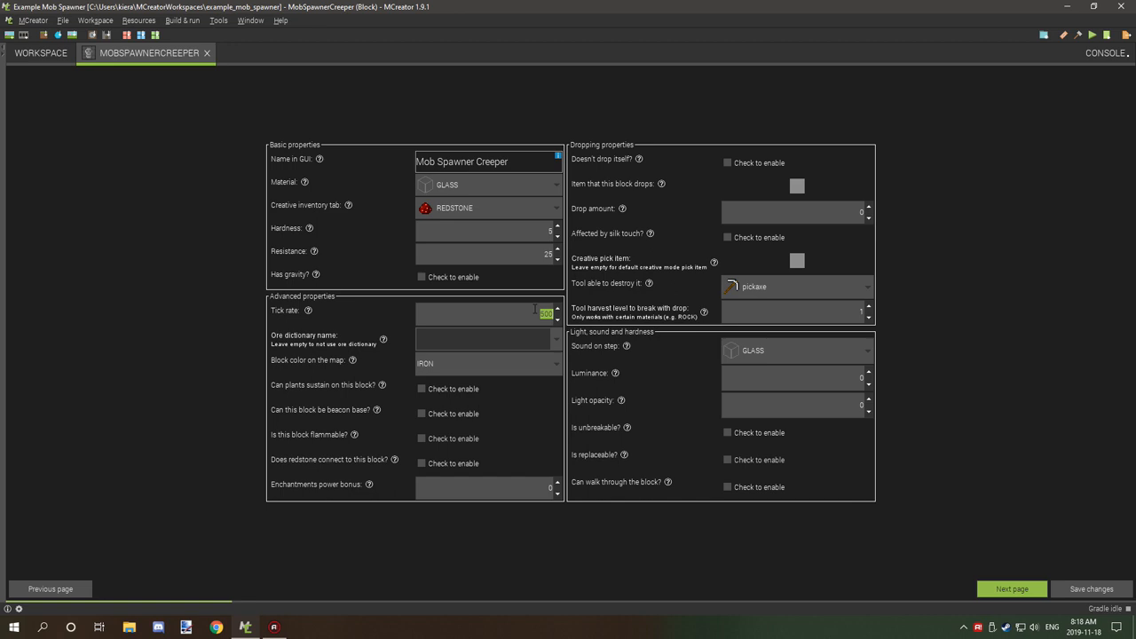
mouse_move(598, 269)
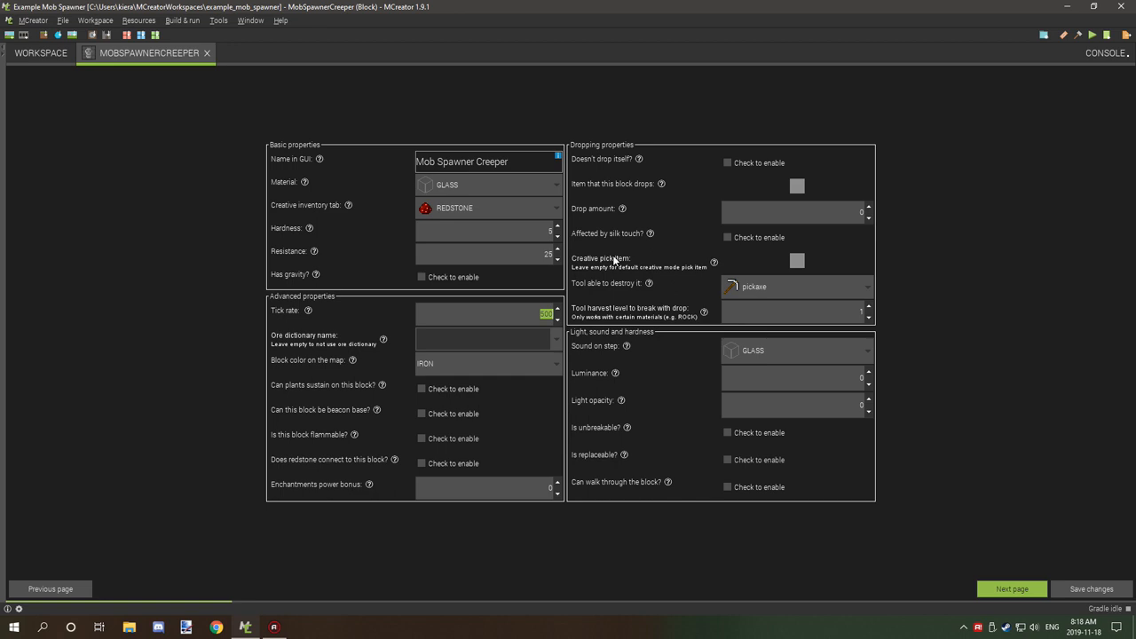
mouse_move(616, 259)
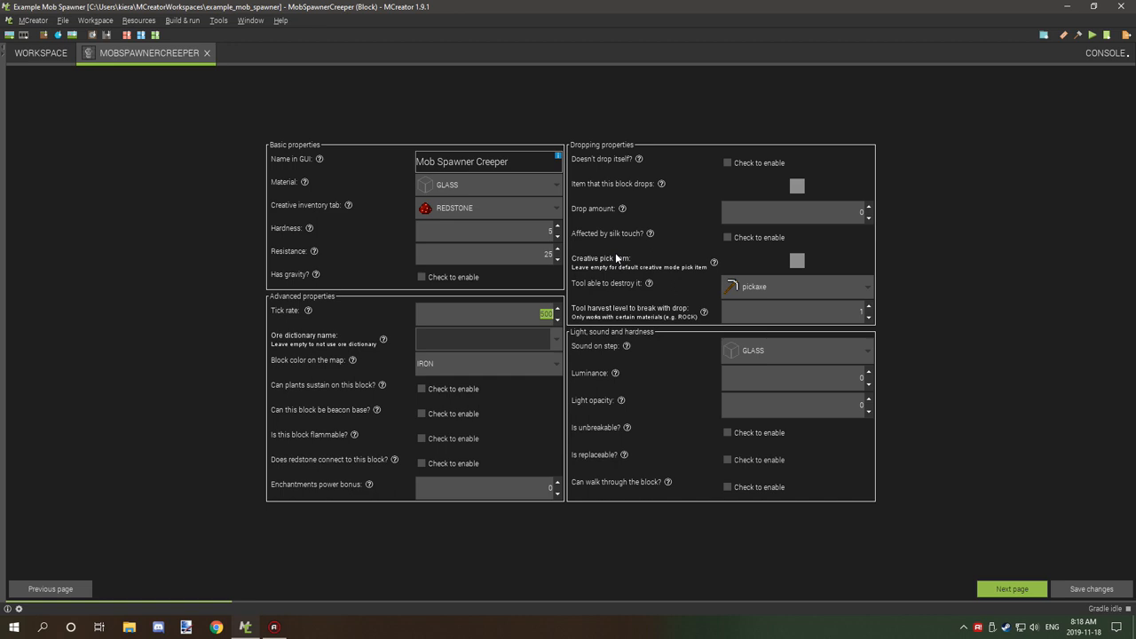
mouse_move(624, 273)
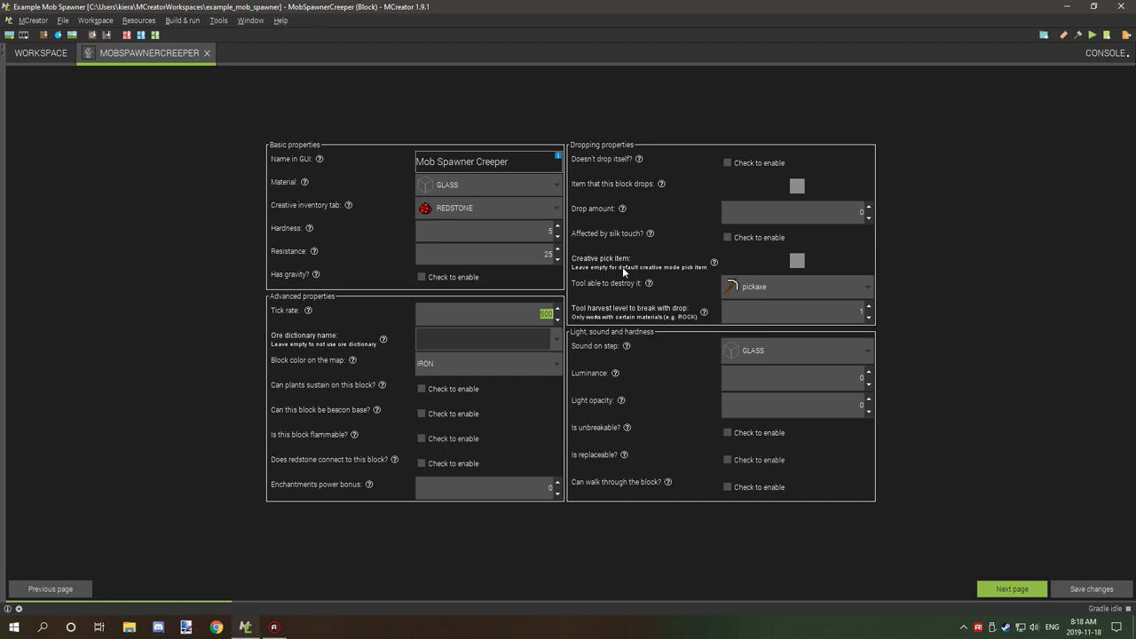
mouse_move(574, 325)
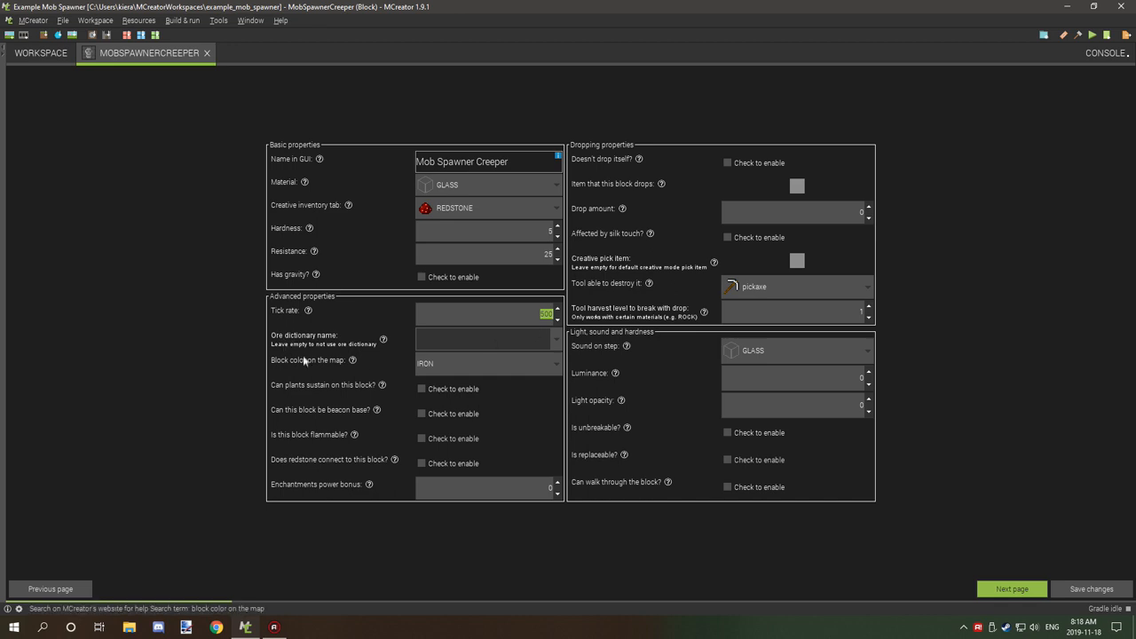
mouse_move(301, 369)
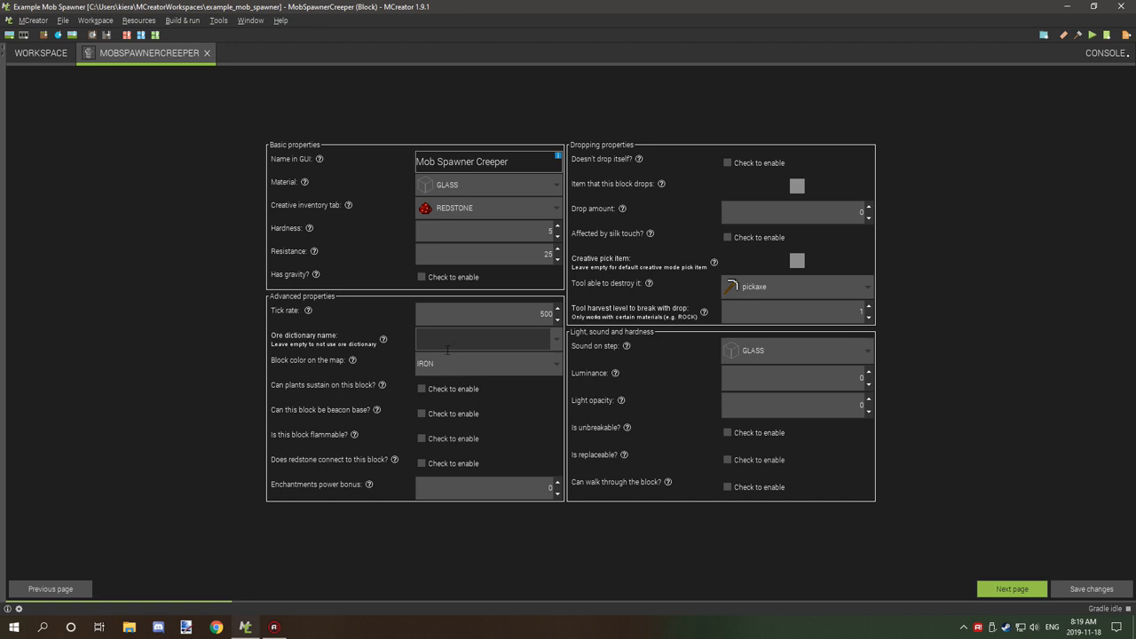
mouse_move(480, 410)
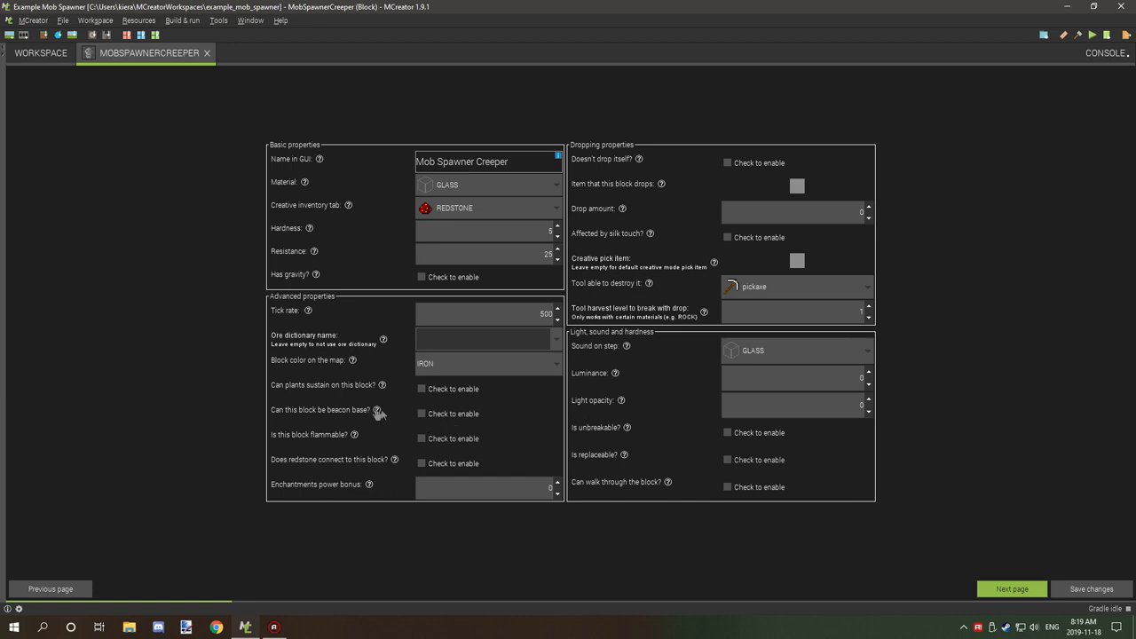
mouse_move(667, 434)
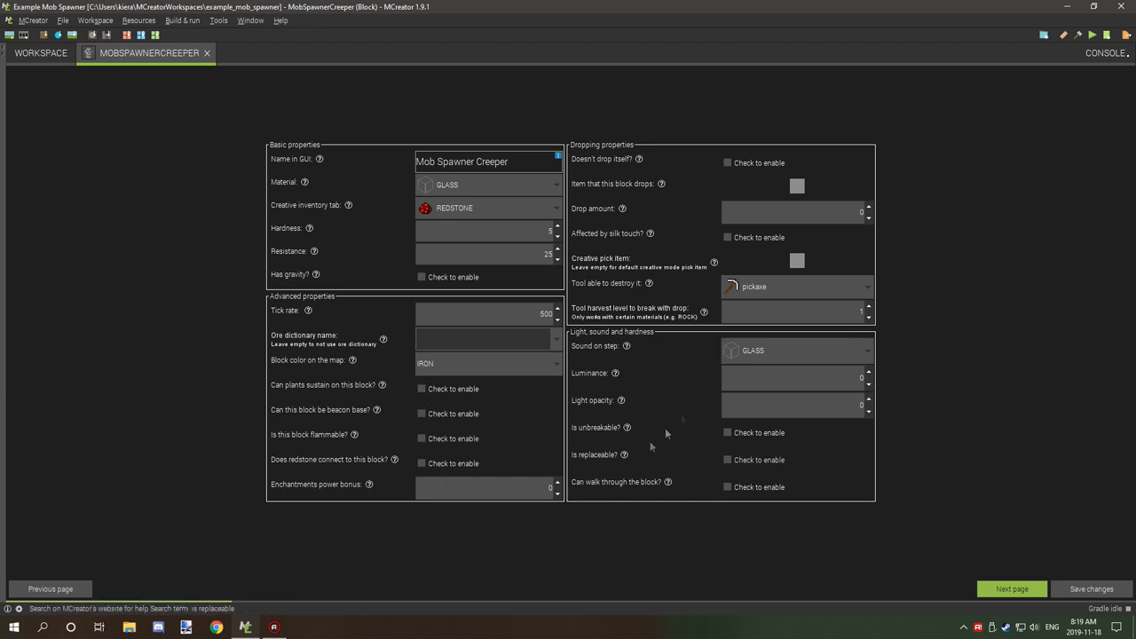
mouse_move(619, 168)
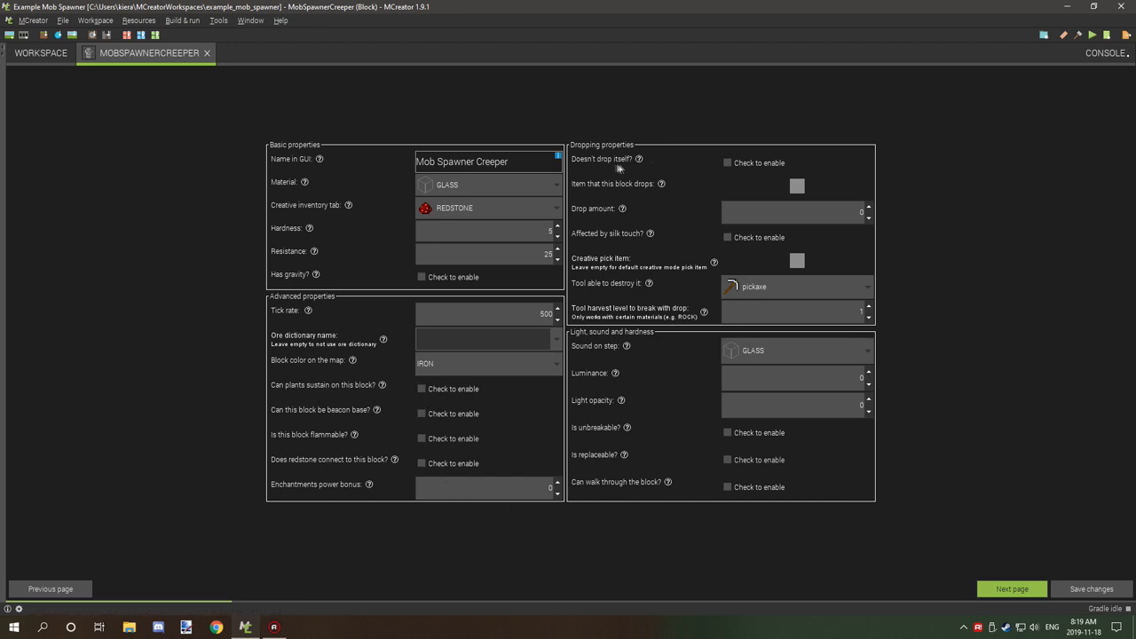
mouse_move(865, 200)
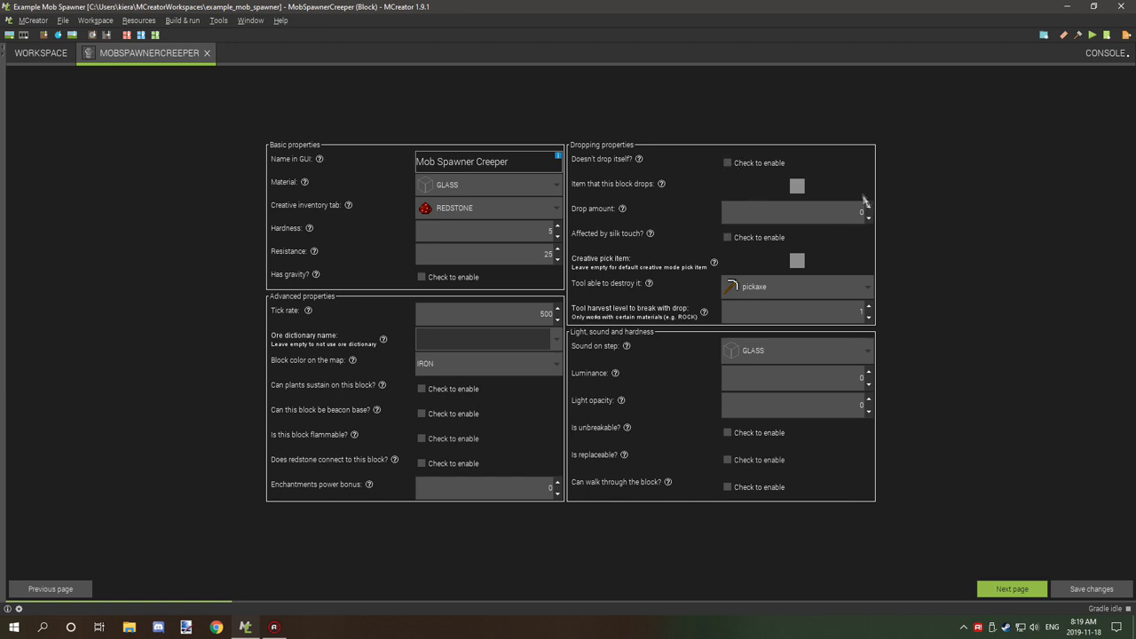
mouse_move(875, 214)
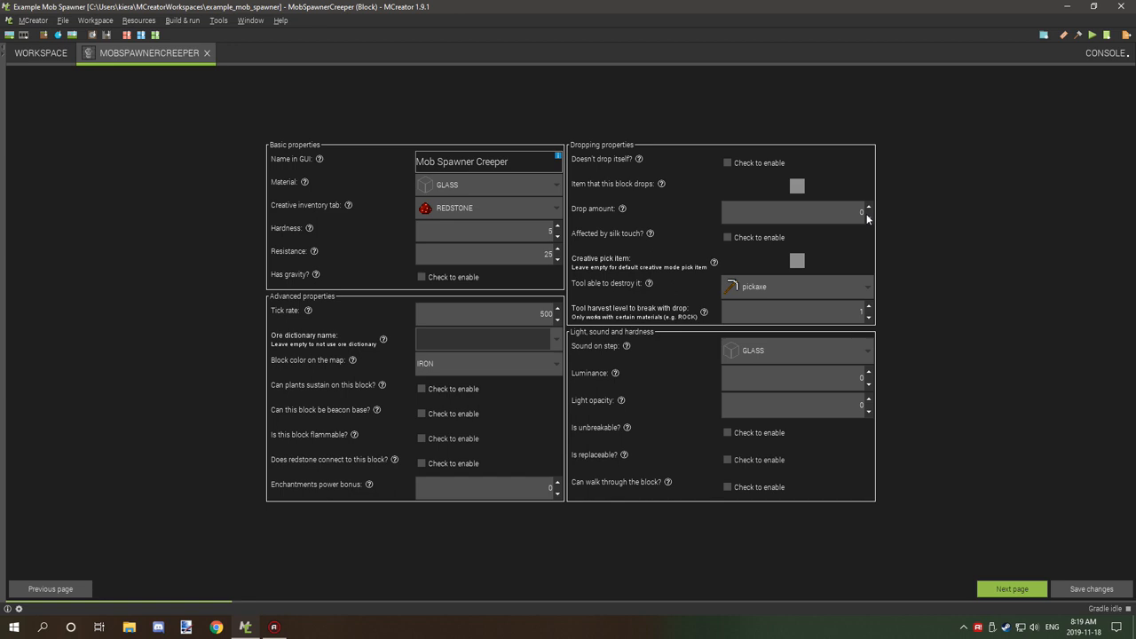
mouse_move(643, 252)
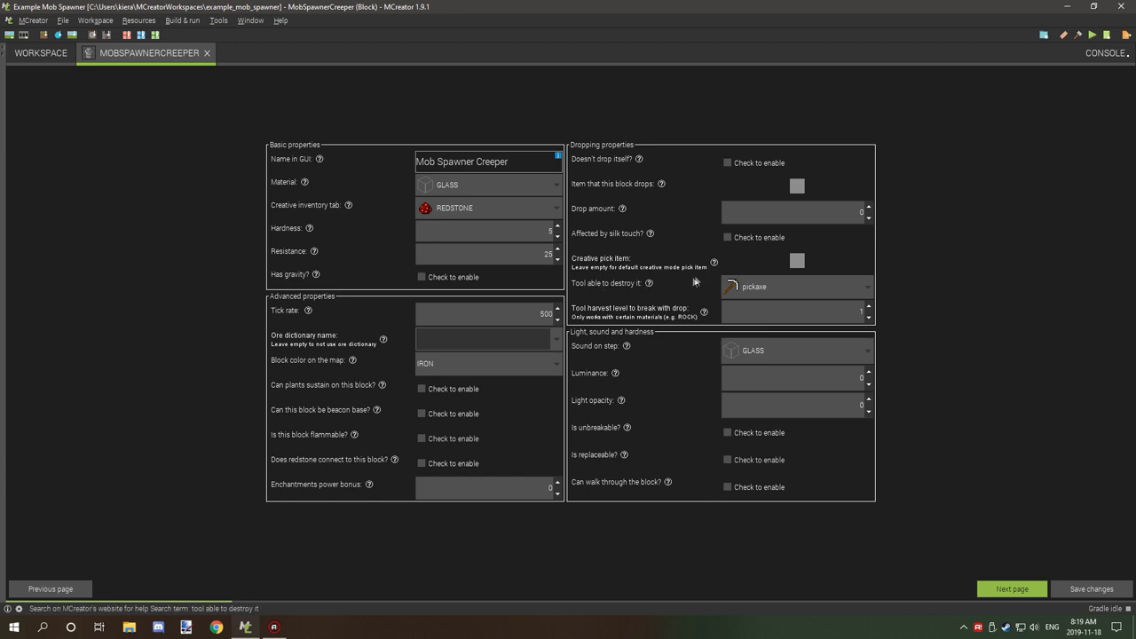
mouse_move(748, 291)
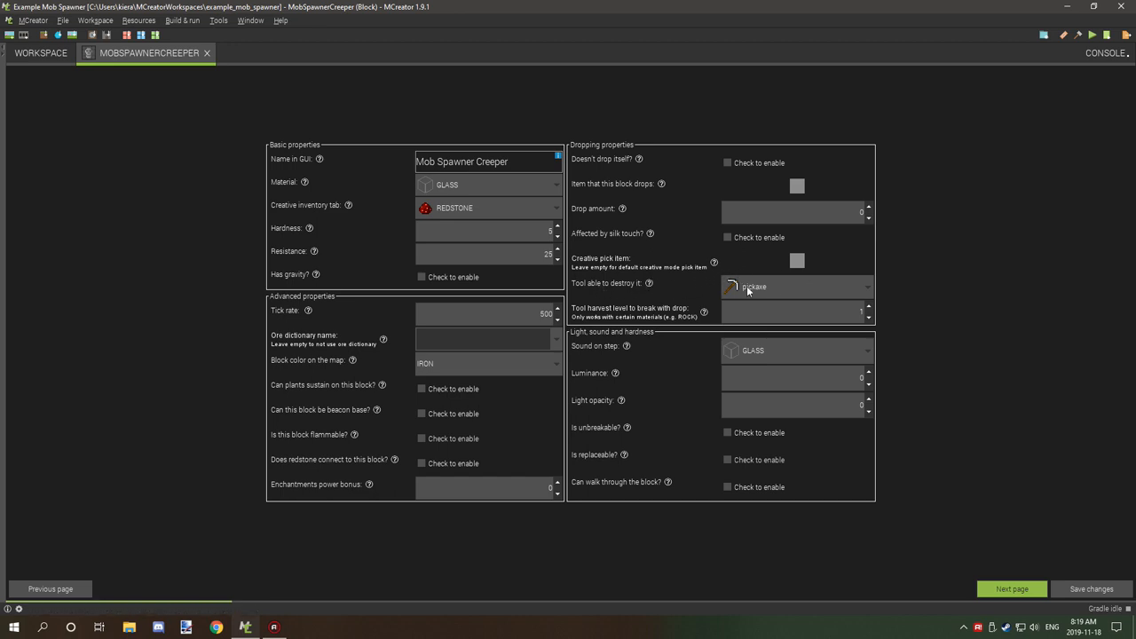
mouse_move(721, 311)
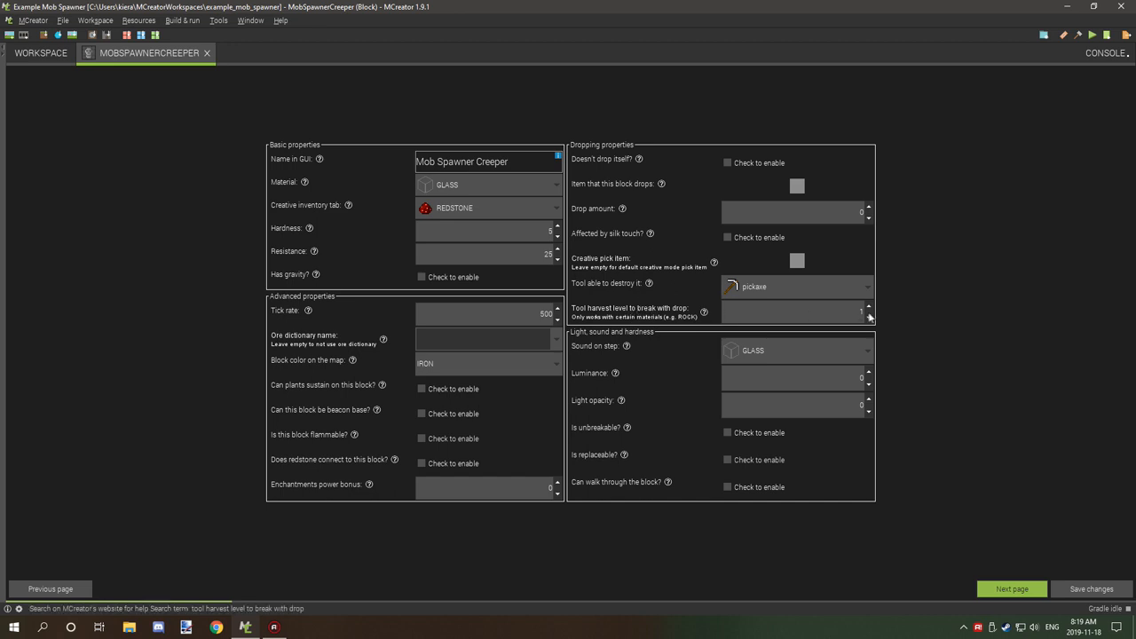
left_click(869, 315)
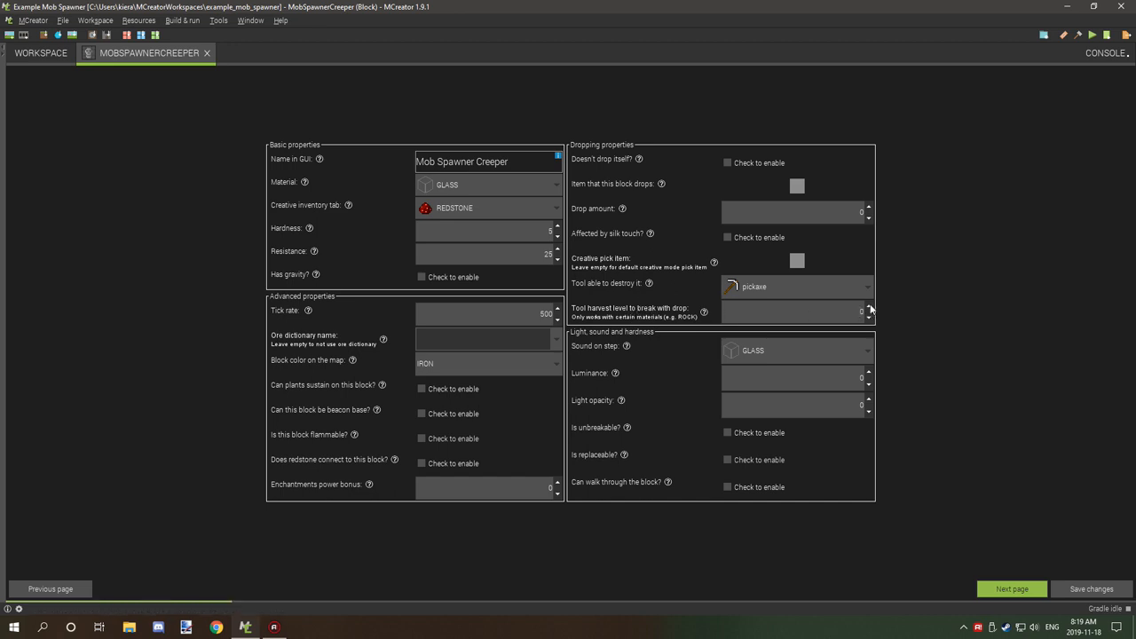
mouse_move(690, 362)
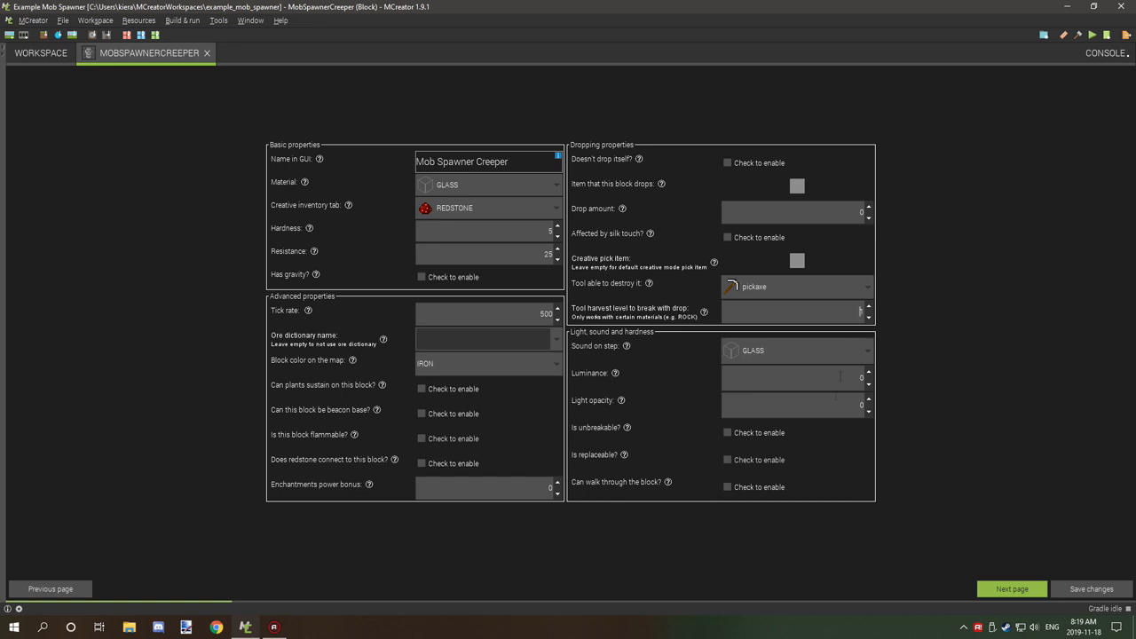
left_click(1011, 589)
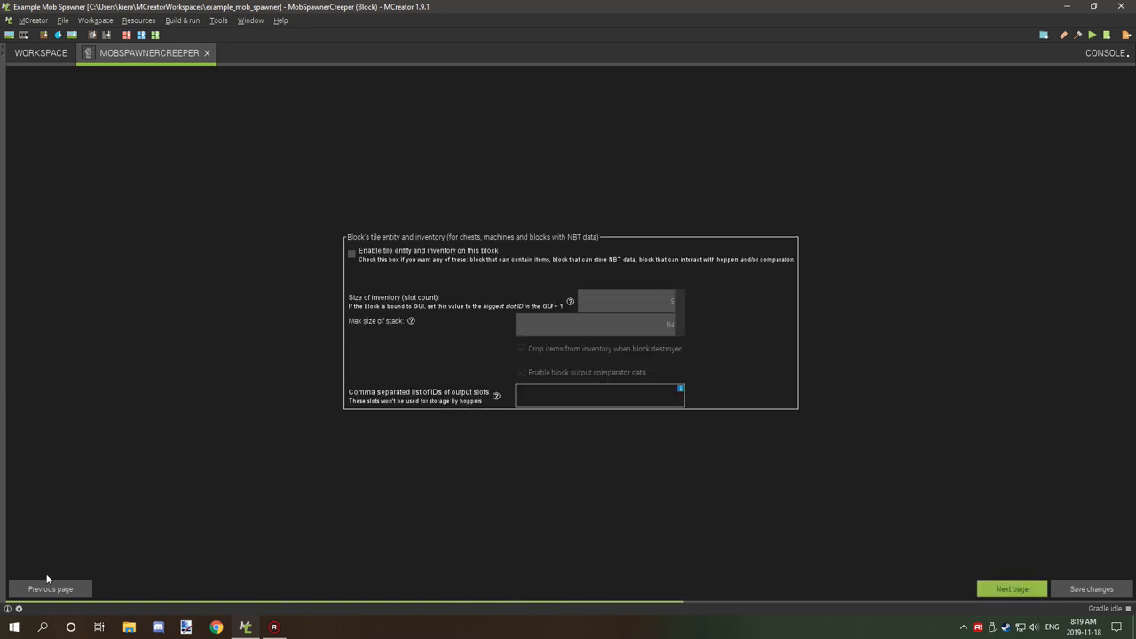
Step: Page back to particle settings, then forward past inventory to the event triggers
left_click(1012, 589)
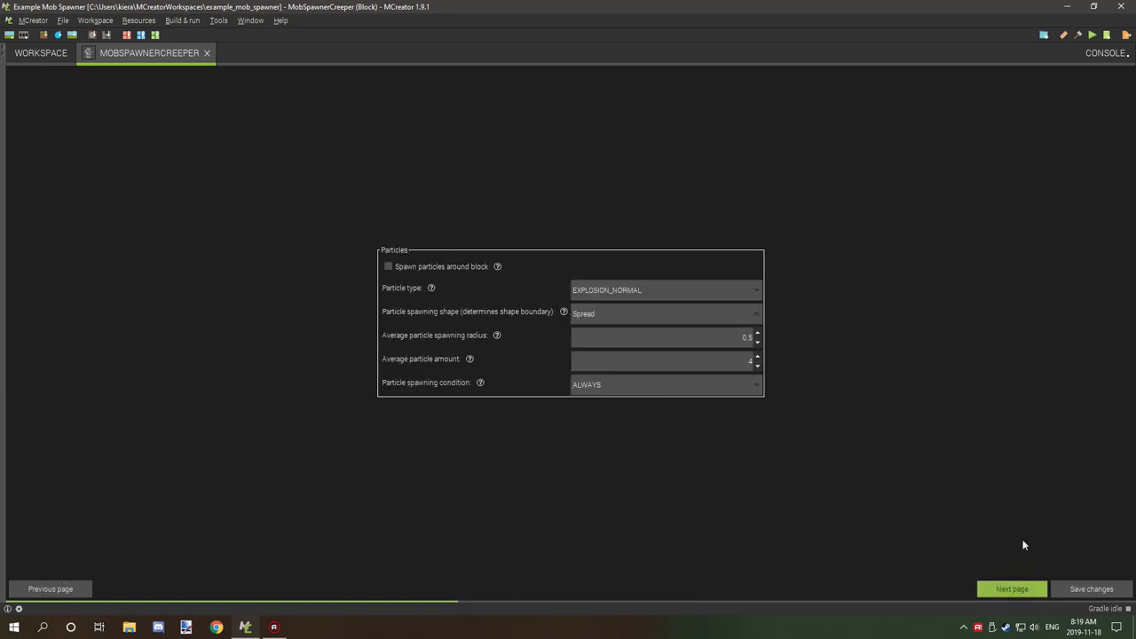
left_click(1012, 588)
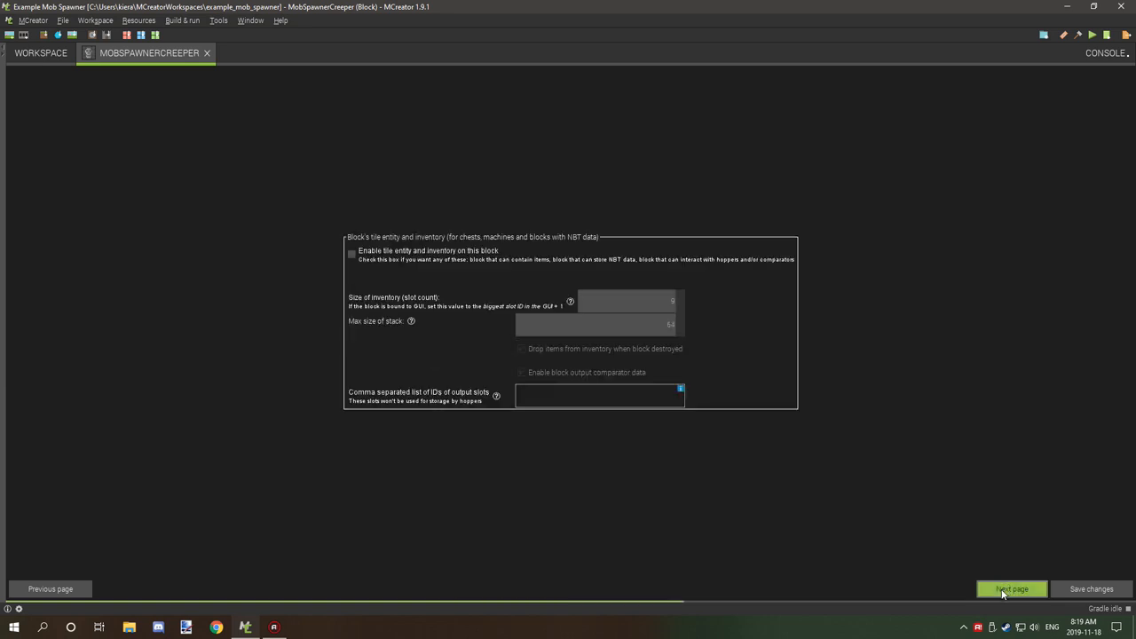
left_click(1012, 588)
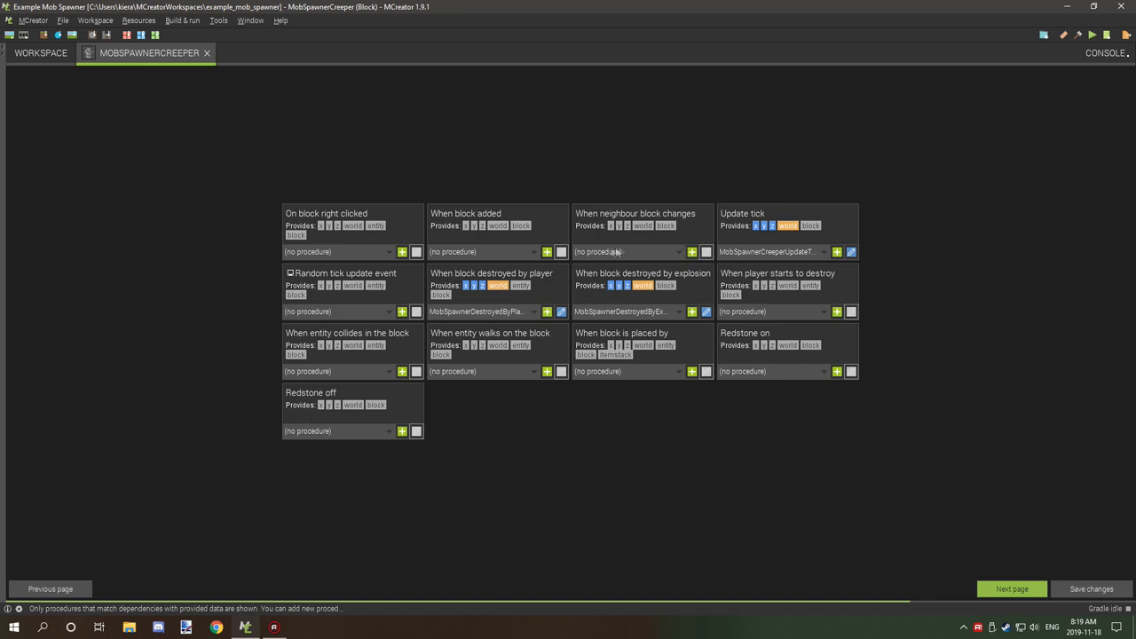
mouse_move(468, 290)
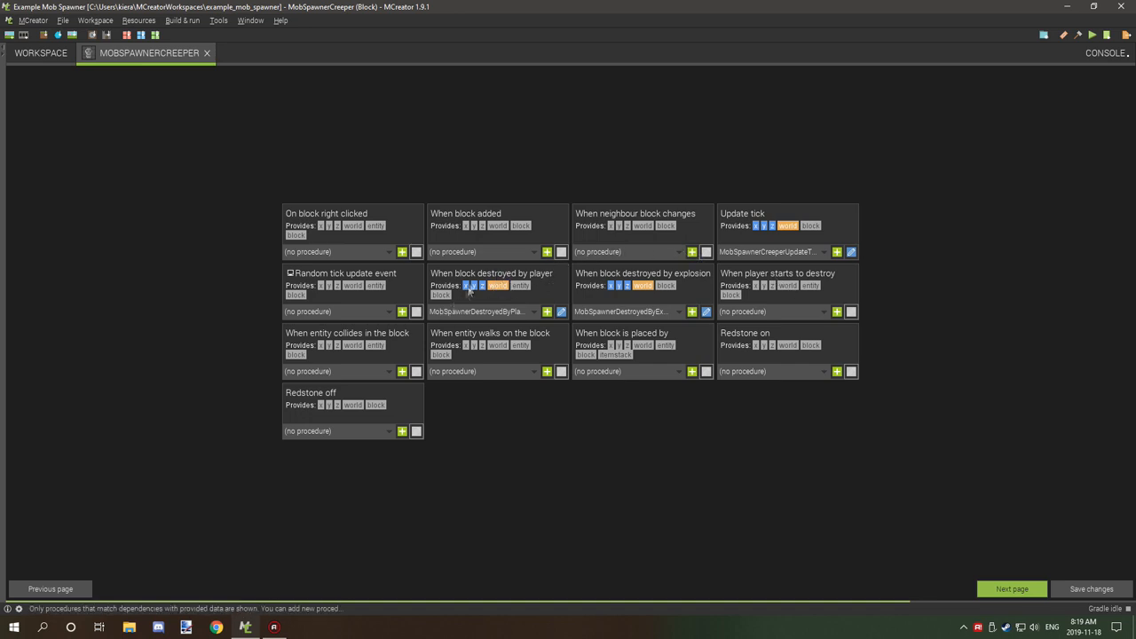
mouse_move(642, 286)
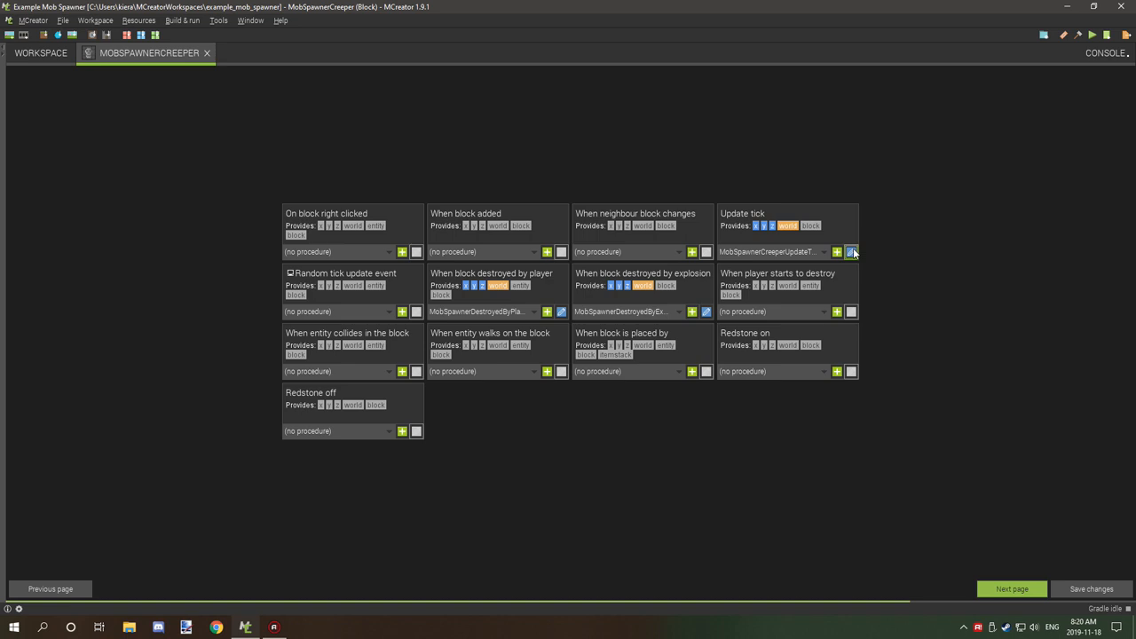
Step: Open MobSpawnerCreeperUpdateTick and expand its collapsed light-level condition block
left_click(851, 251)
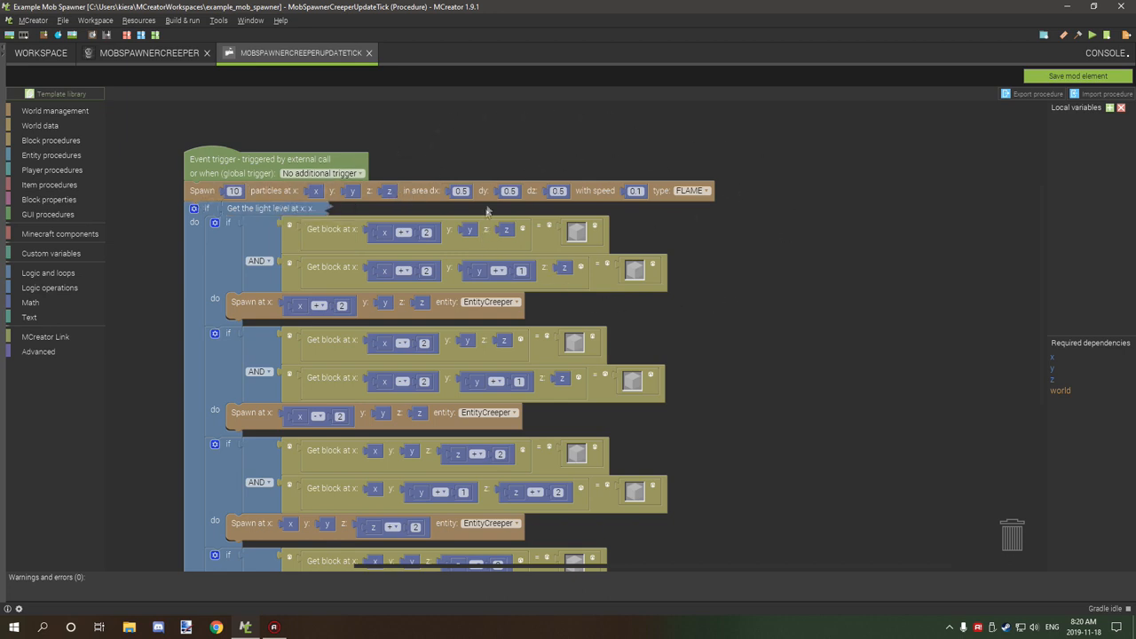
mouse_move(670, 227)
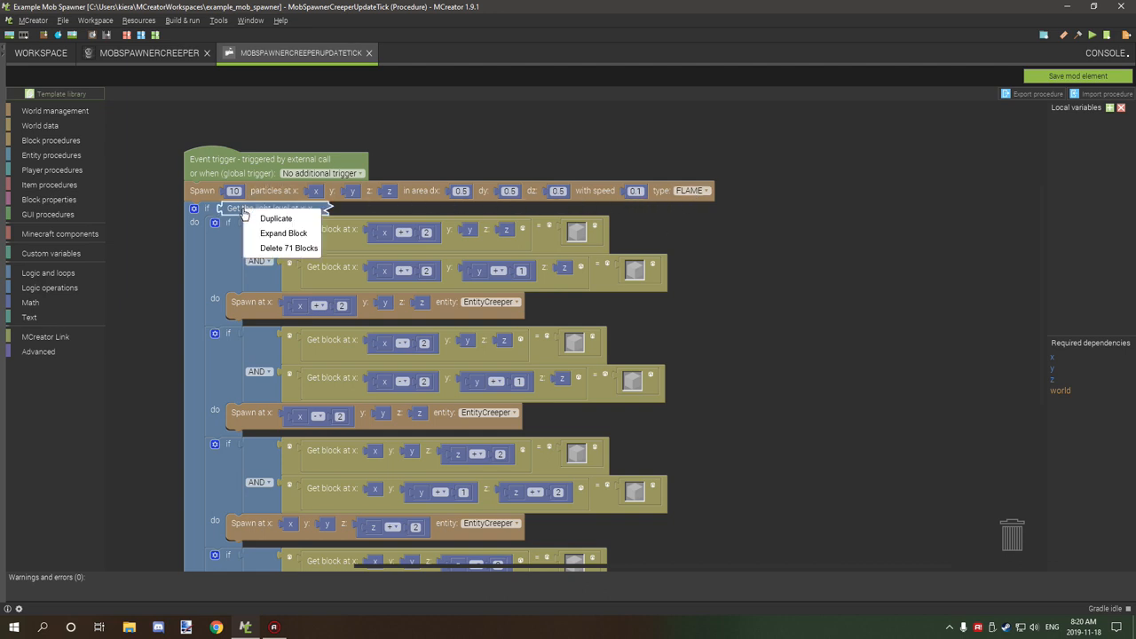
left_click(284, 233)
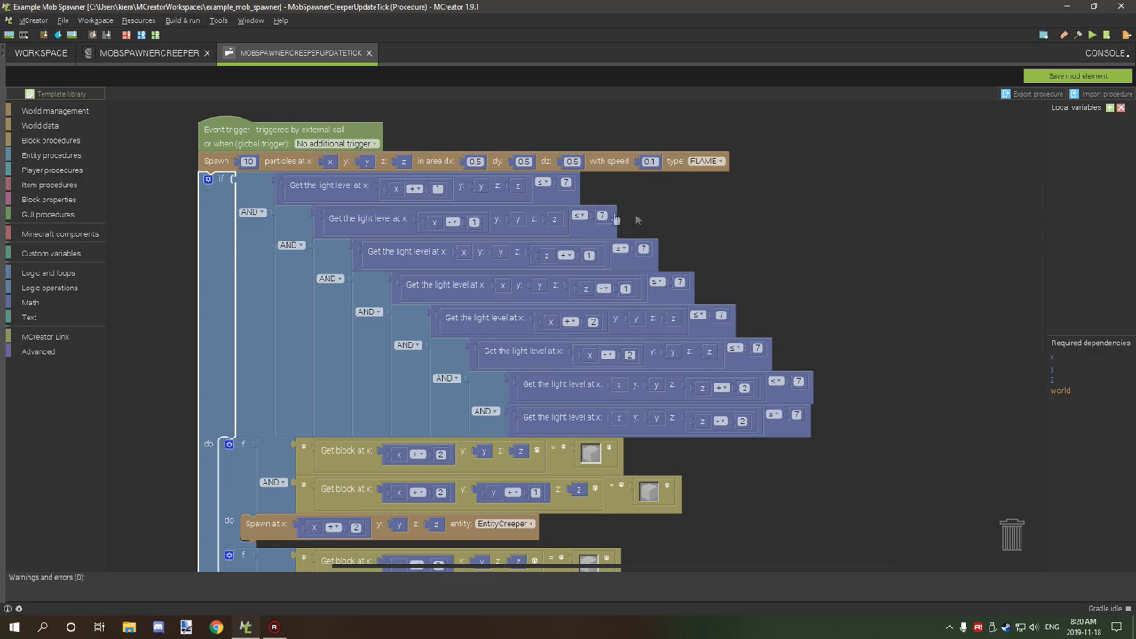
scroll("down", 3)
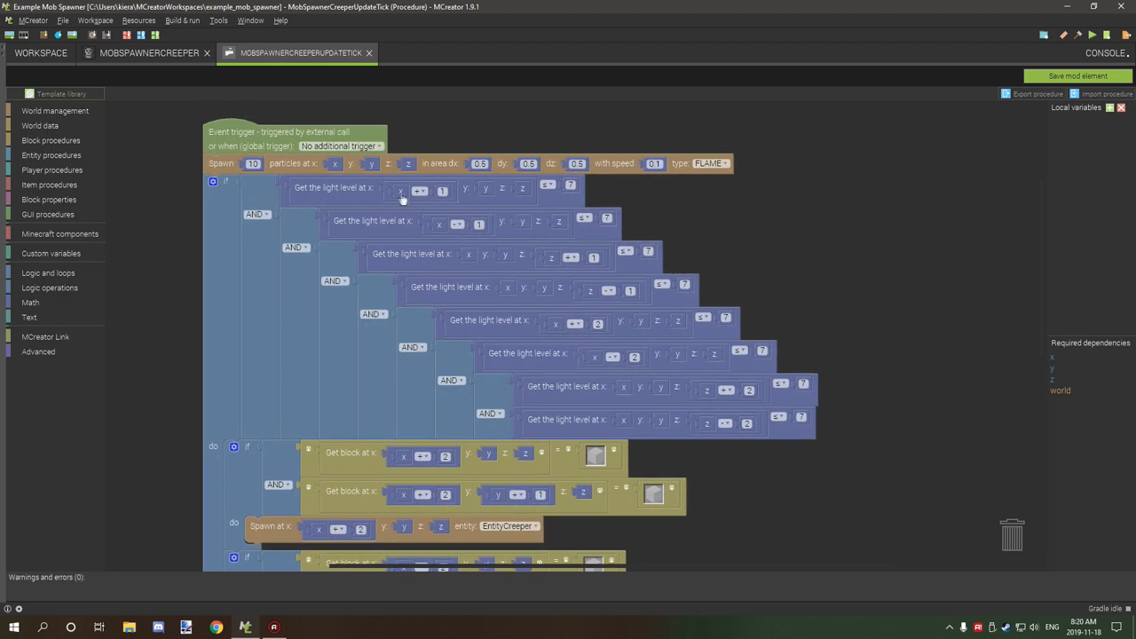
mouse_move(447, 205)
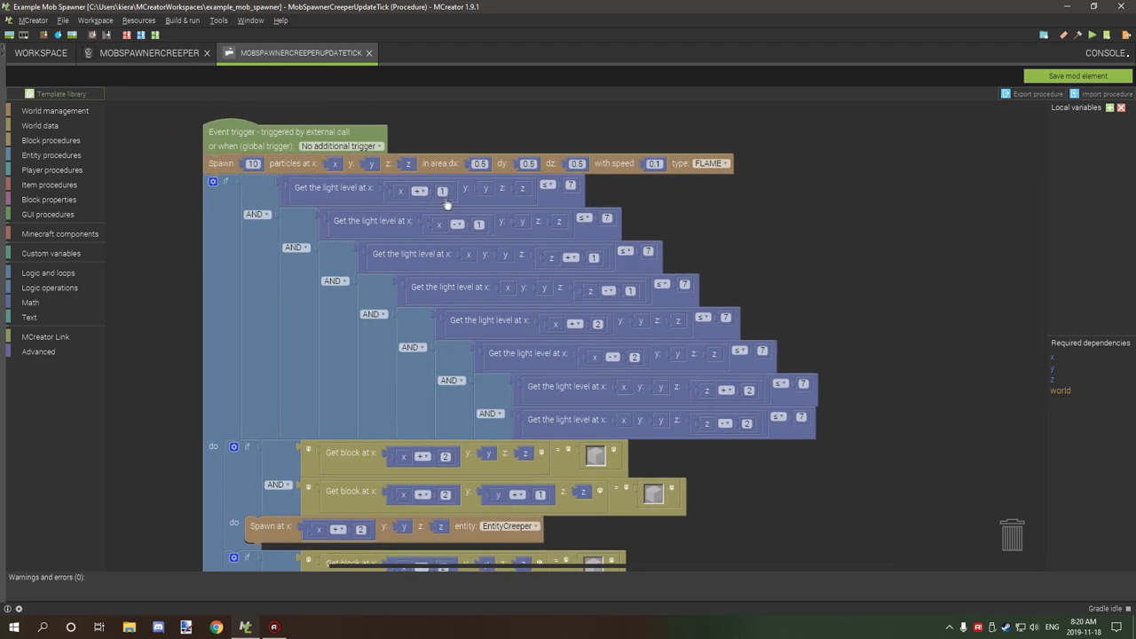
mouse_move(507, 193)
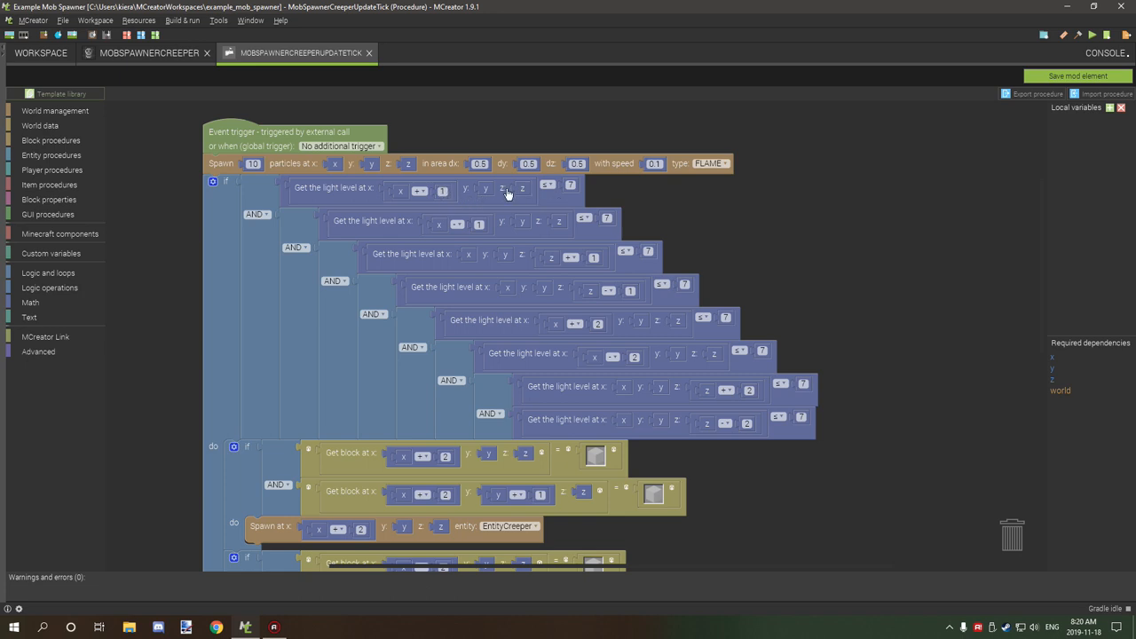
mouse_move(398, 185)
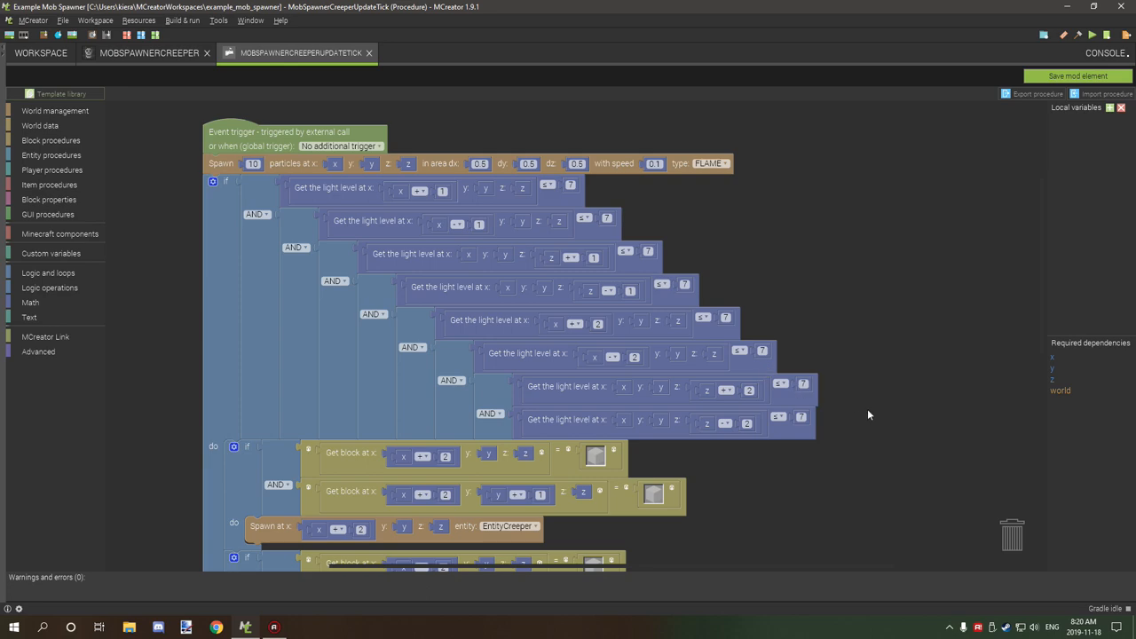
scroll("down", 3)
type("2")
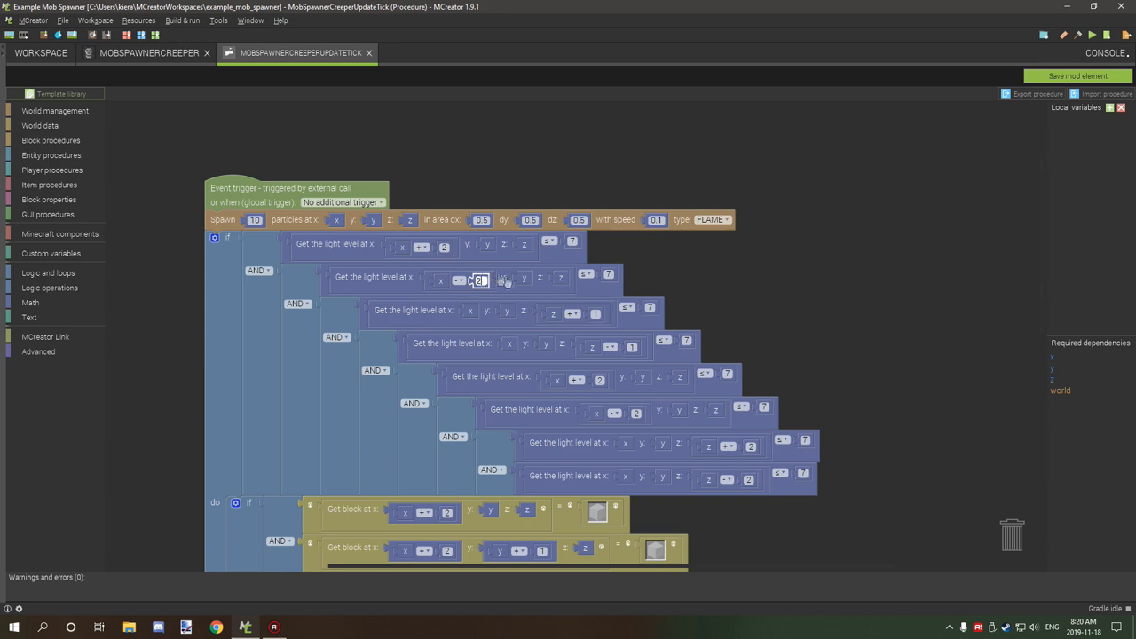
mouse_move(618, 325)
type("1")
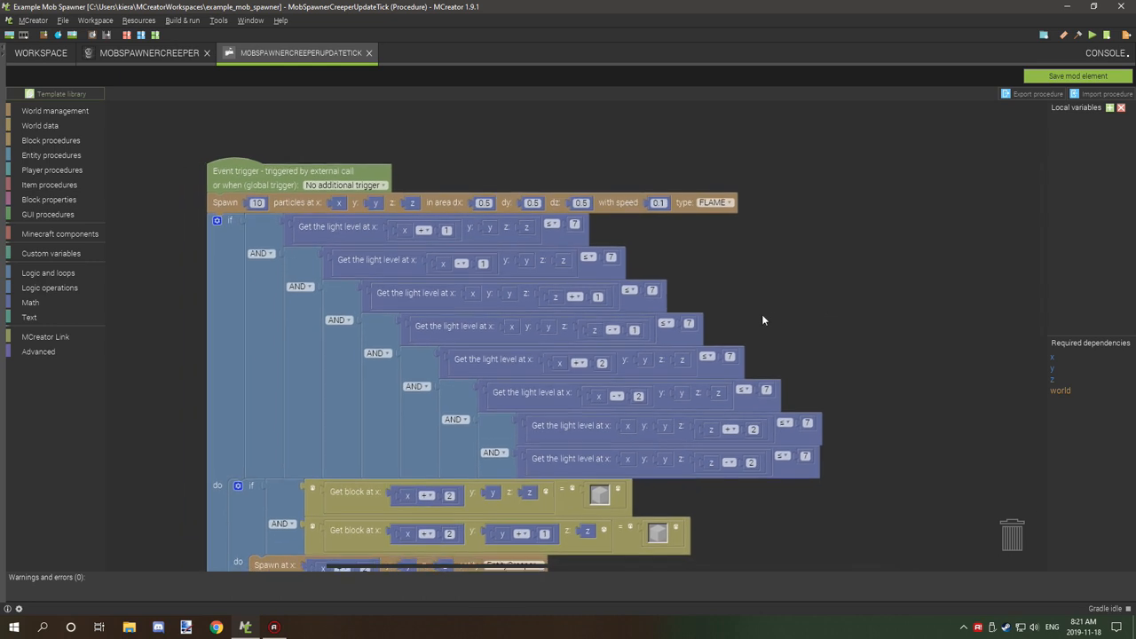
mouse_move(755, 294)
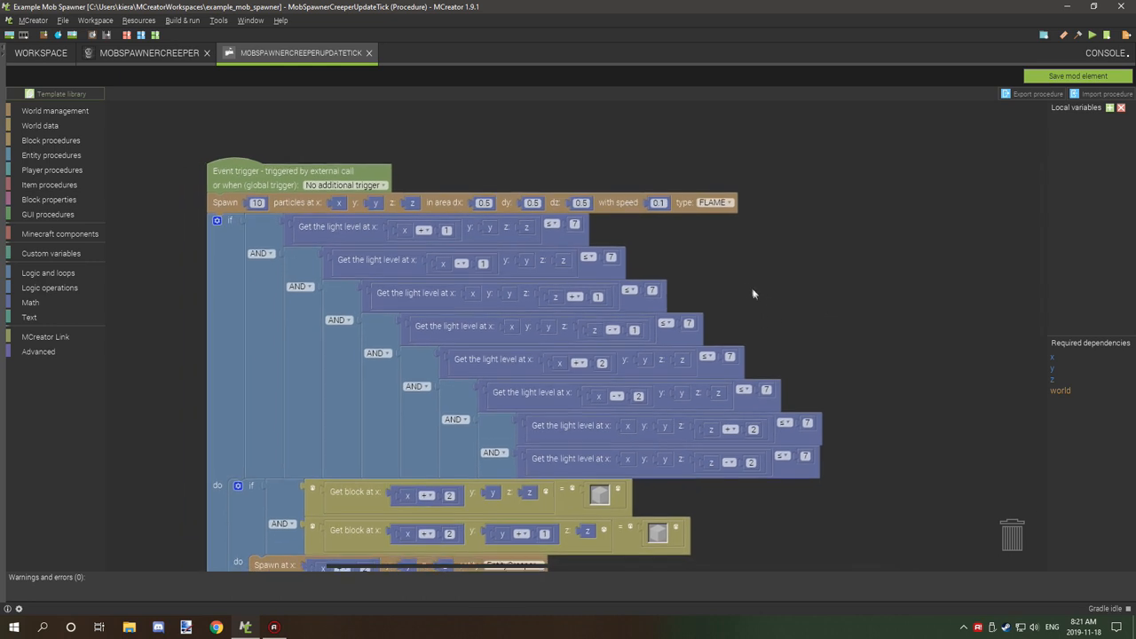
mouse_move(627, 225)
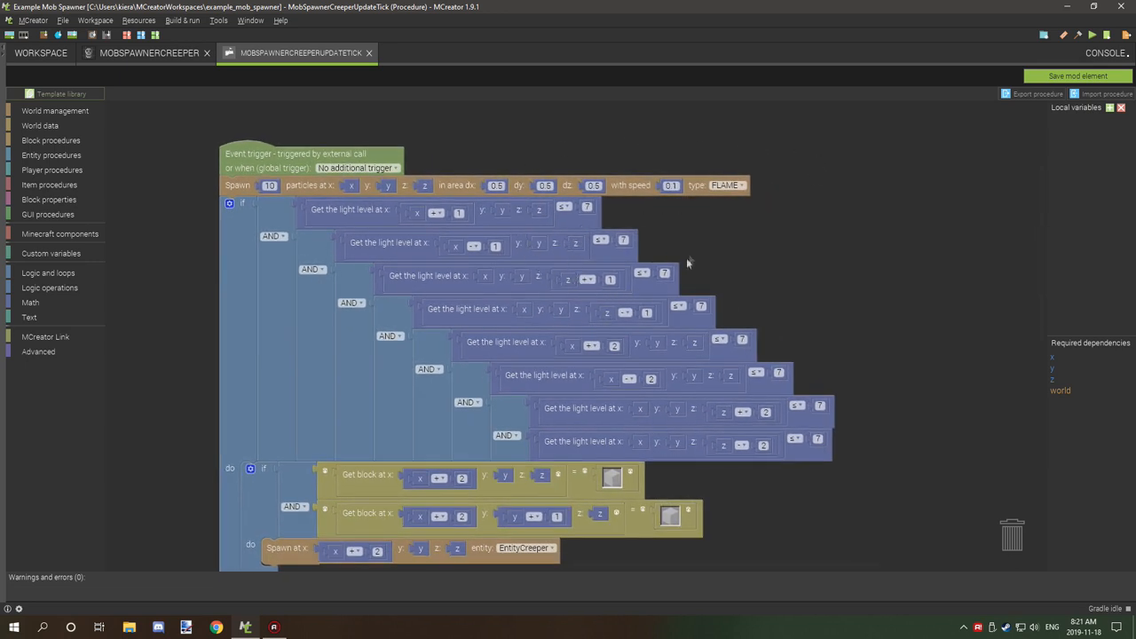
scroll("down", 3)
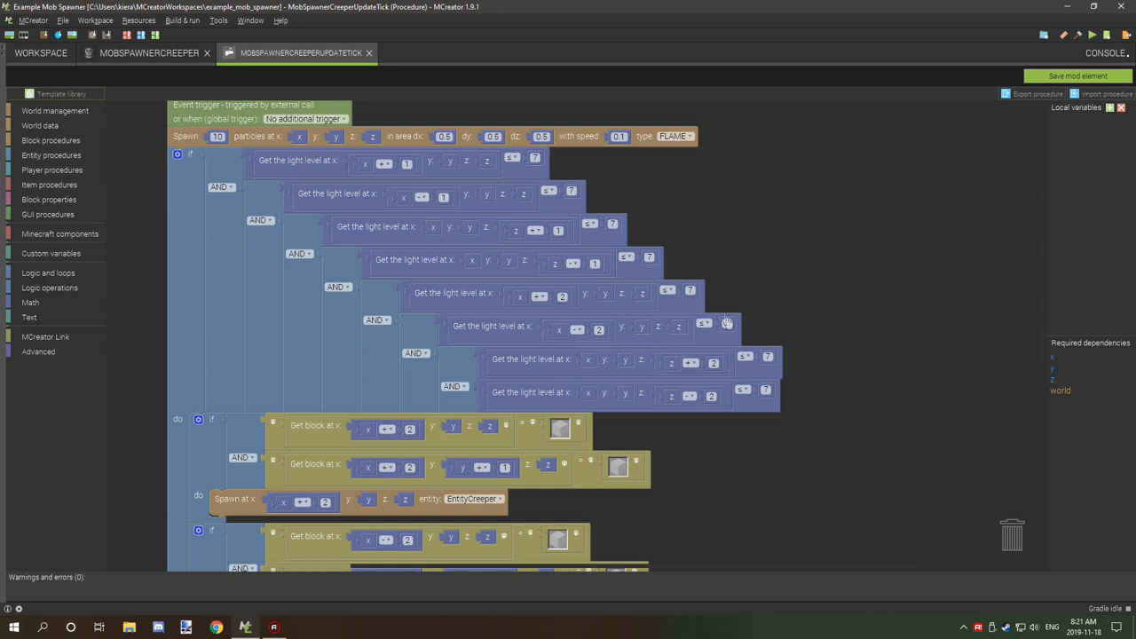
scroll("down", 3)
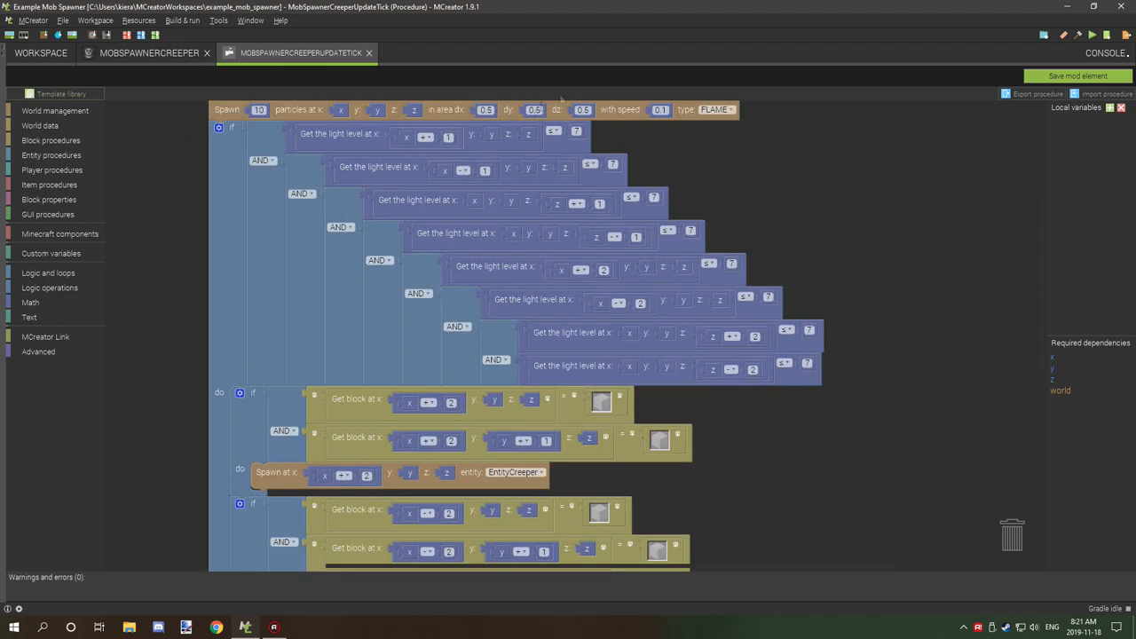
mouse_move(855, 431)
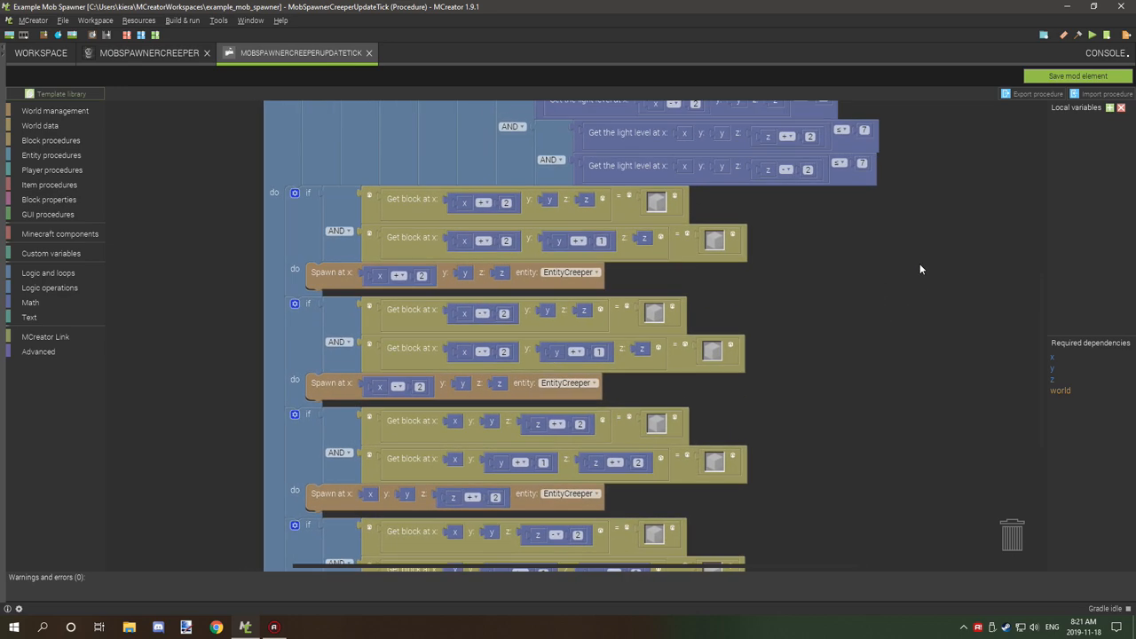
mouse_move(895, 269)
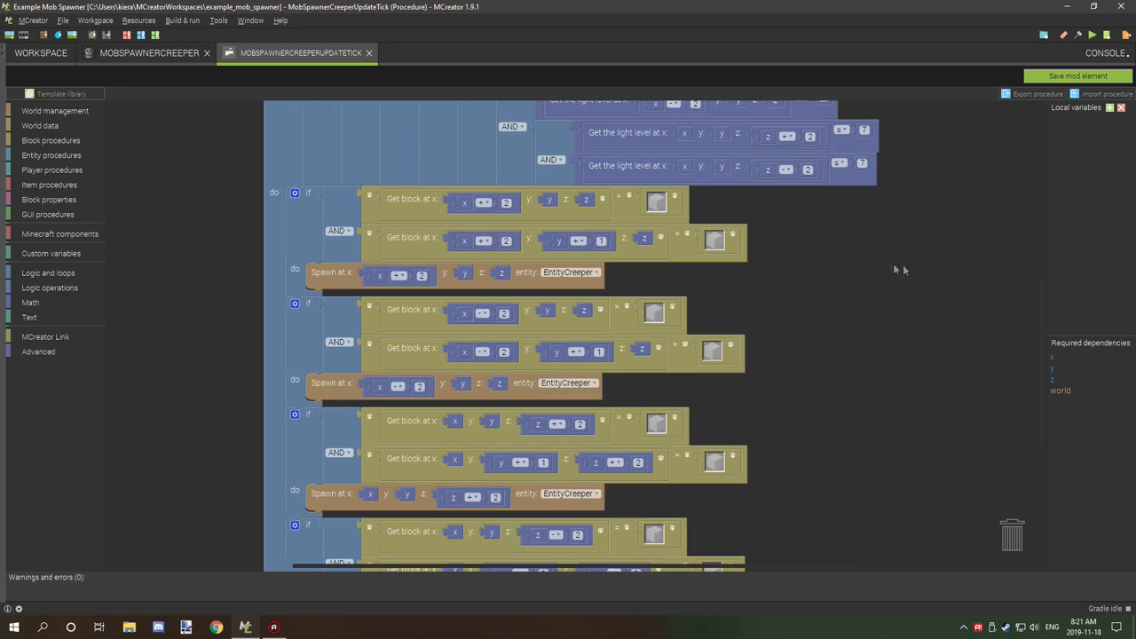
mouse_move(568, 191)
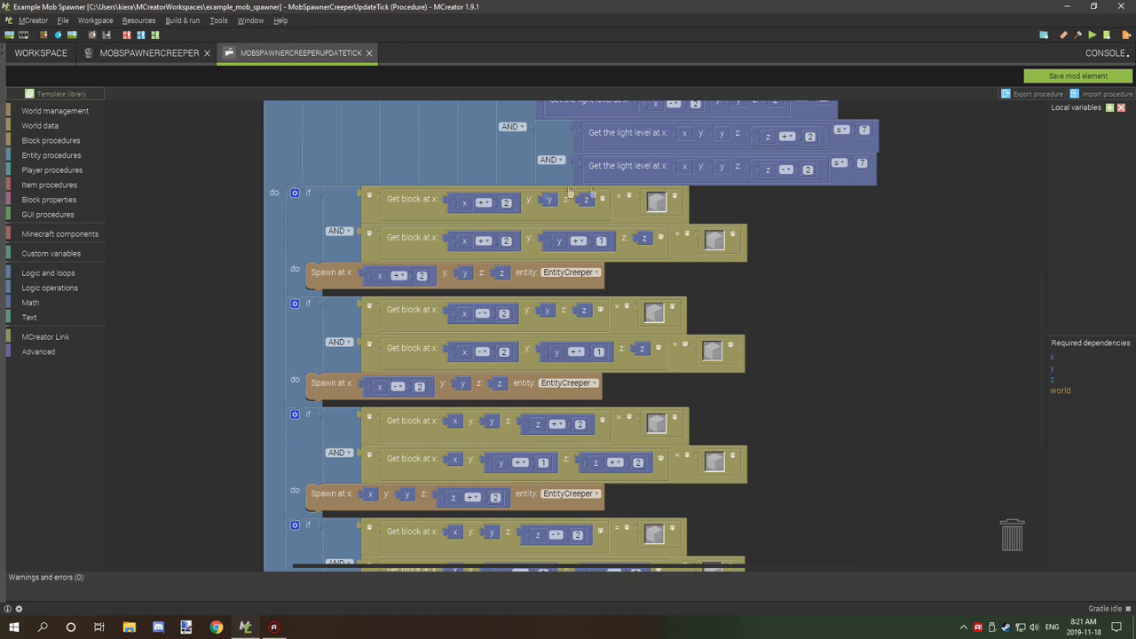
mouse_move(492, 221)
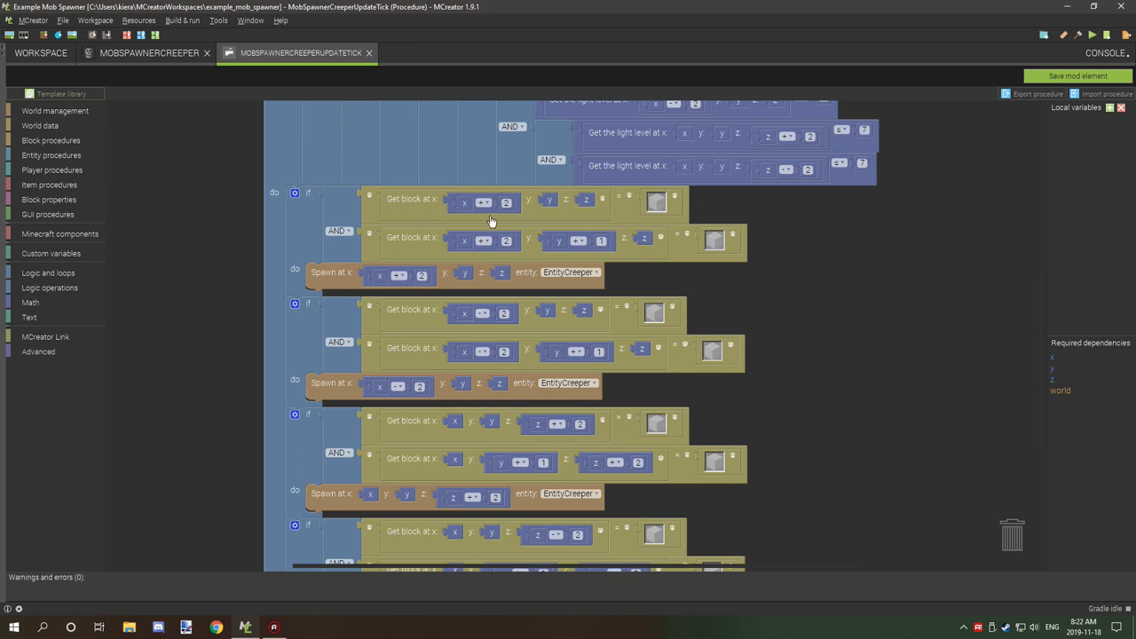
mouse_move(723, 241)
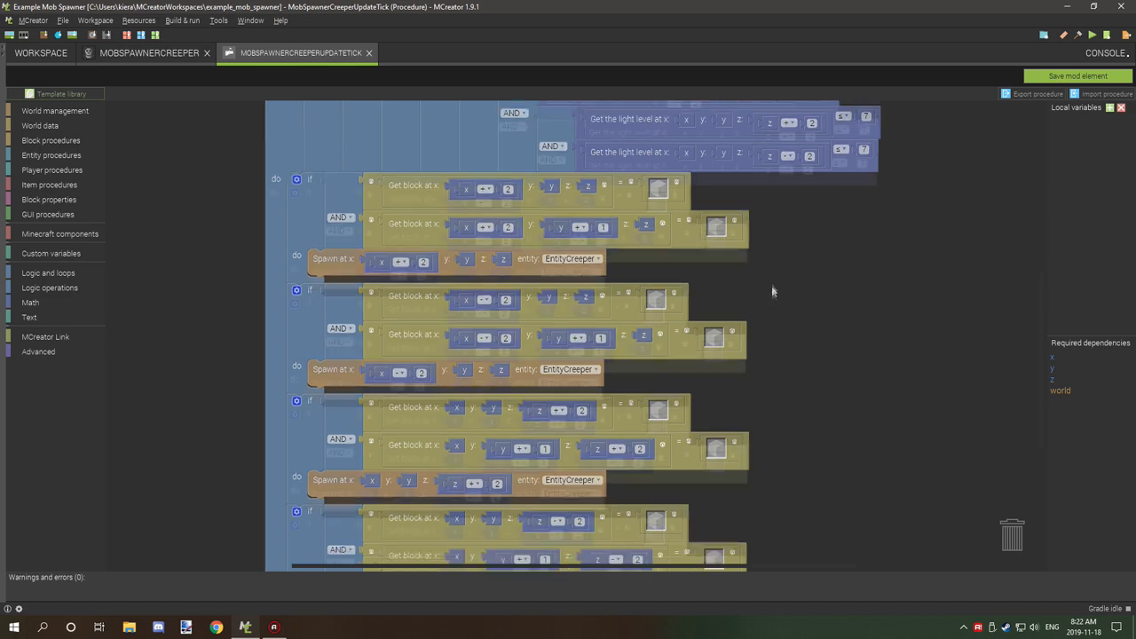
scroll("down", 3)
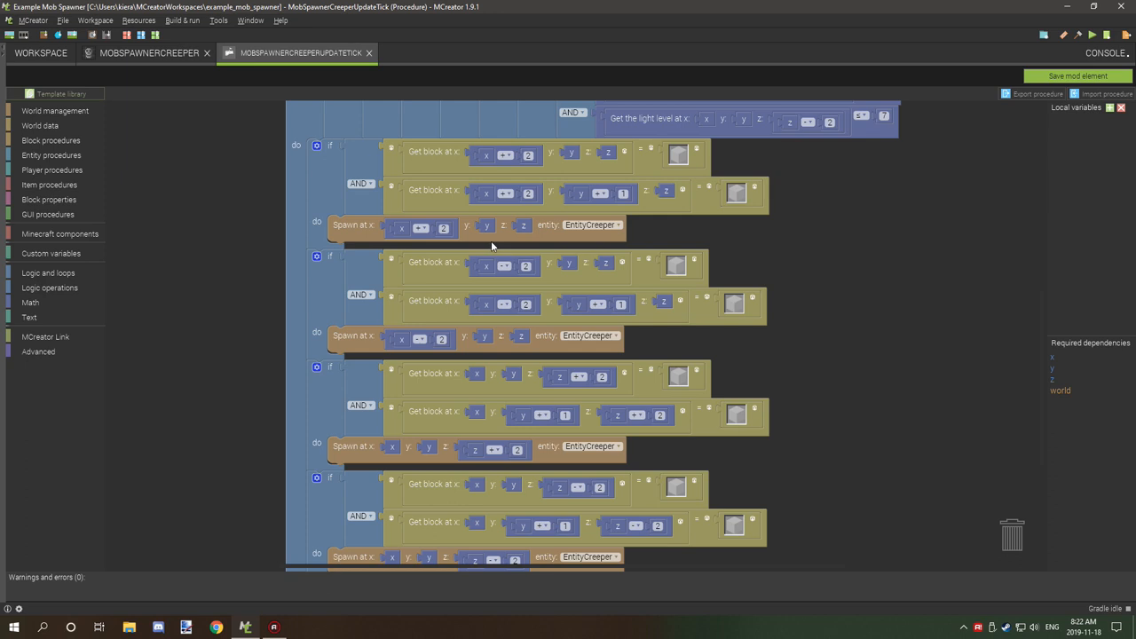
mouse_move(710, 222)
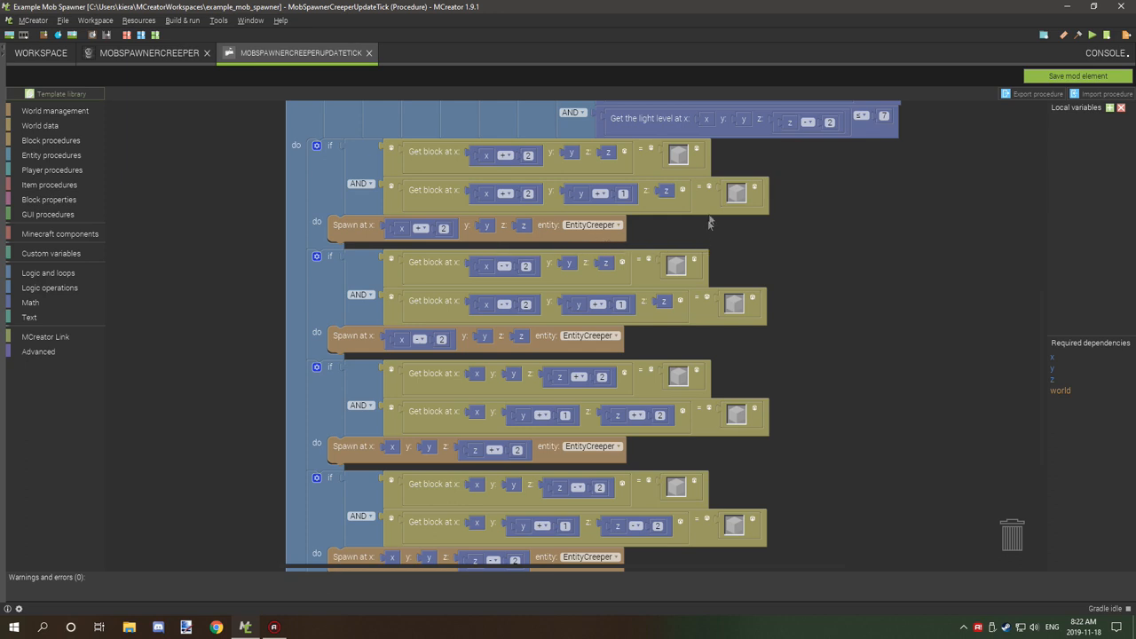
scroll("down", 3)
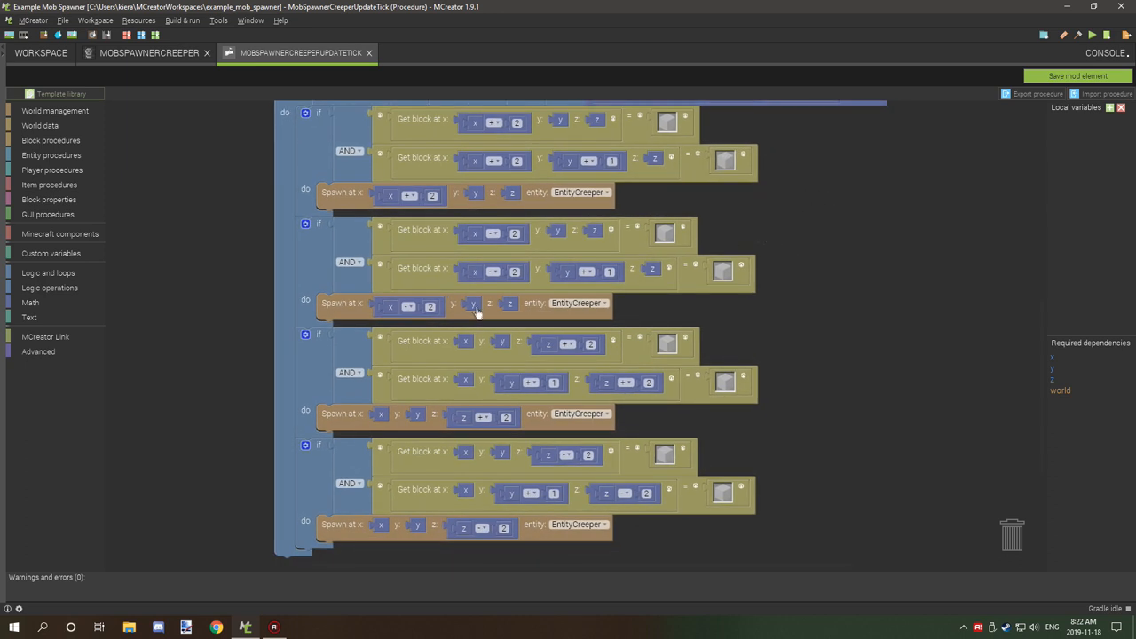
mouse_move(863, 402)
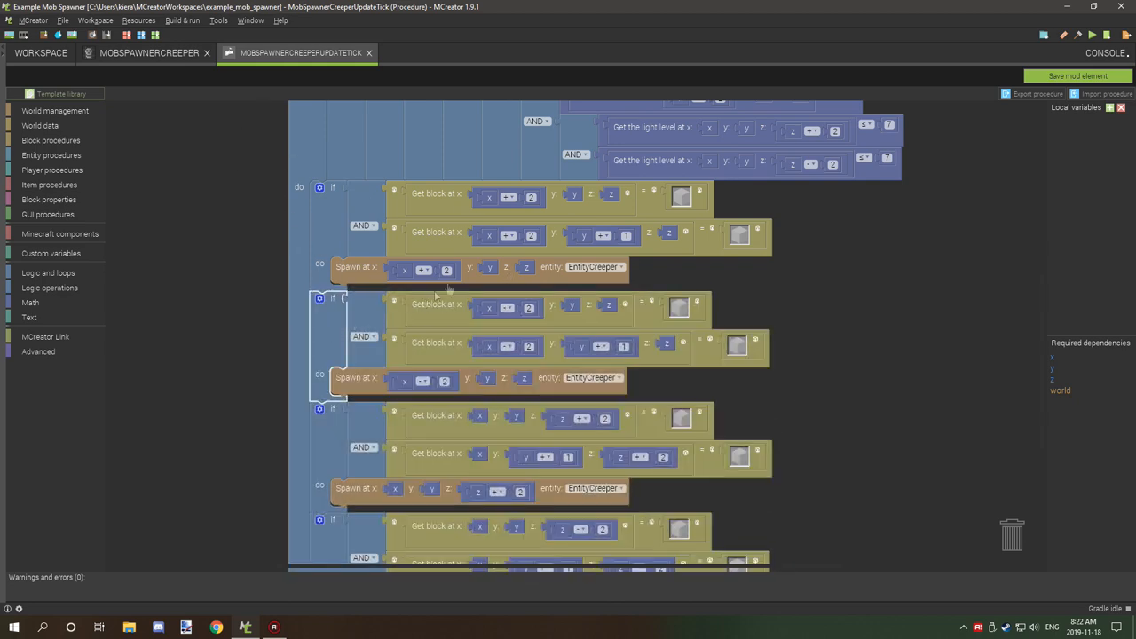
mouse_move(373, 398)
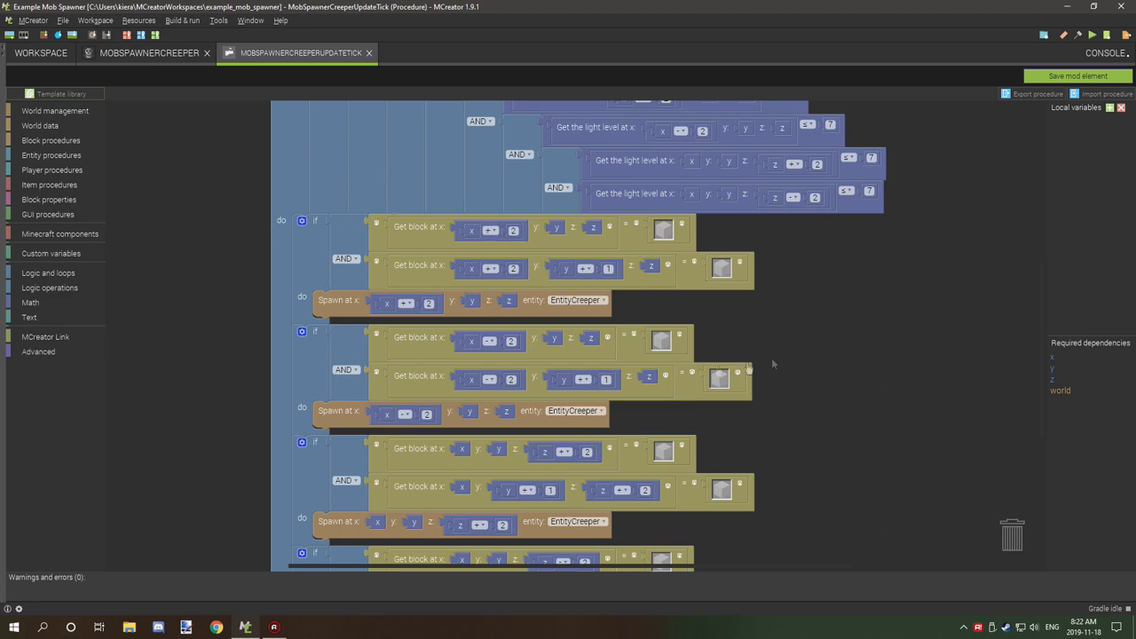
scroll("down", 3)
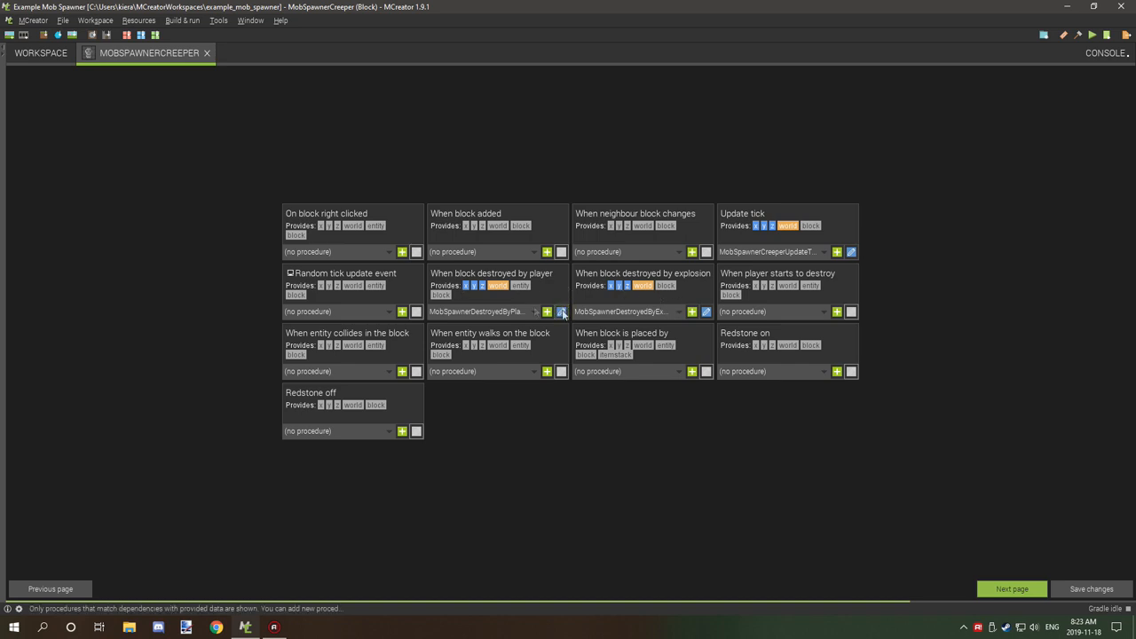
mouse_move(630, 322)
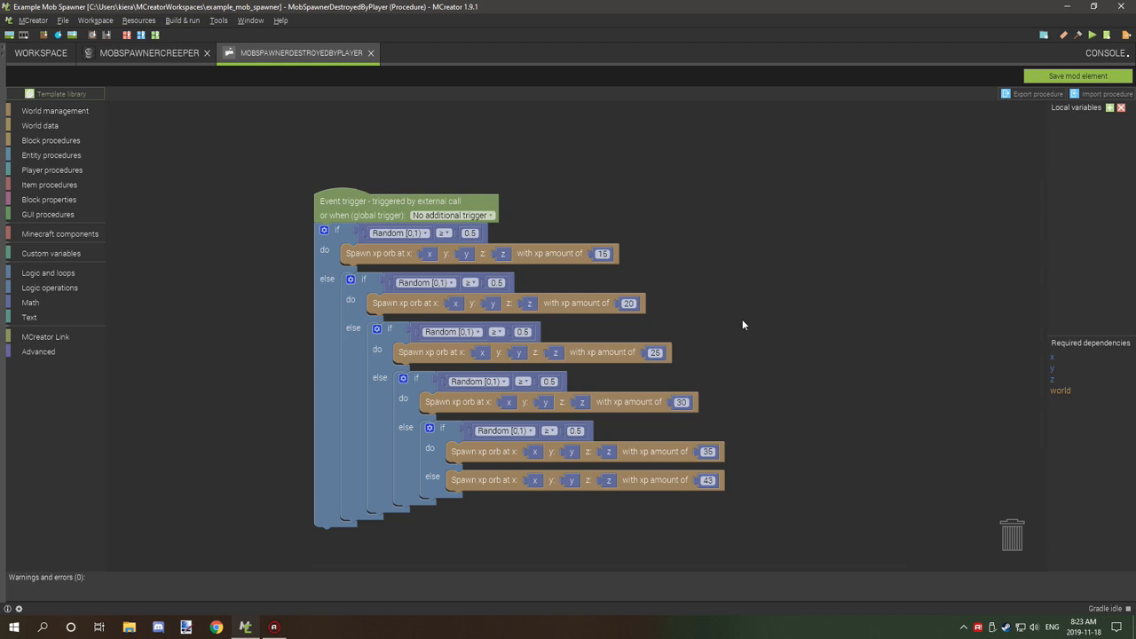
mouse_move(684, 272)
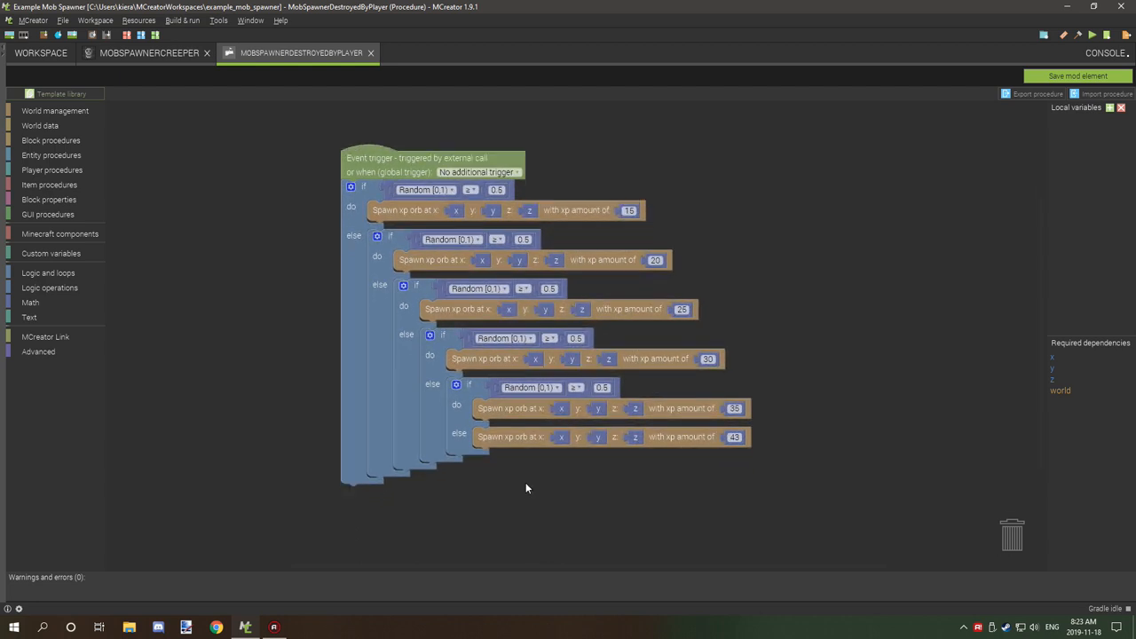
Step: Drag the destroyed-by-player XP drop procedure toward the canvas centre
left_click_drag(527, 488, 566, 519)
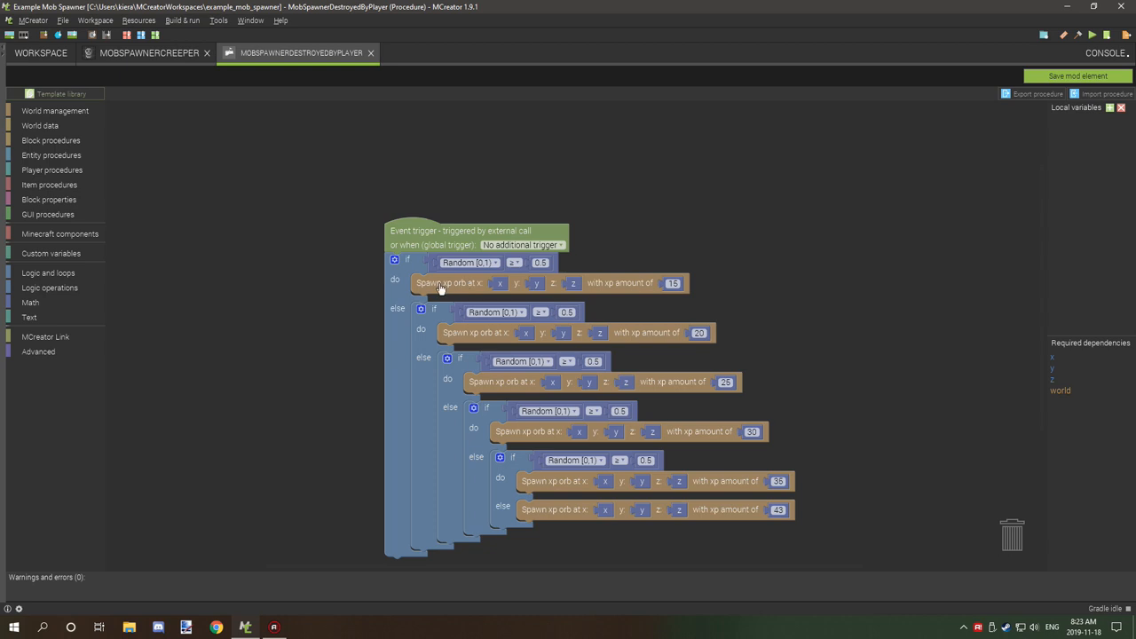
mouse_move(346, 420)
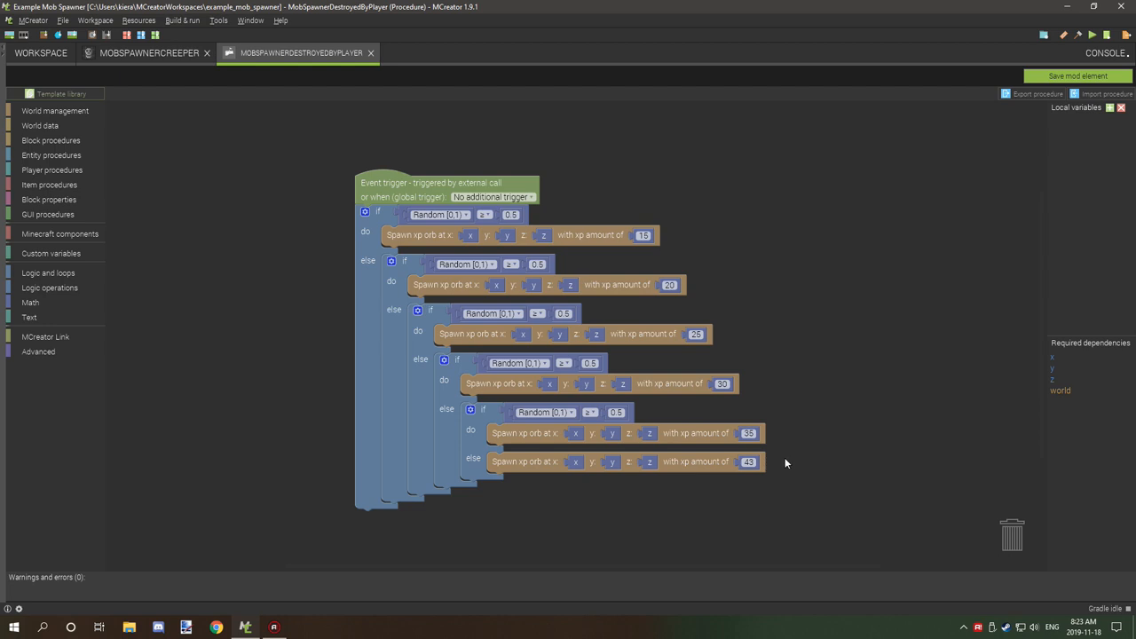
mouse_move(783, 456)
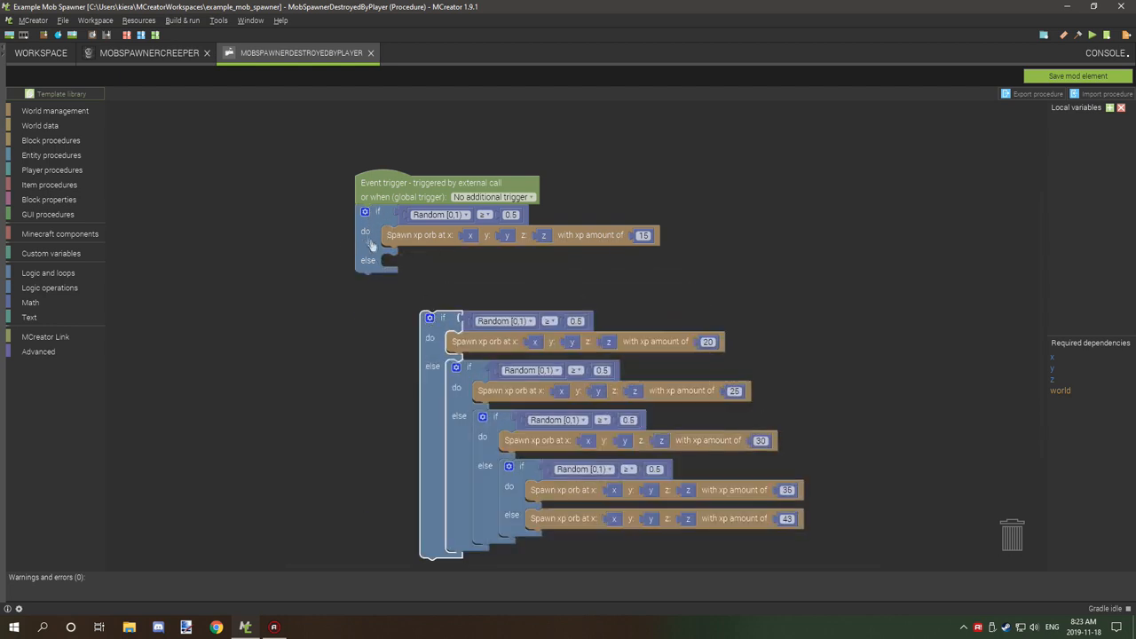
mouse_move(495, 264)
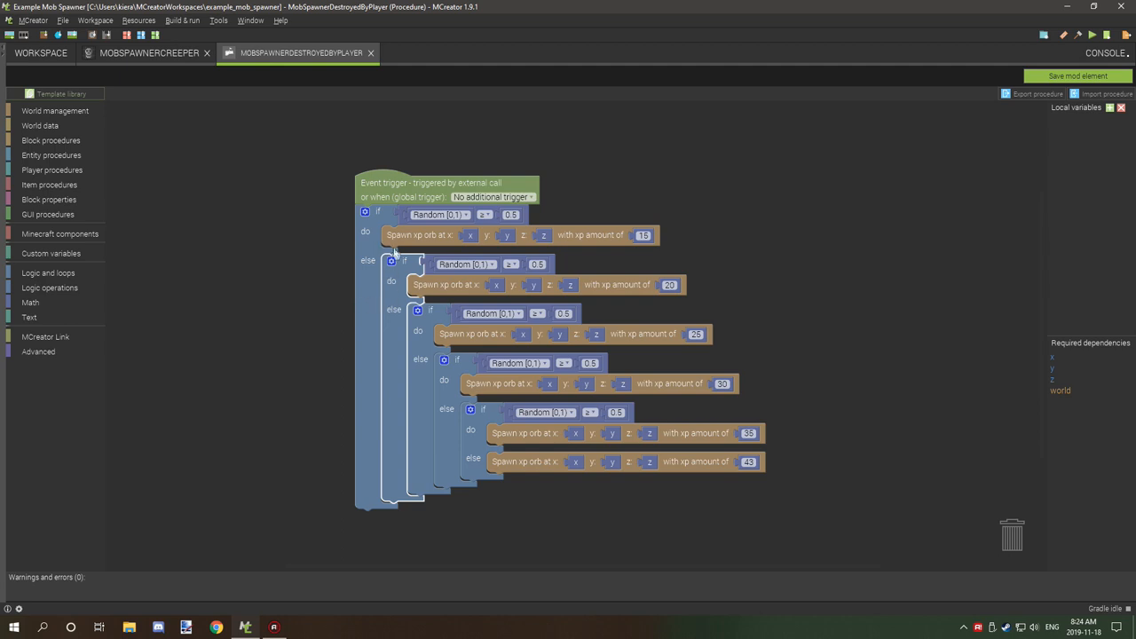
mouse_move(388, 282)
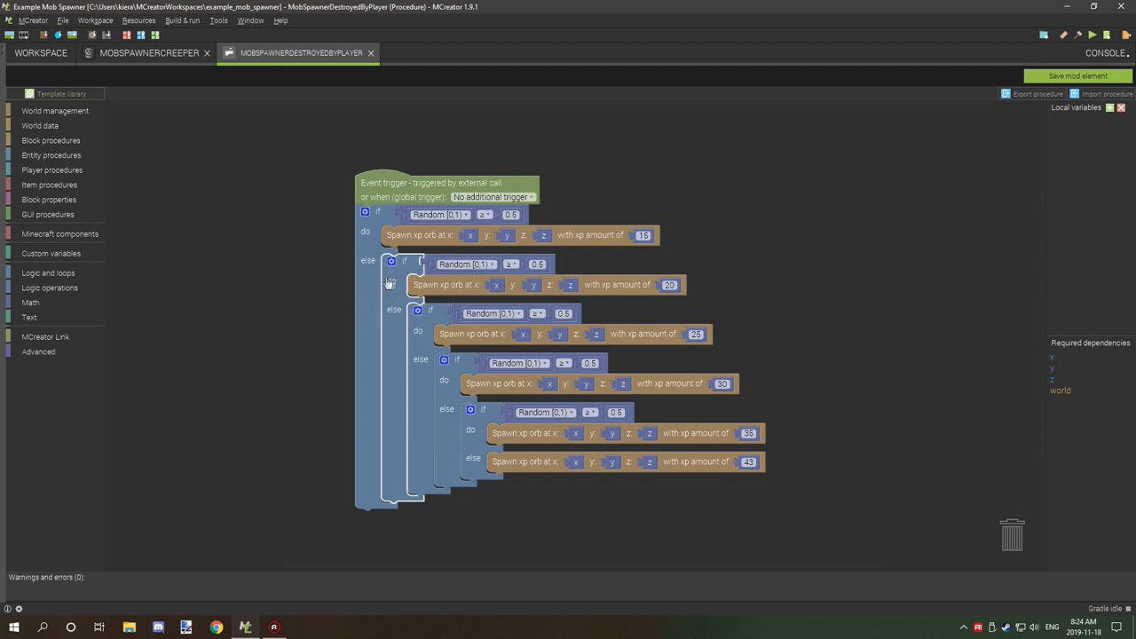
mouse_move(697, 298)
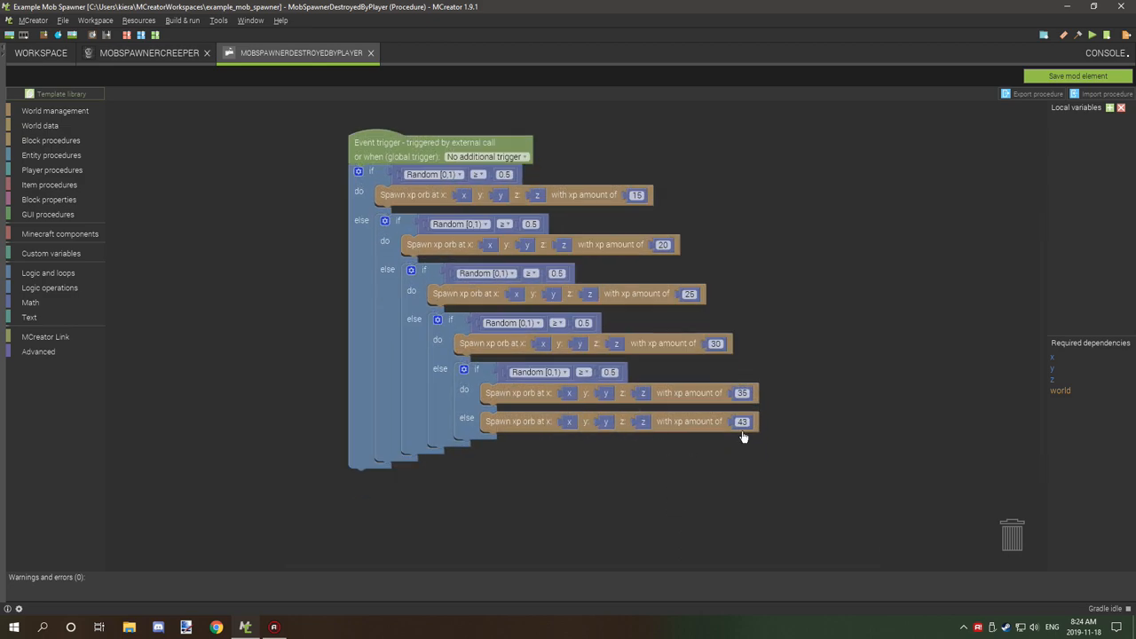
mouse_move(773, 436)
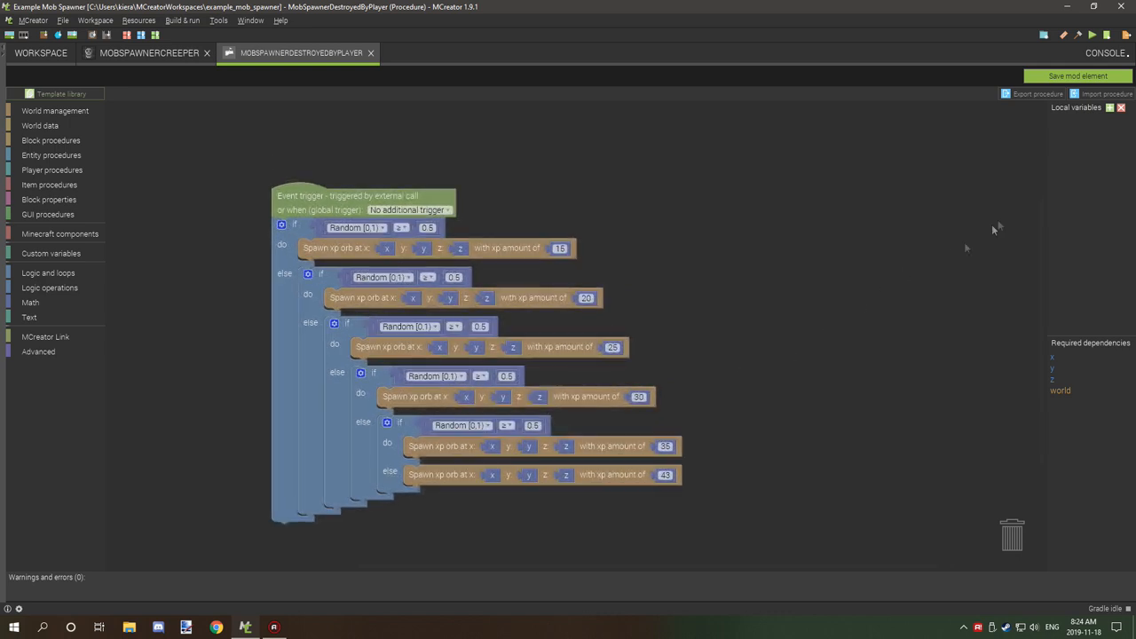
mouse_move(768, 401)
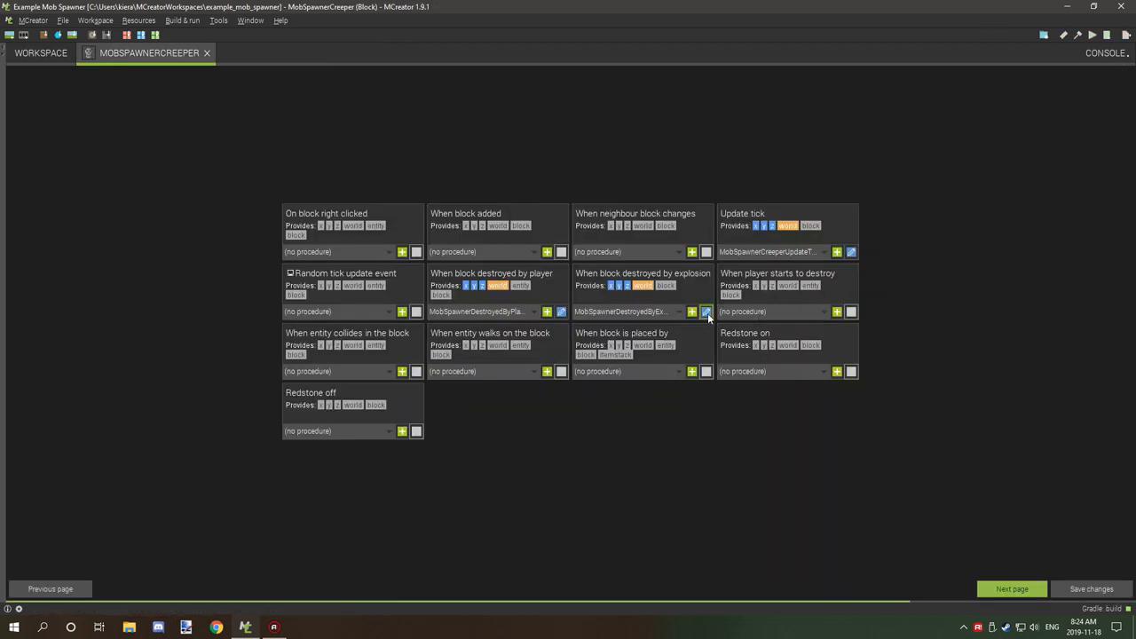
left_click(692, 311)
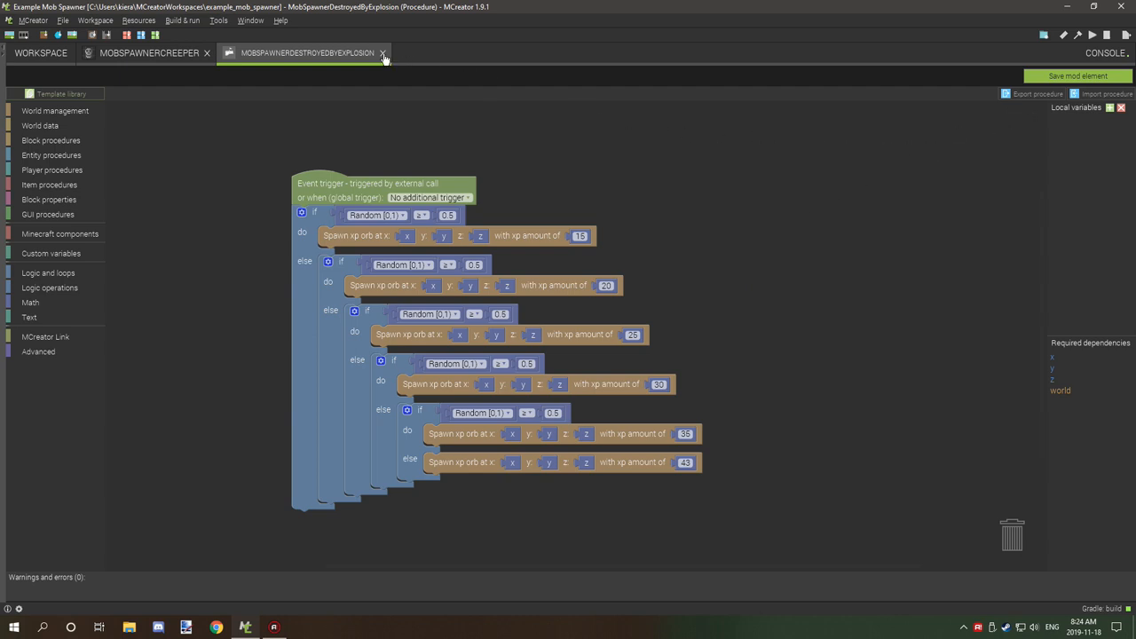
mouse_move(758, 429)
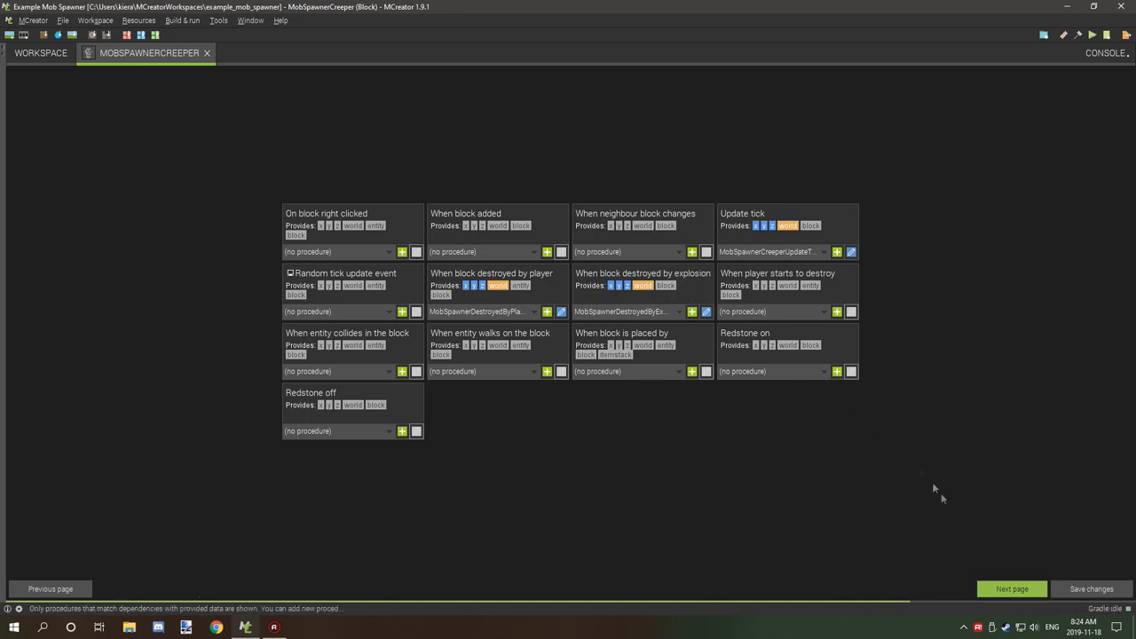
mouse_move(1007, 542)
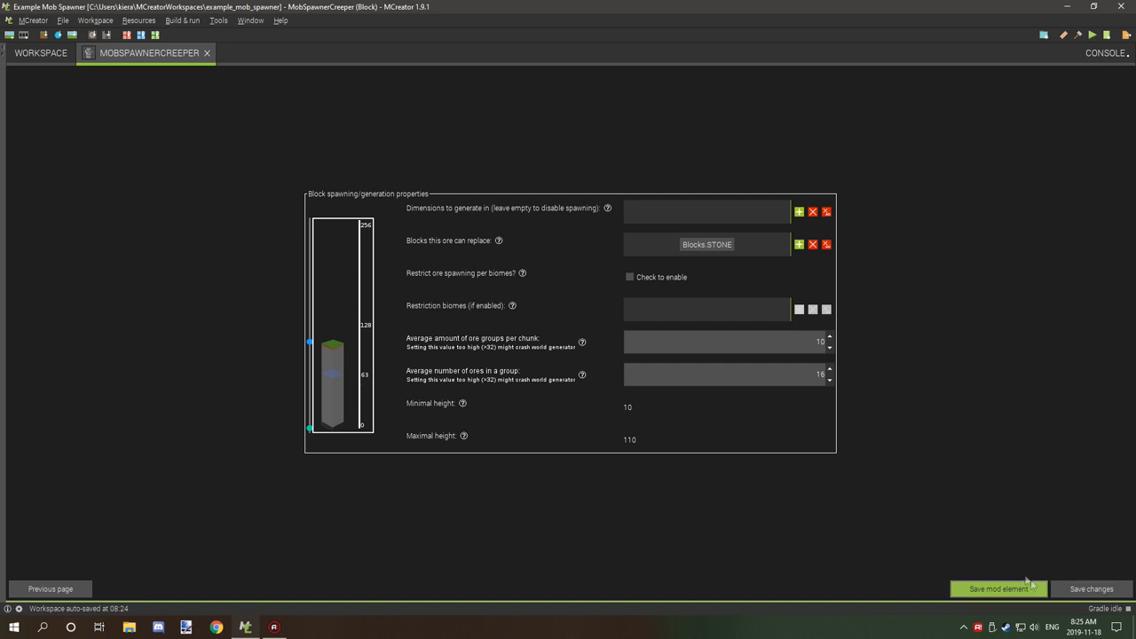
mouse_move(50, 589)
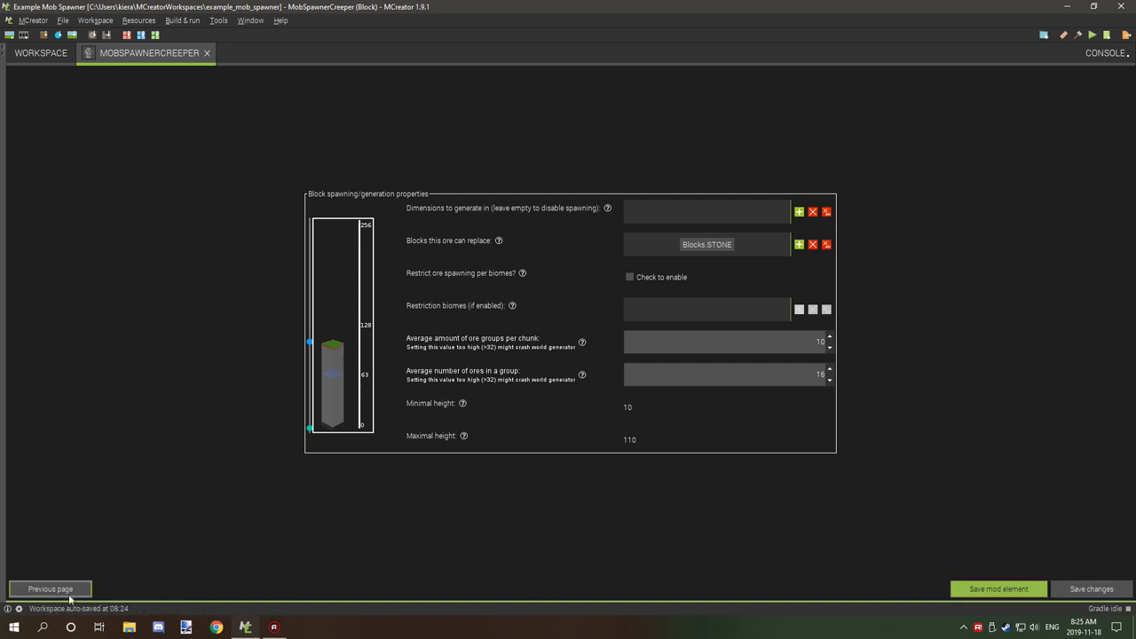
left_click(50, 589)
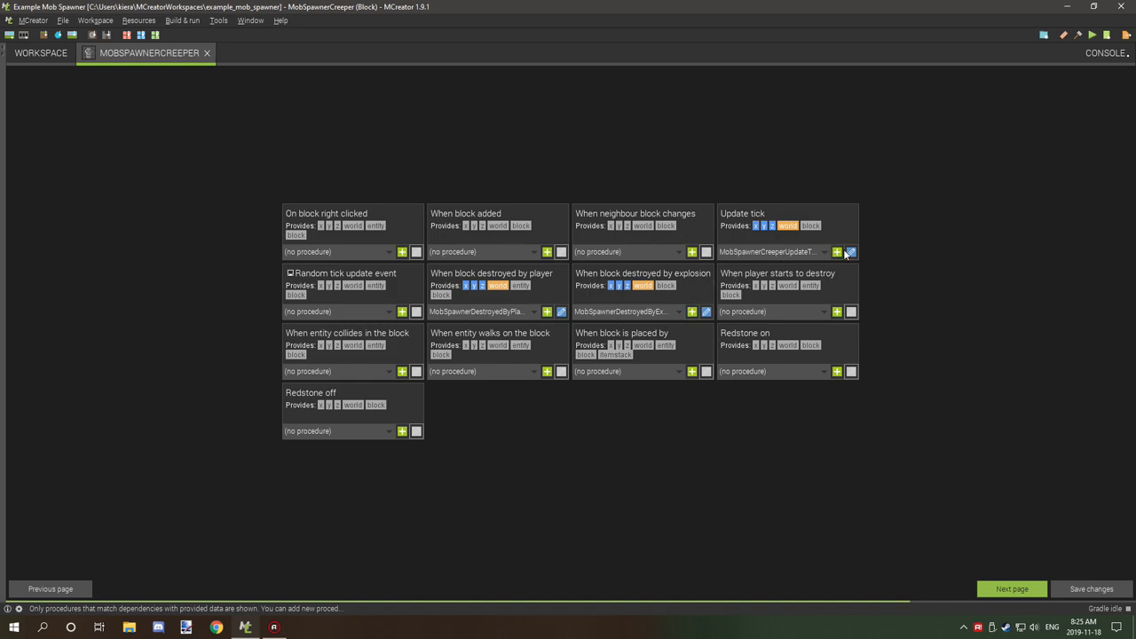
left_click(850, 252)
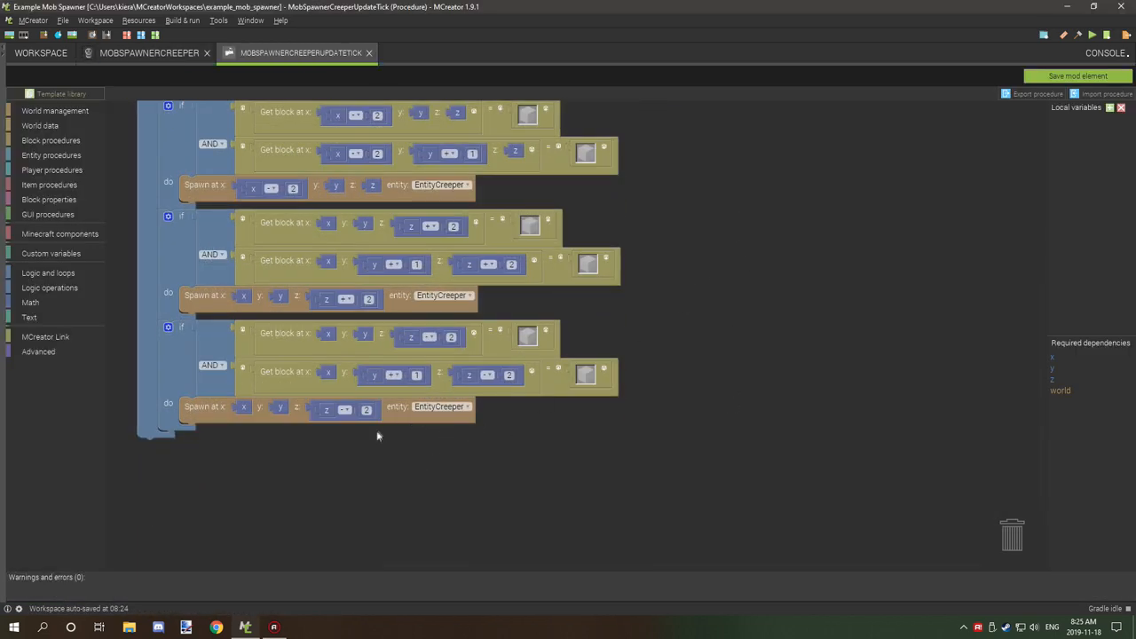
left_click(438, 407)
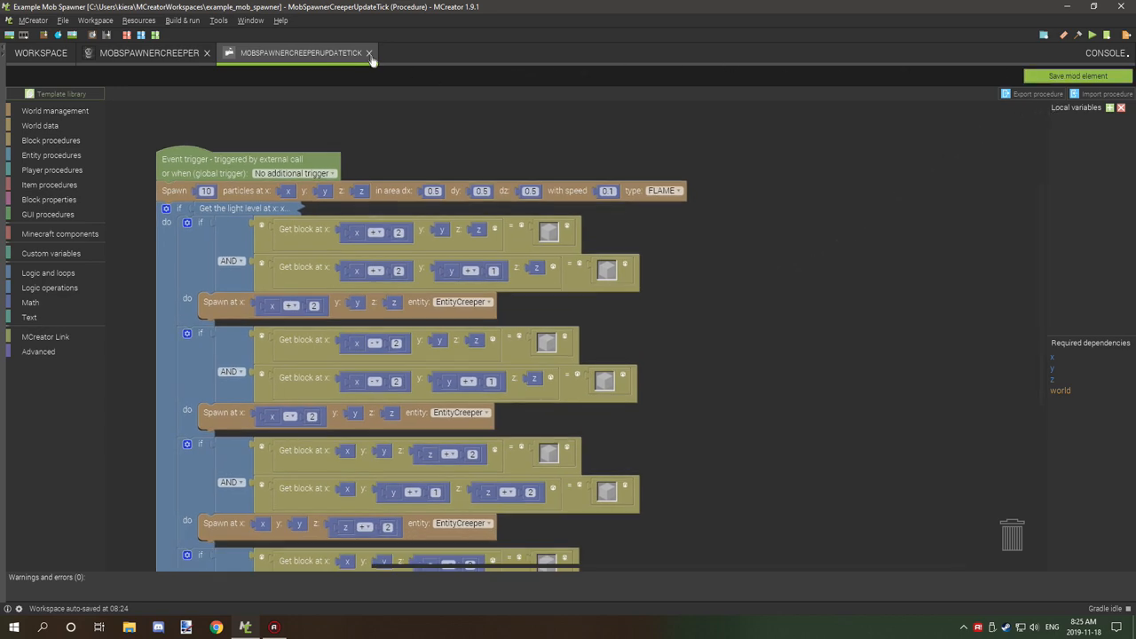
left_click(369, 52)
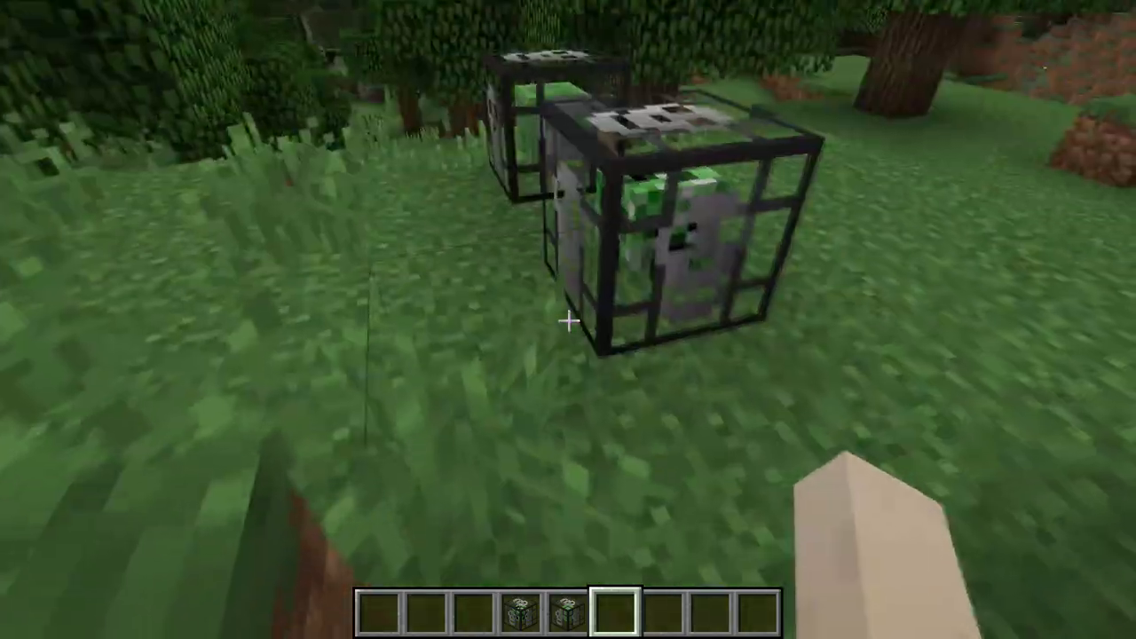
mouse_move(568, 320)
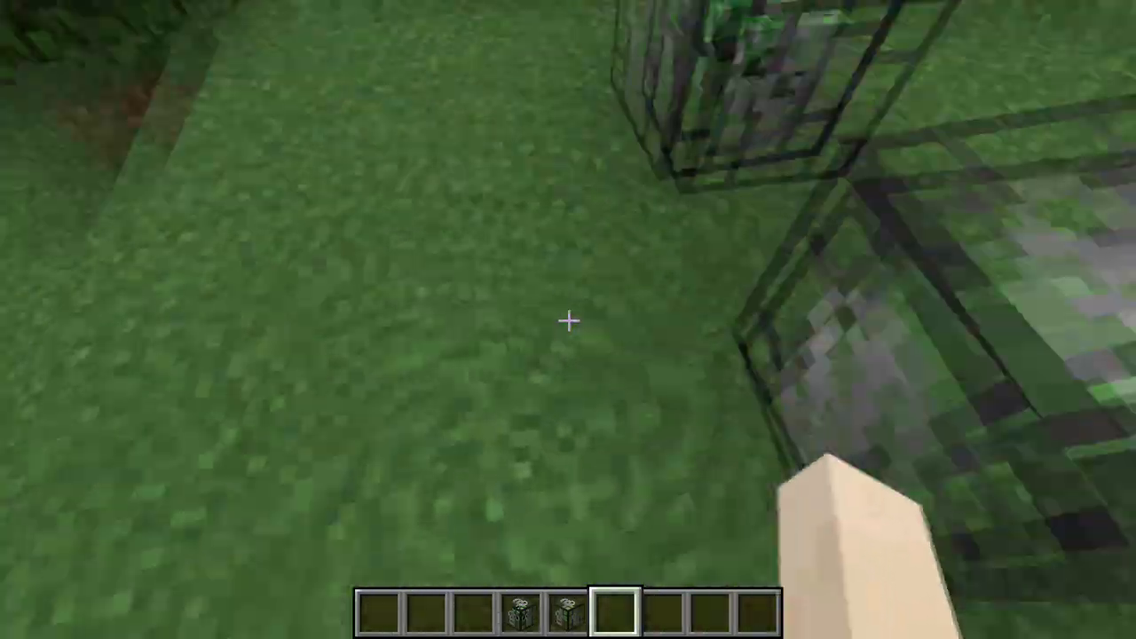
mouse_move(568, 320)
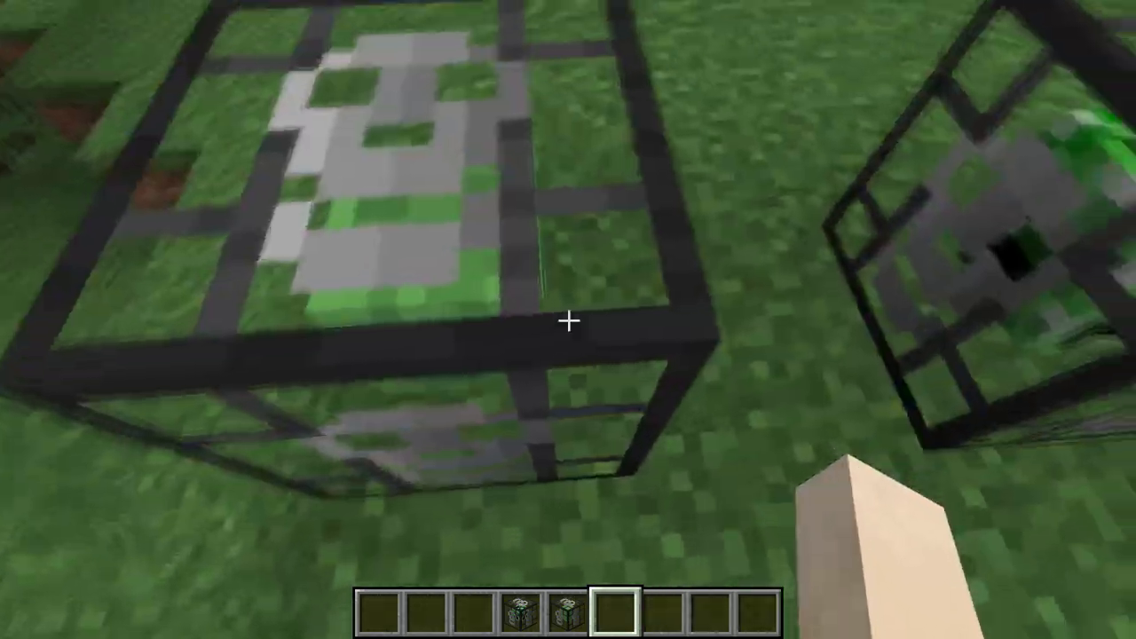
mouse_move(569, 319)
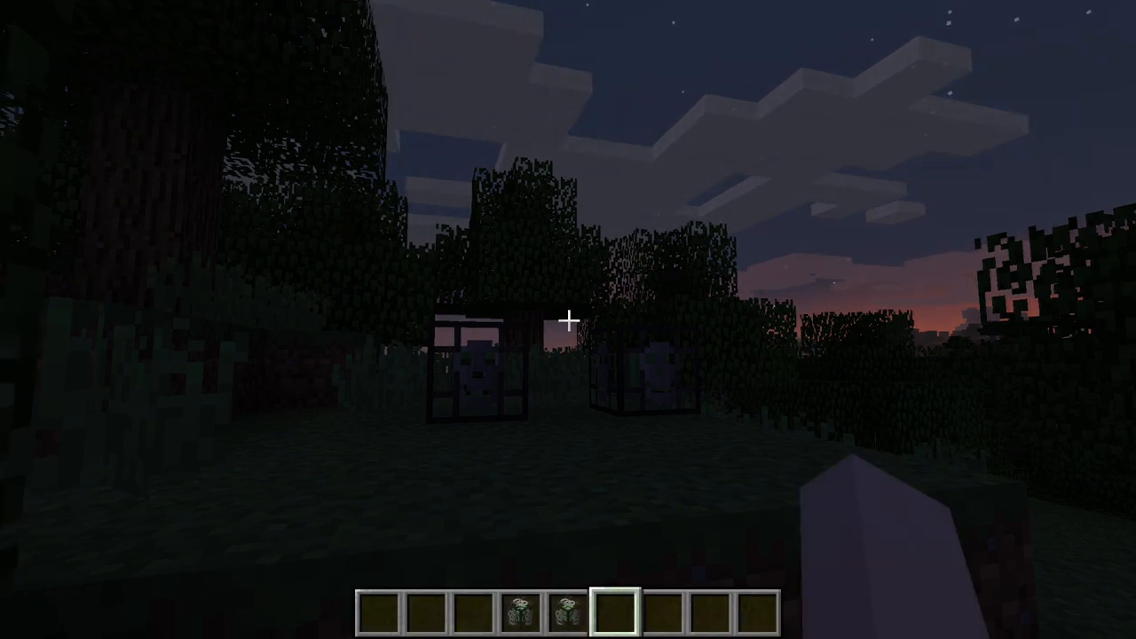
Step: Toggle the F3 debug overlay while waiting near the spawners for creepers
key("f3")
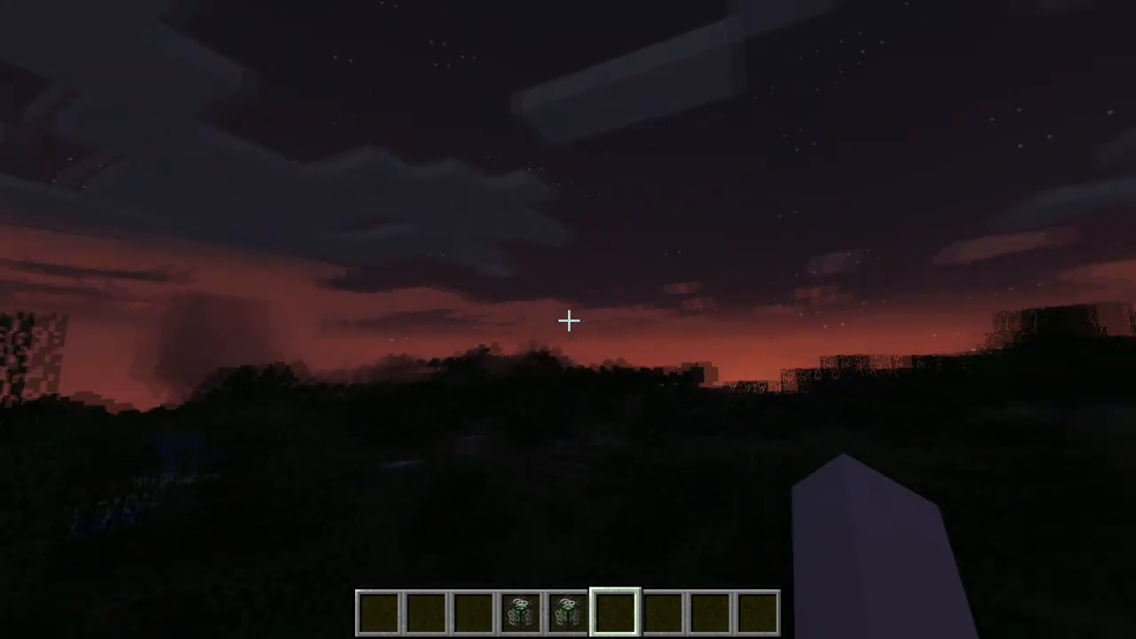
key("F3")
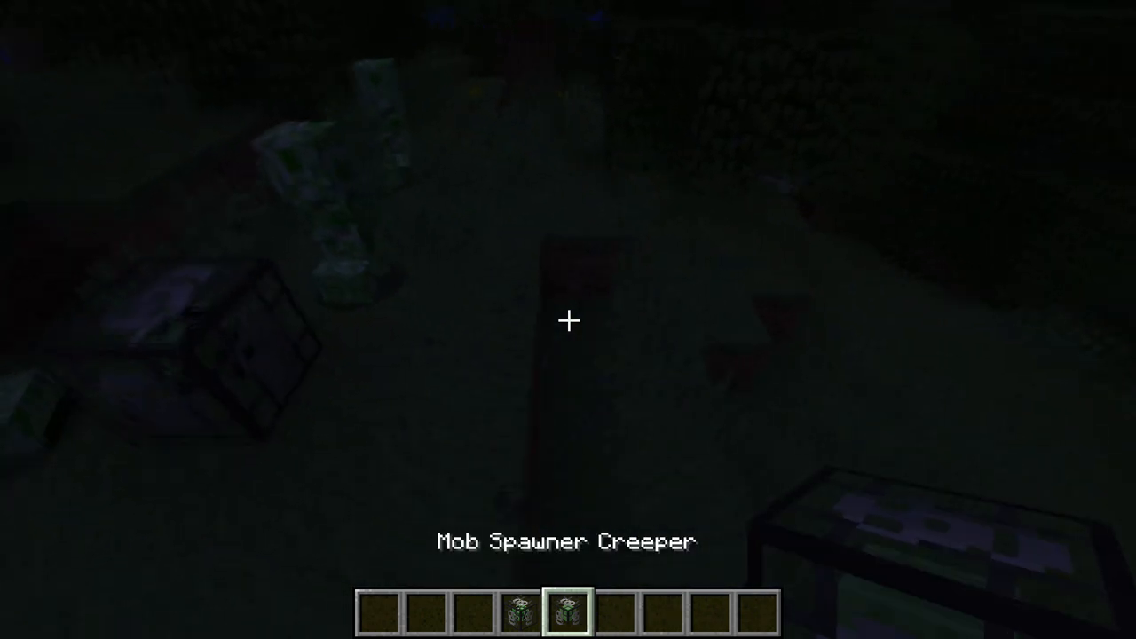
Step: Open and close the creative inventory, then run /kill @e from chat
key("e")
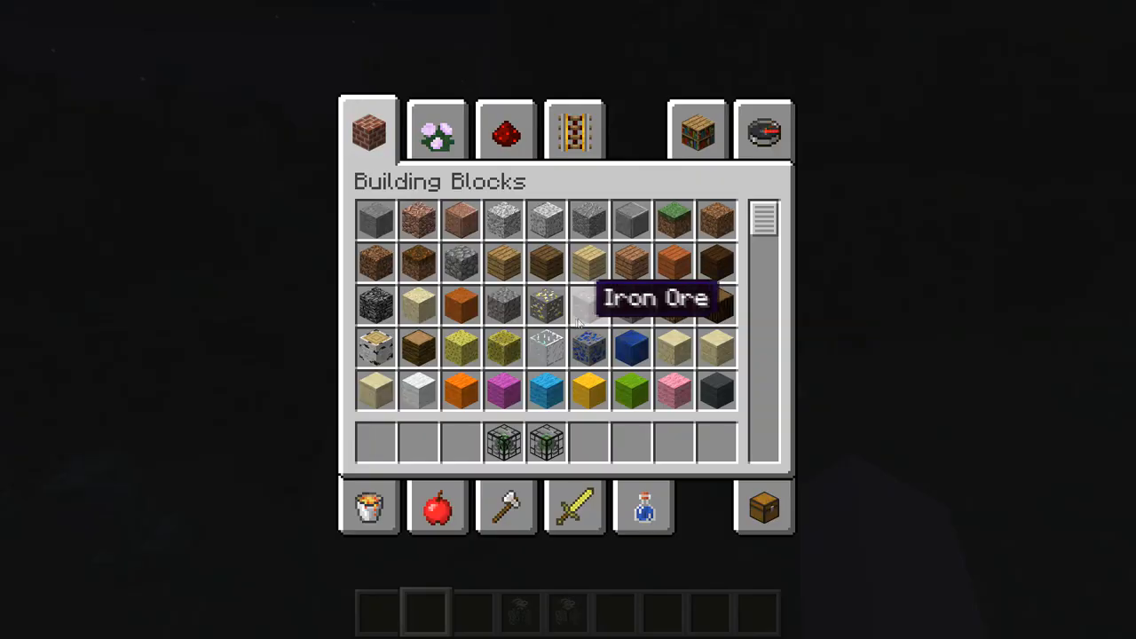
key("Escape")
type("/kill e")
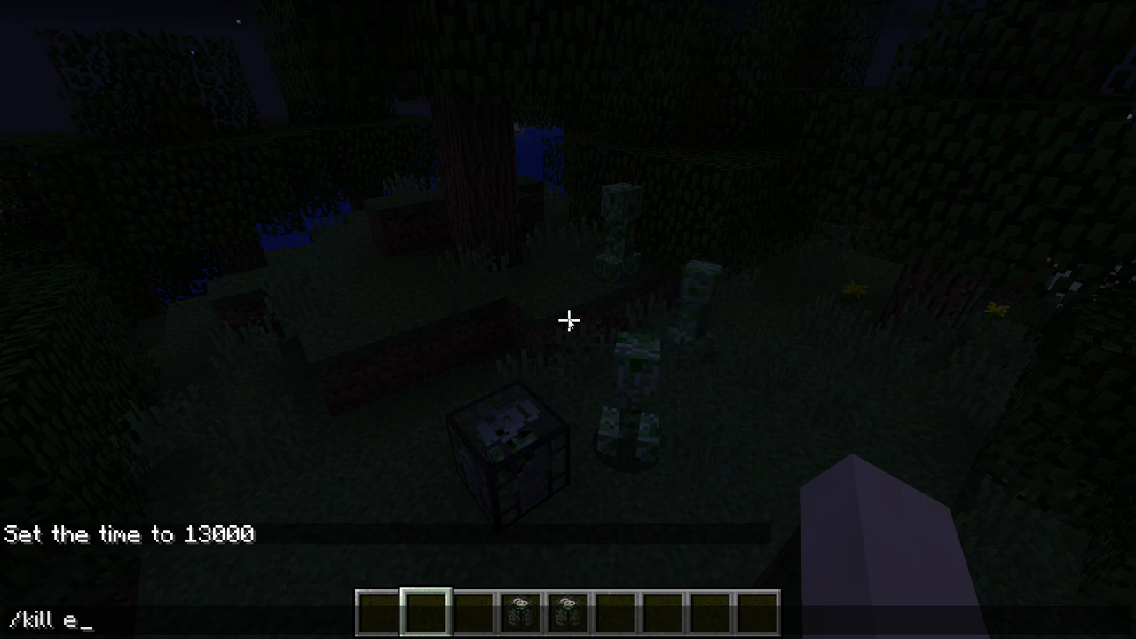
type("@")
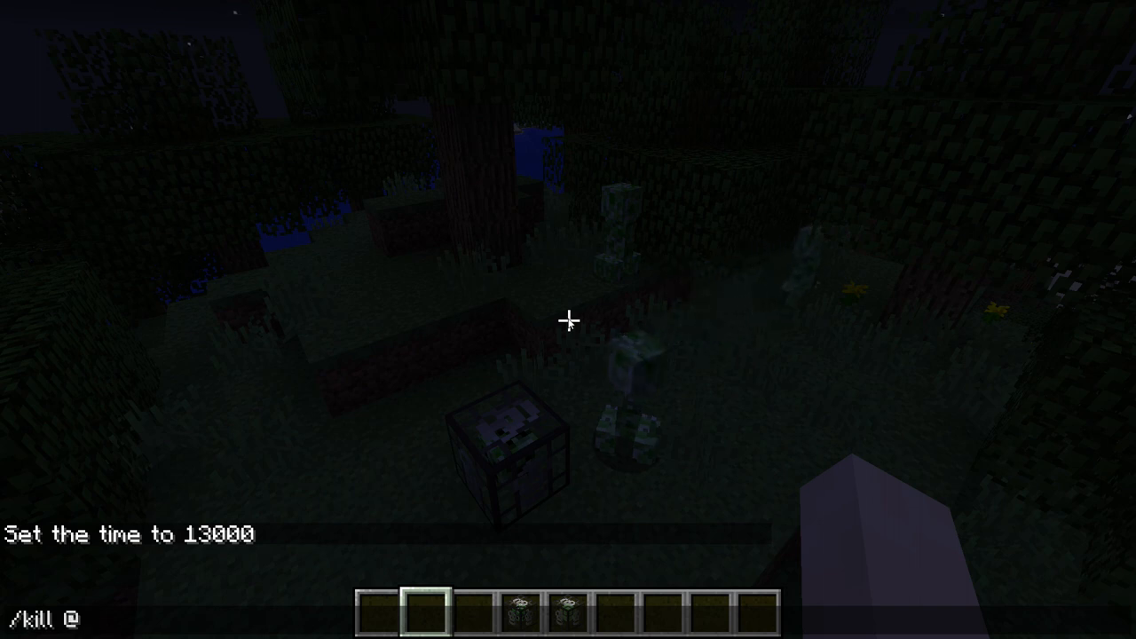
type("e")
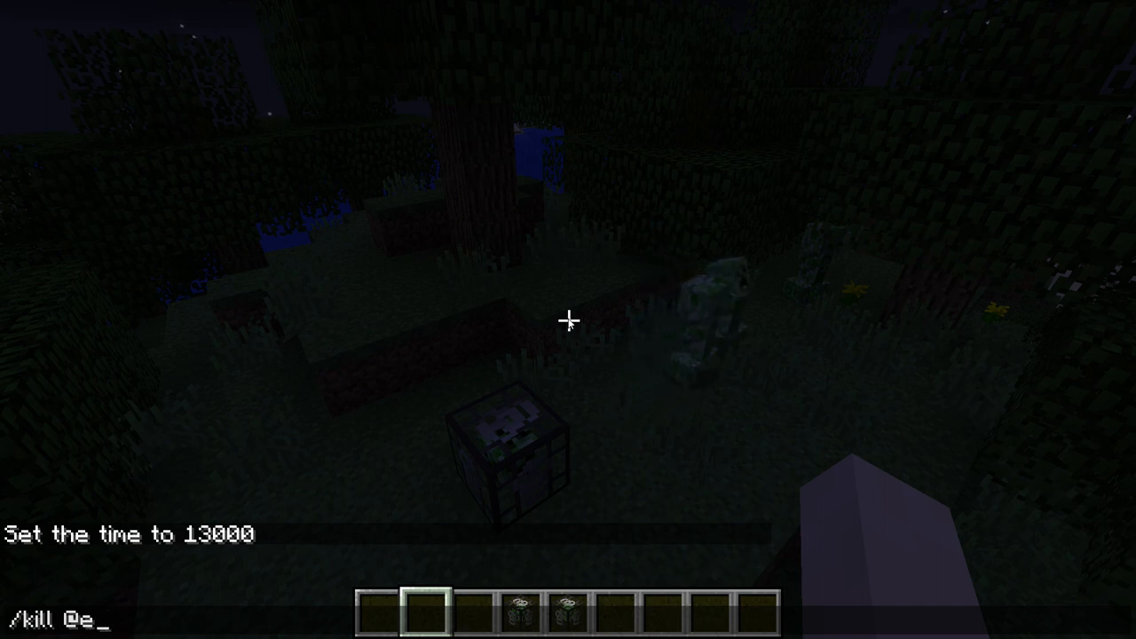
type("[ty]")
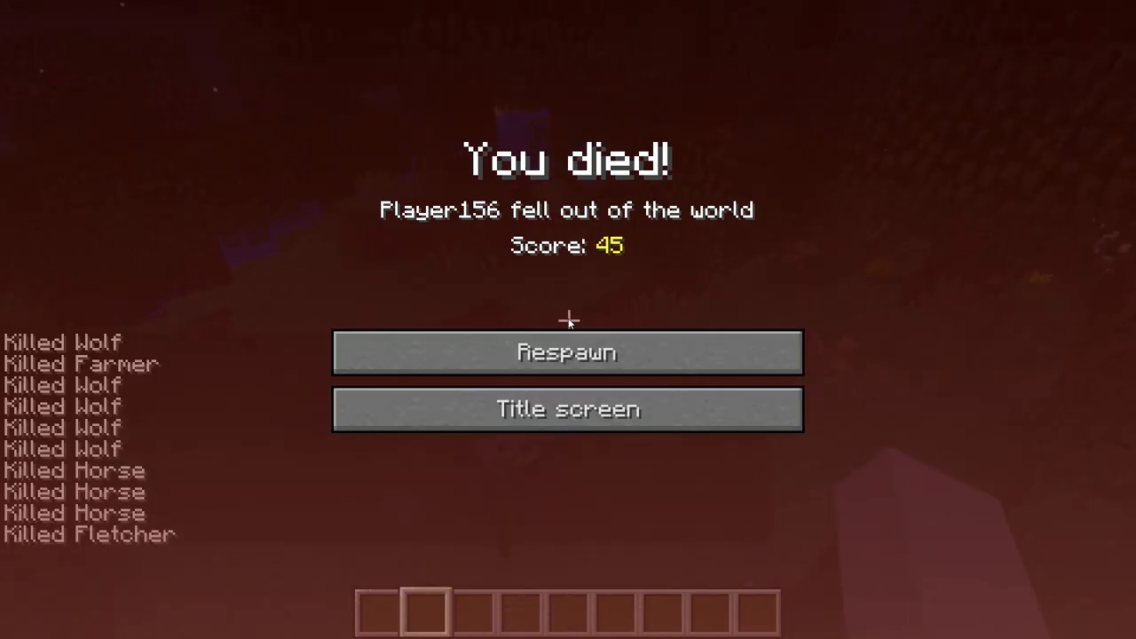
Step: Respawn and browse the creative inventory's Redstone tab for the creeper spawner blocks
left_click(568, 352)
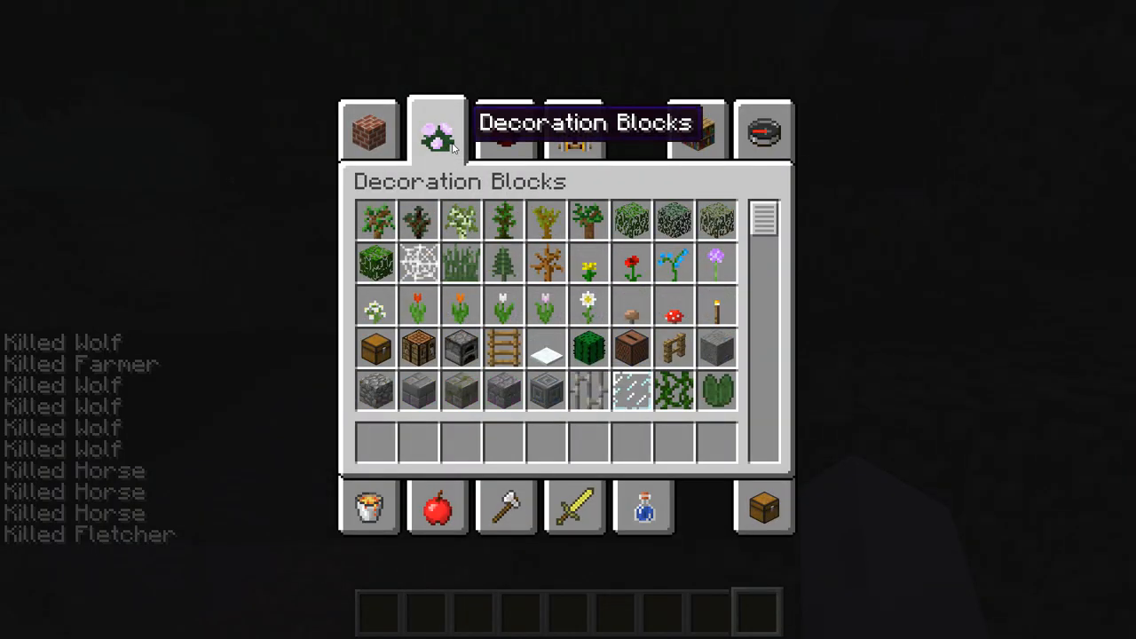
scroll("down", 3)
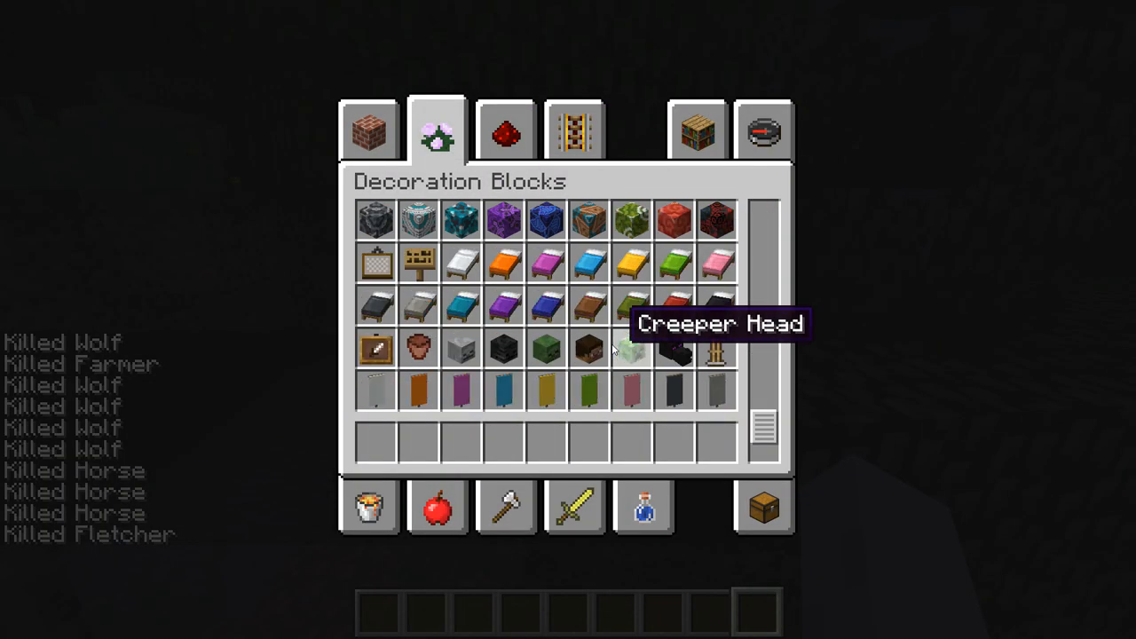
left_click(506, 130)
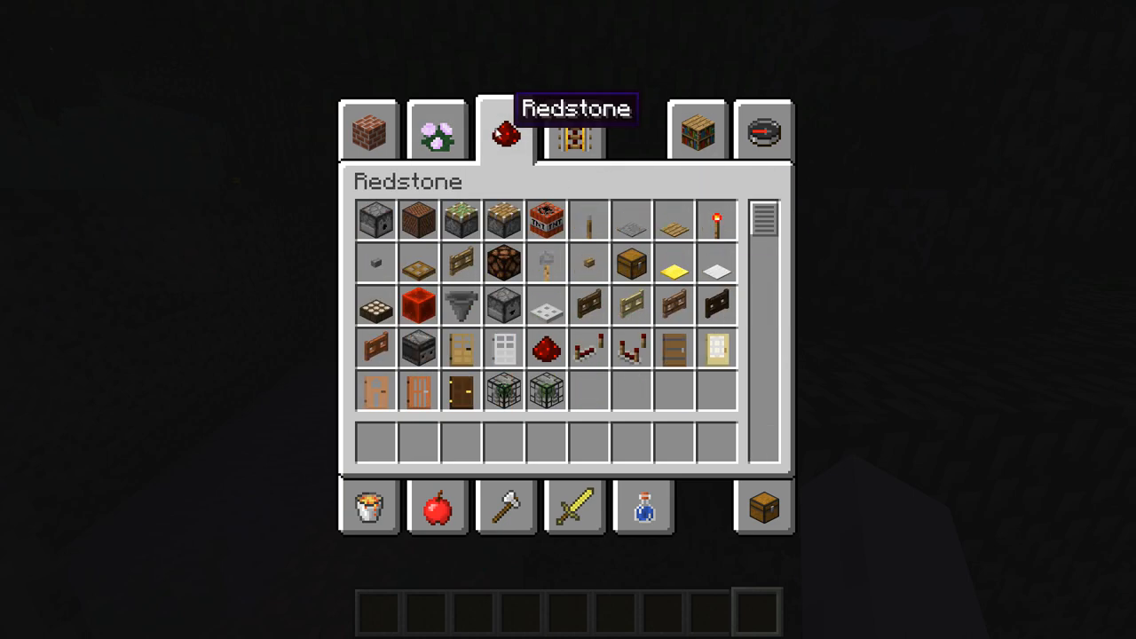
key("Escape")
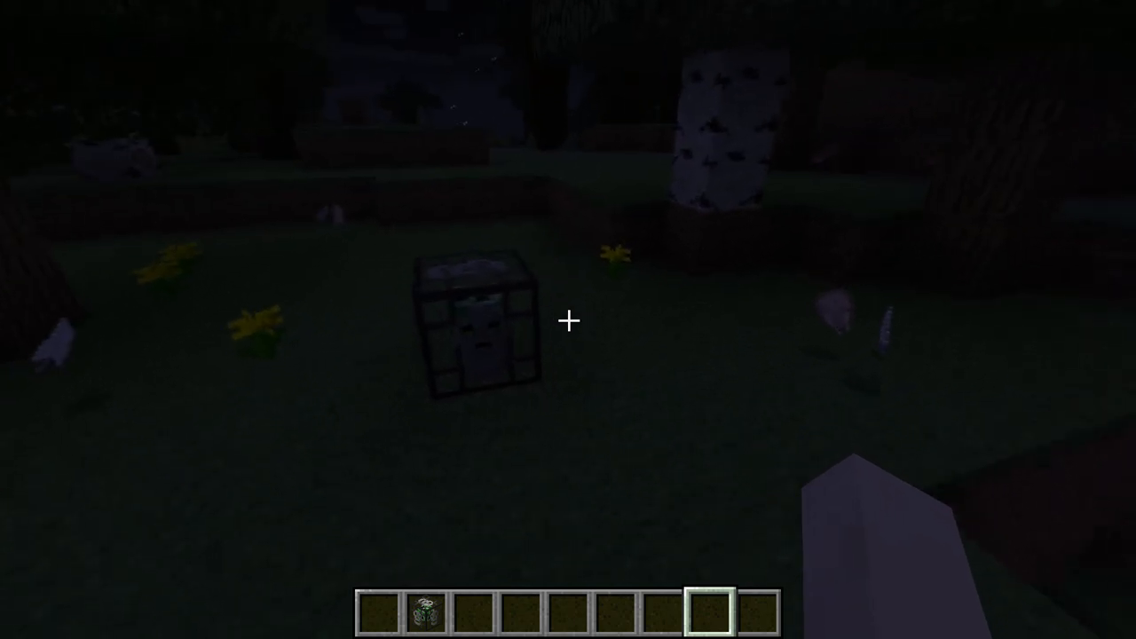
mouse_move(569, 320)
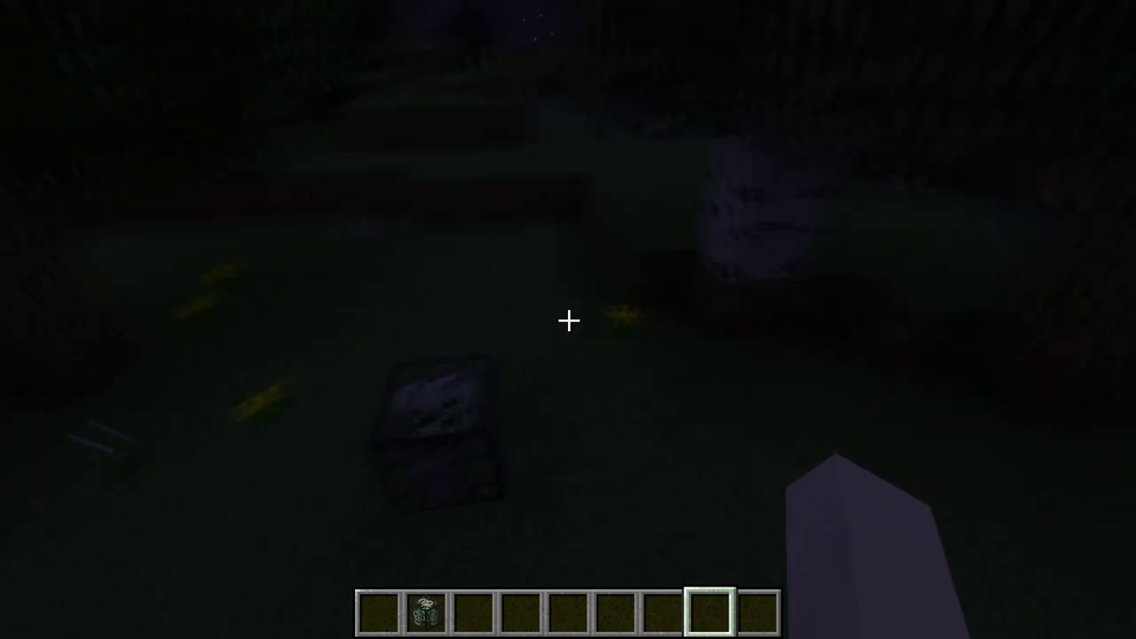
Step: Toggle the F3 debug overlay near the placed creeper spawner at night
key("f3")
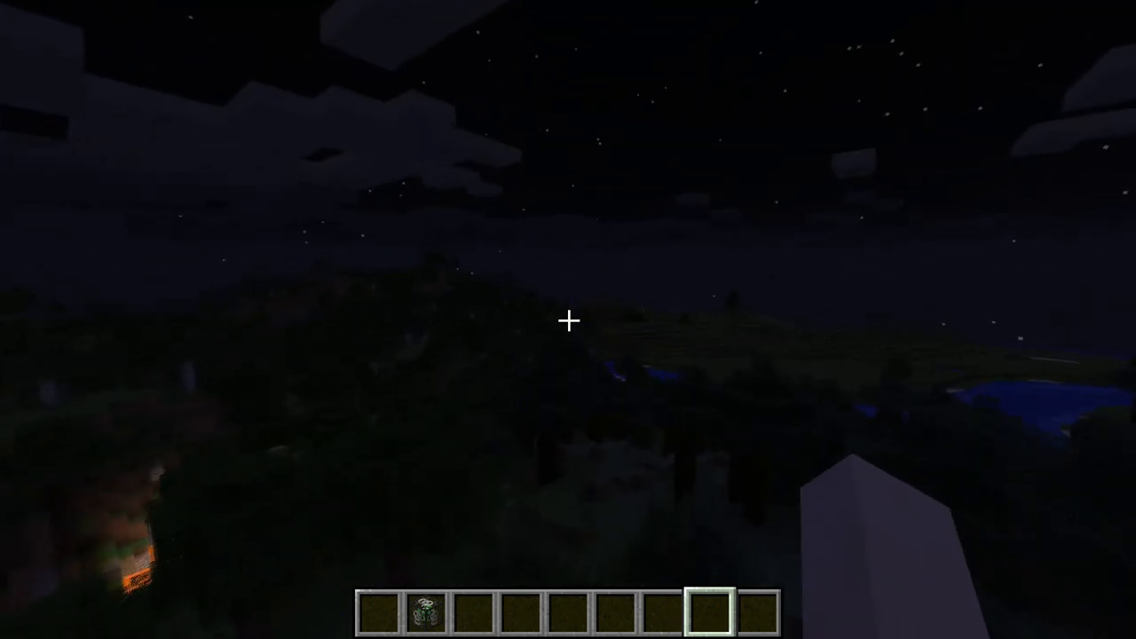
mouse_move(568, 319)
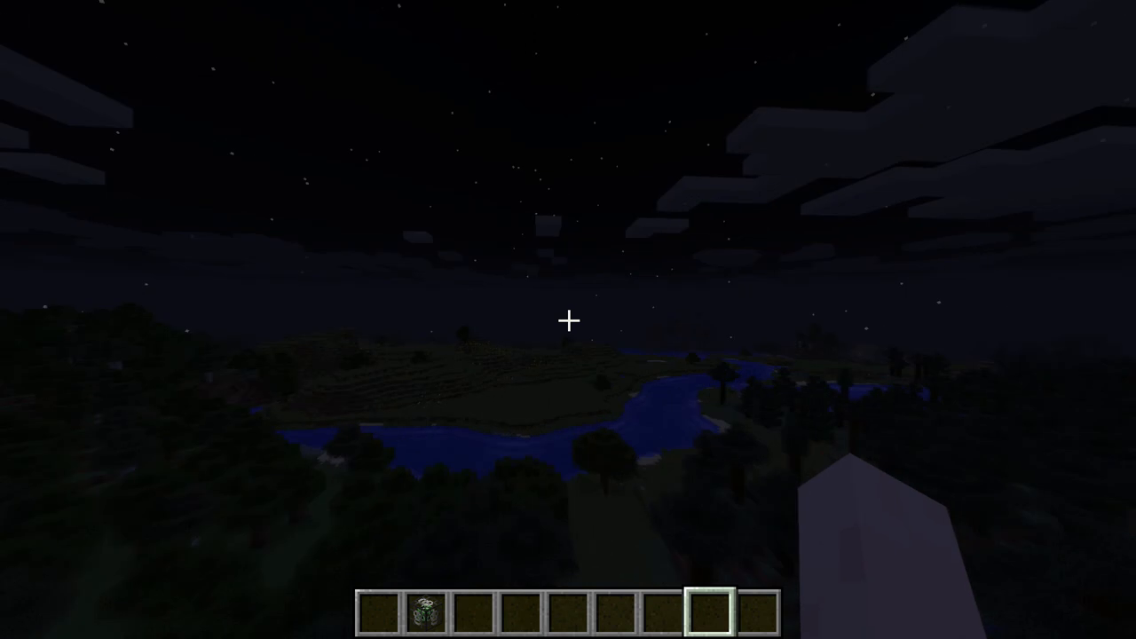